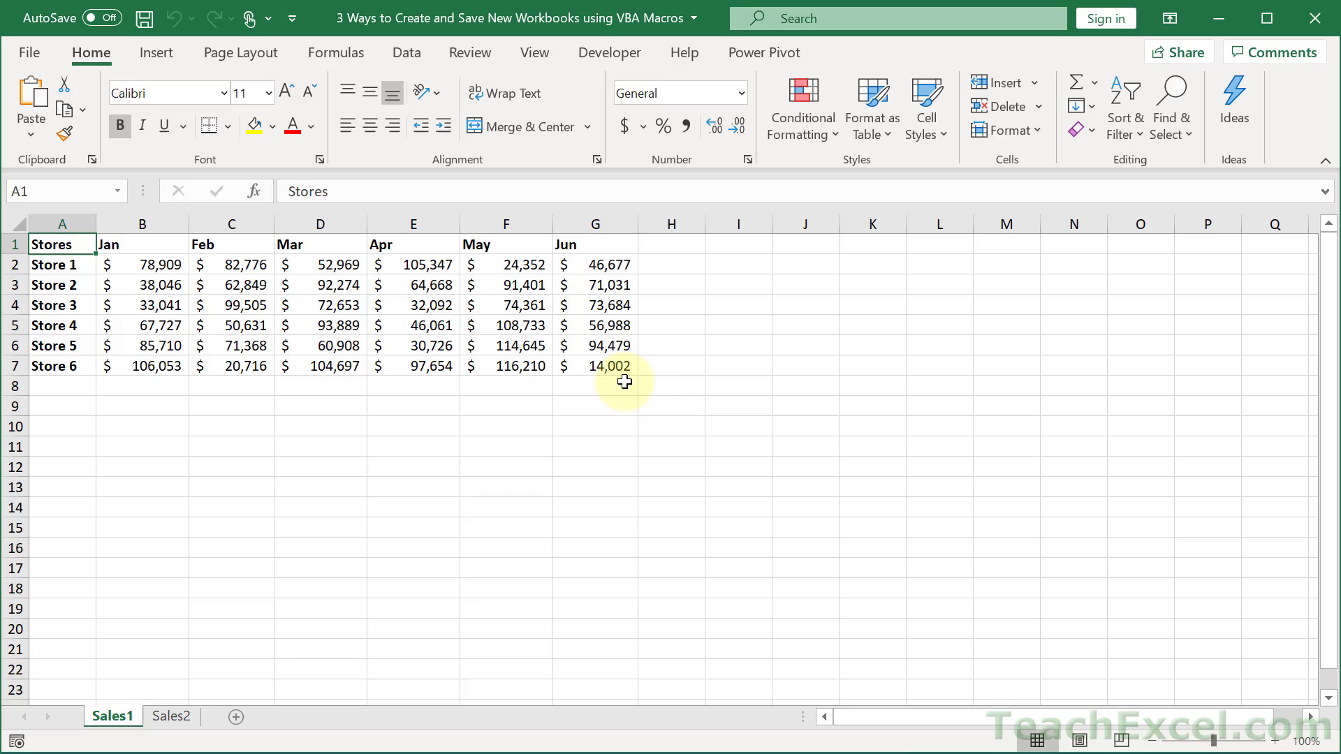
mouse_move(652, 410)
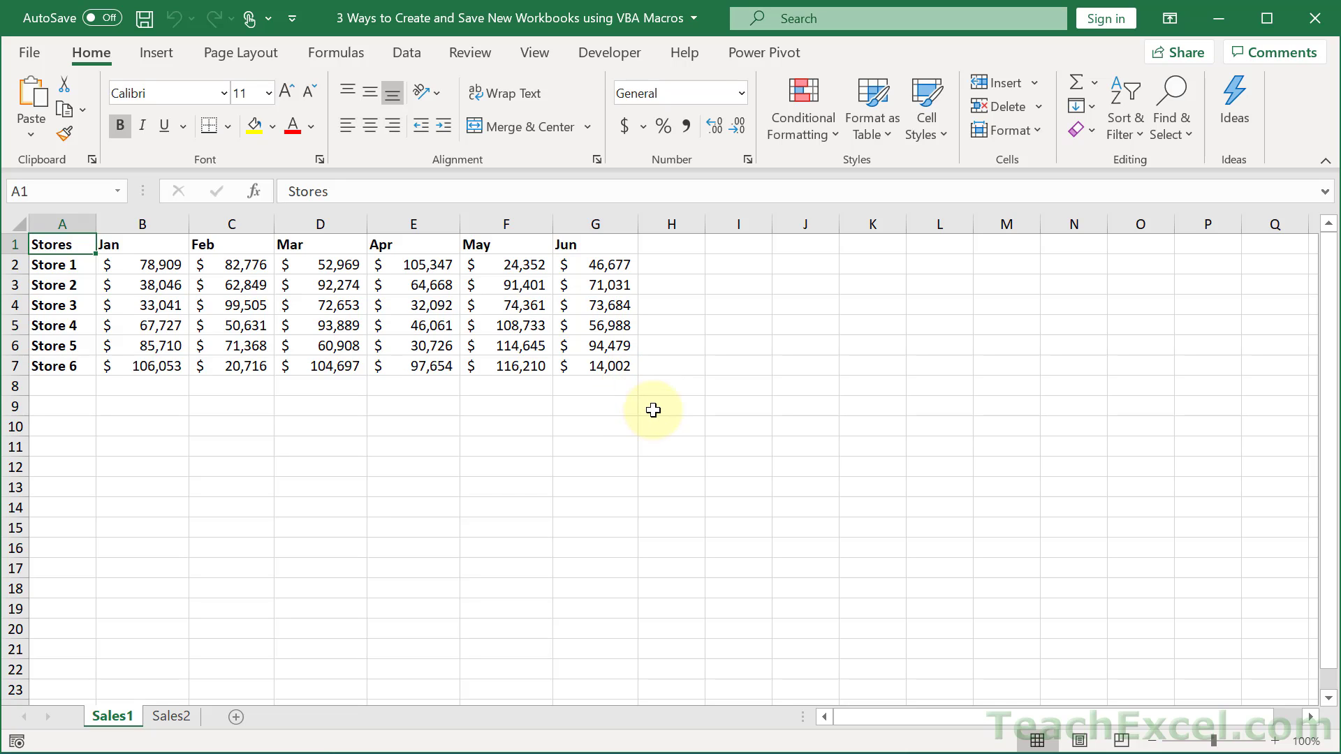
Step: Show the Sales2 sheet with the Store 7–12 monthly sales figures
click(170, 716)
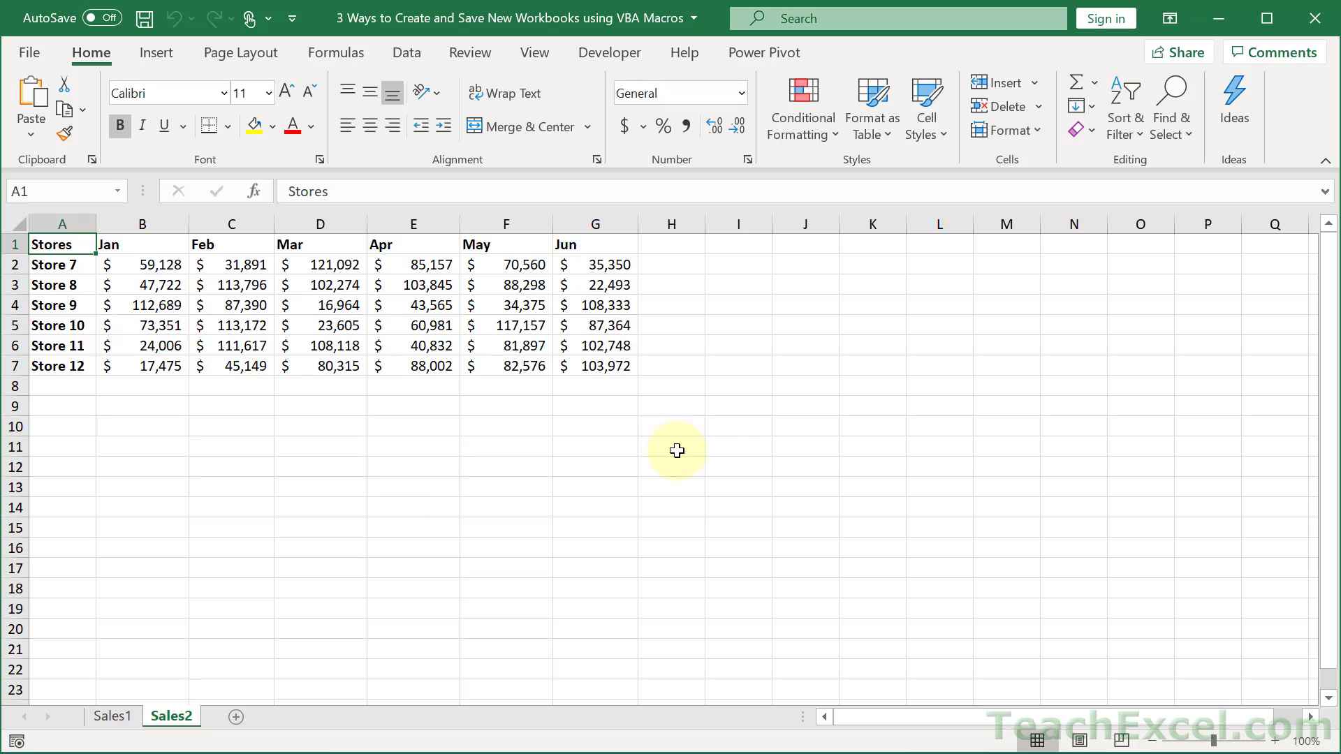
mouse_move(636, 462)
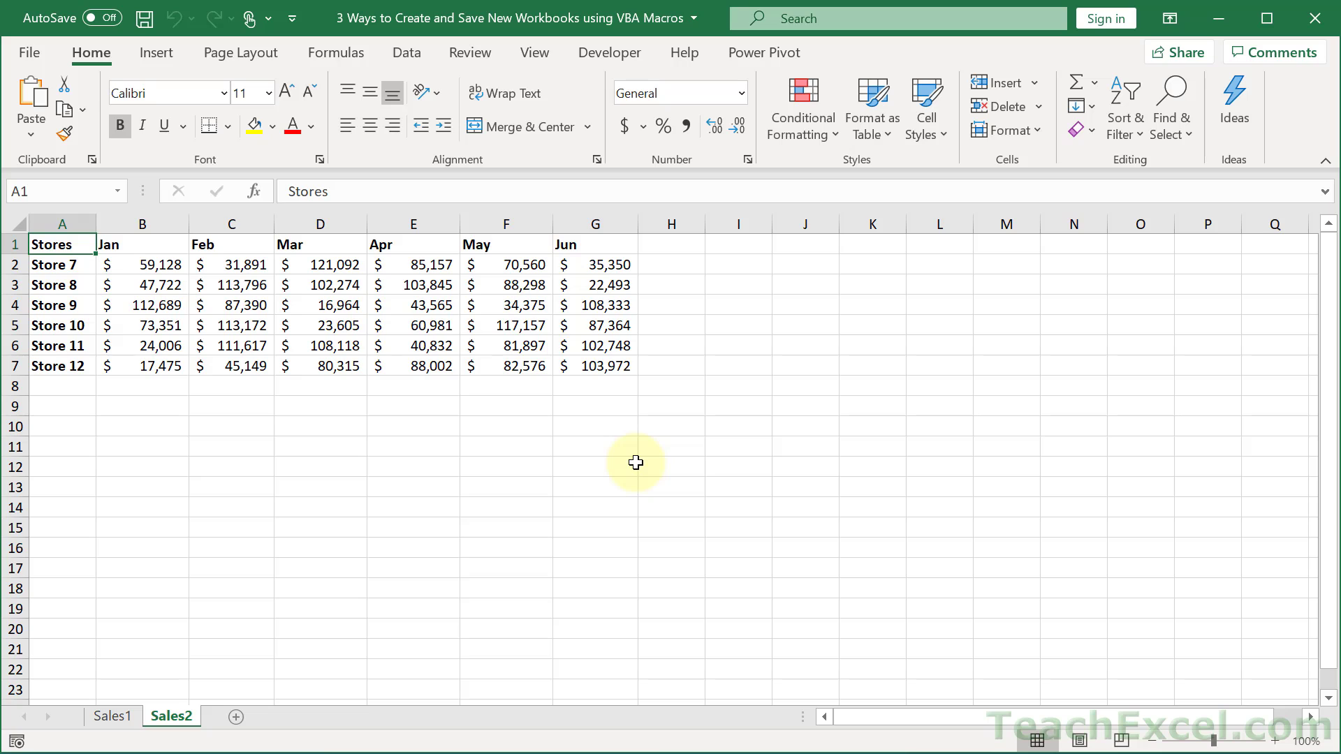
Step: In the VBA editor, add Dim wbNew As Workbook under the declaration comment of AddWorkbooksFromWorksheets
key(alt+f11)
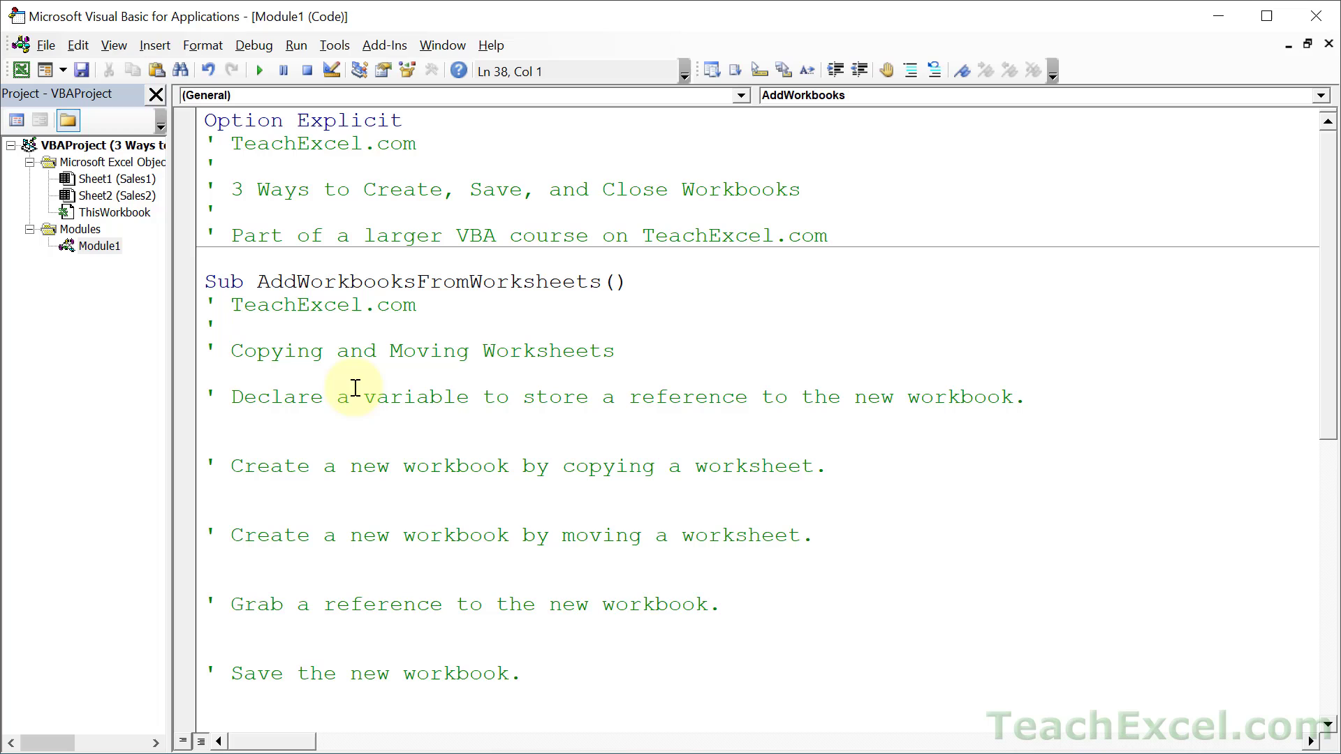
scroll(down, 3)
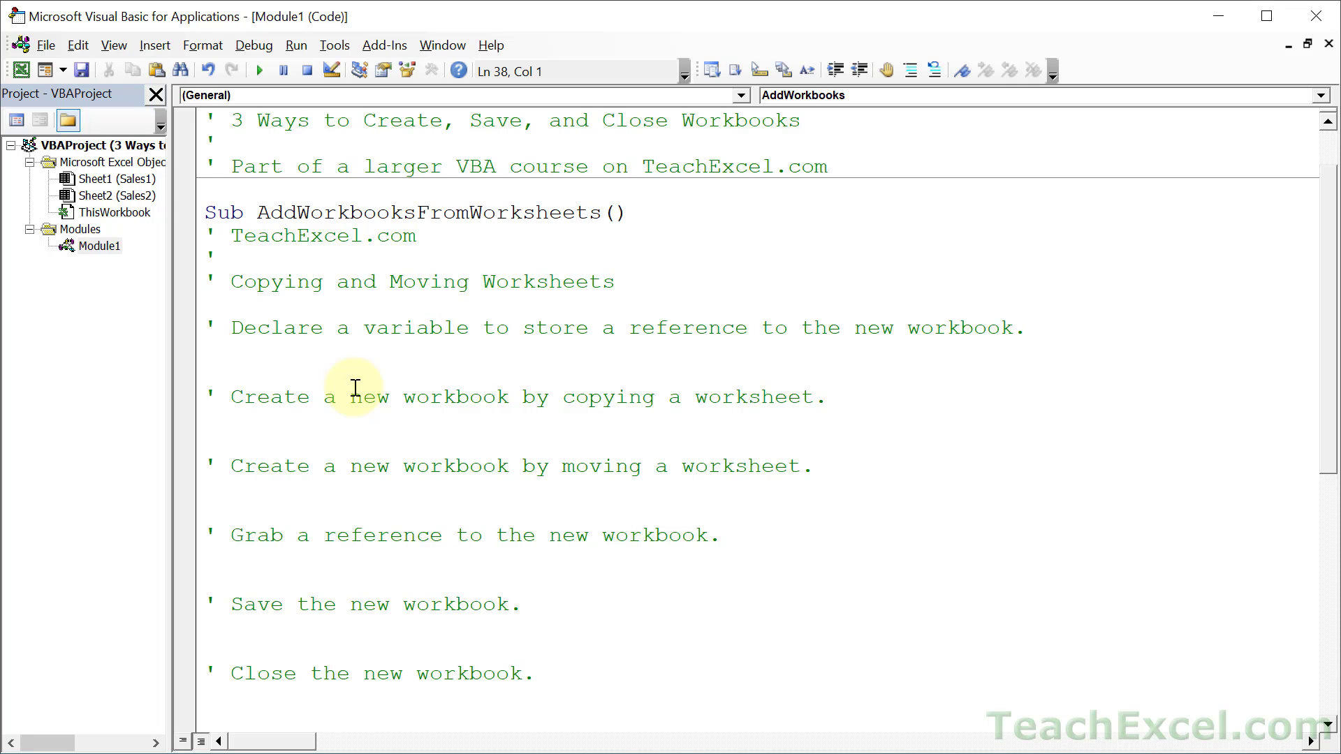
click(353, 349)
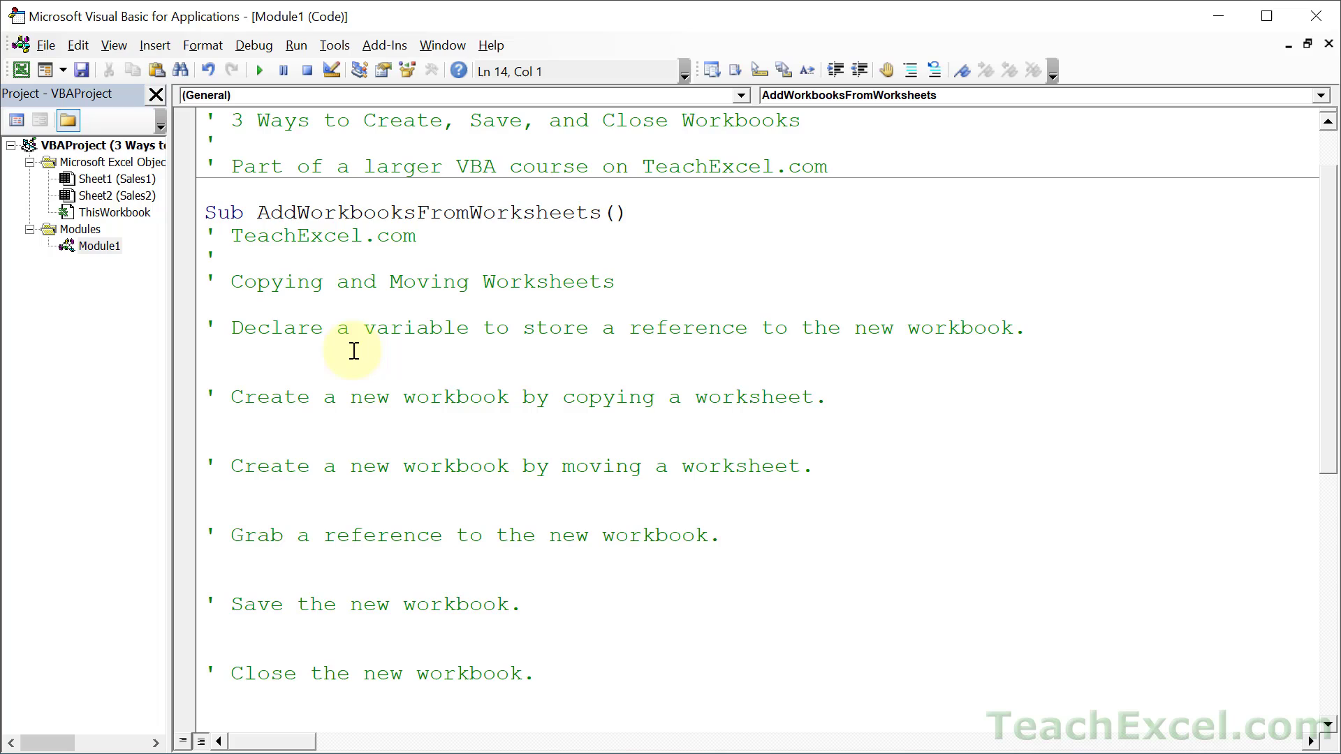
text(dim)
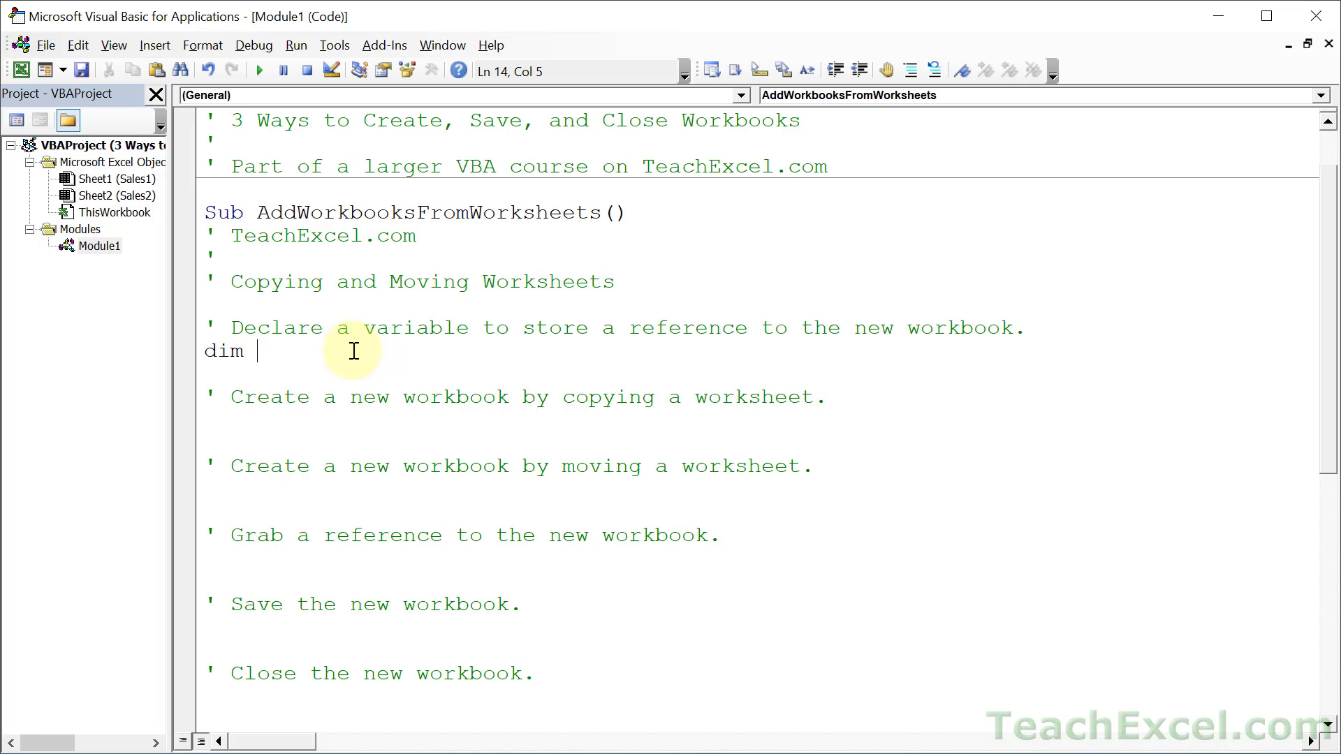
text(wbNew)
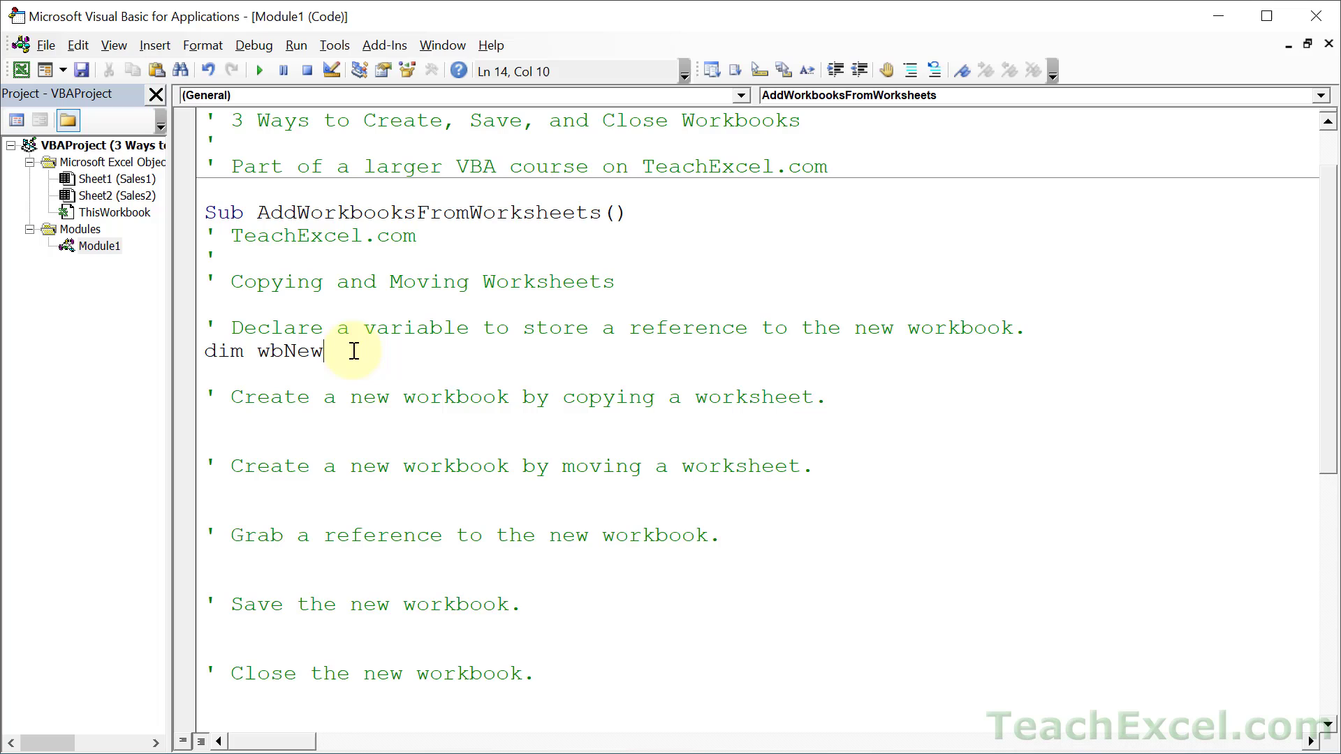
text(as work)
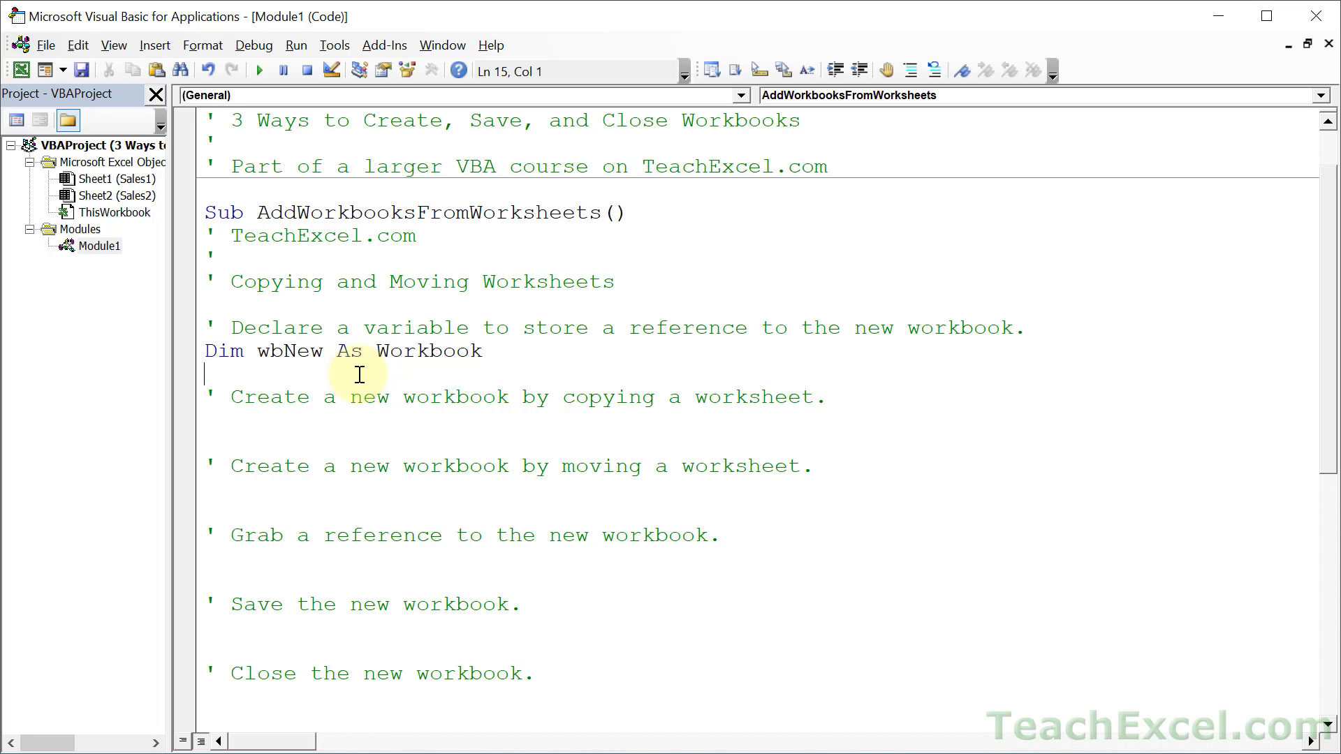
double_click(289, 351)
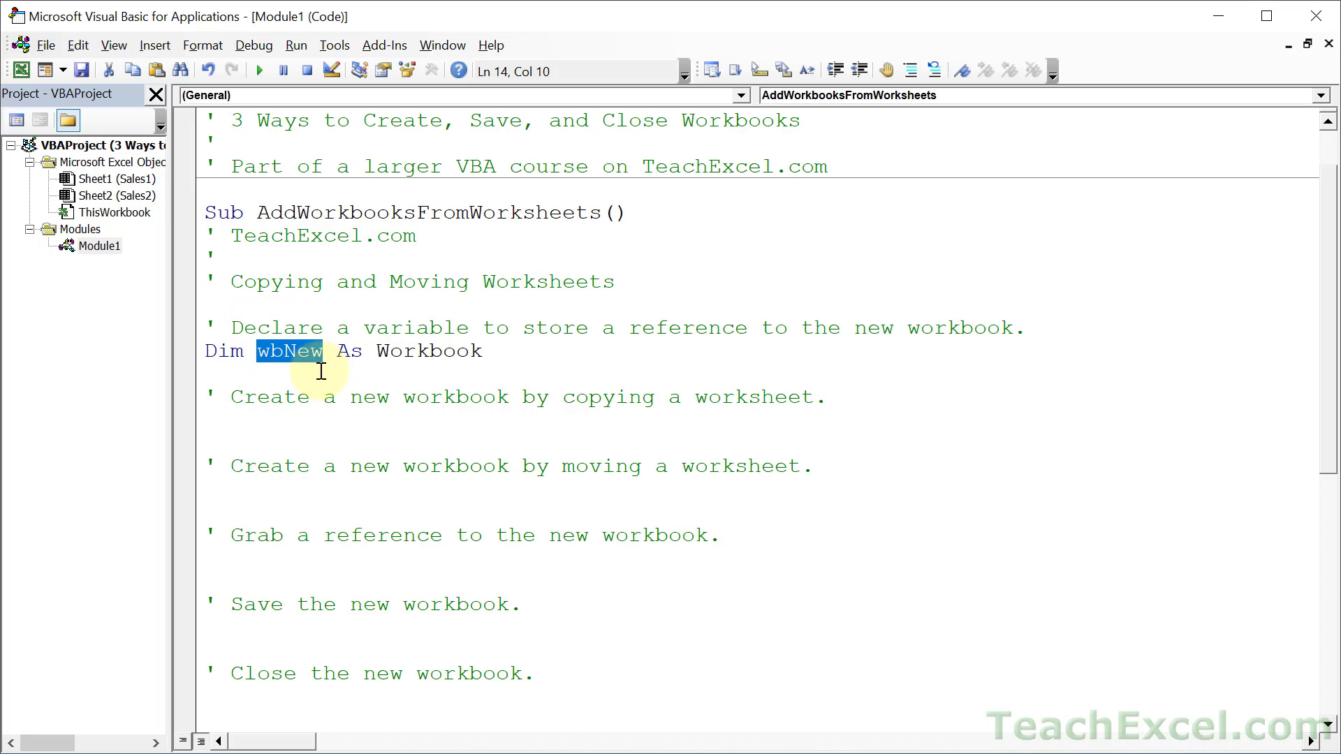
mouse_move(306, 378)
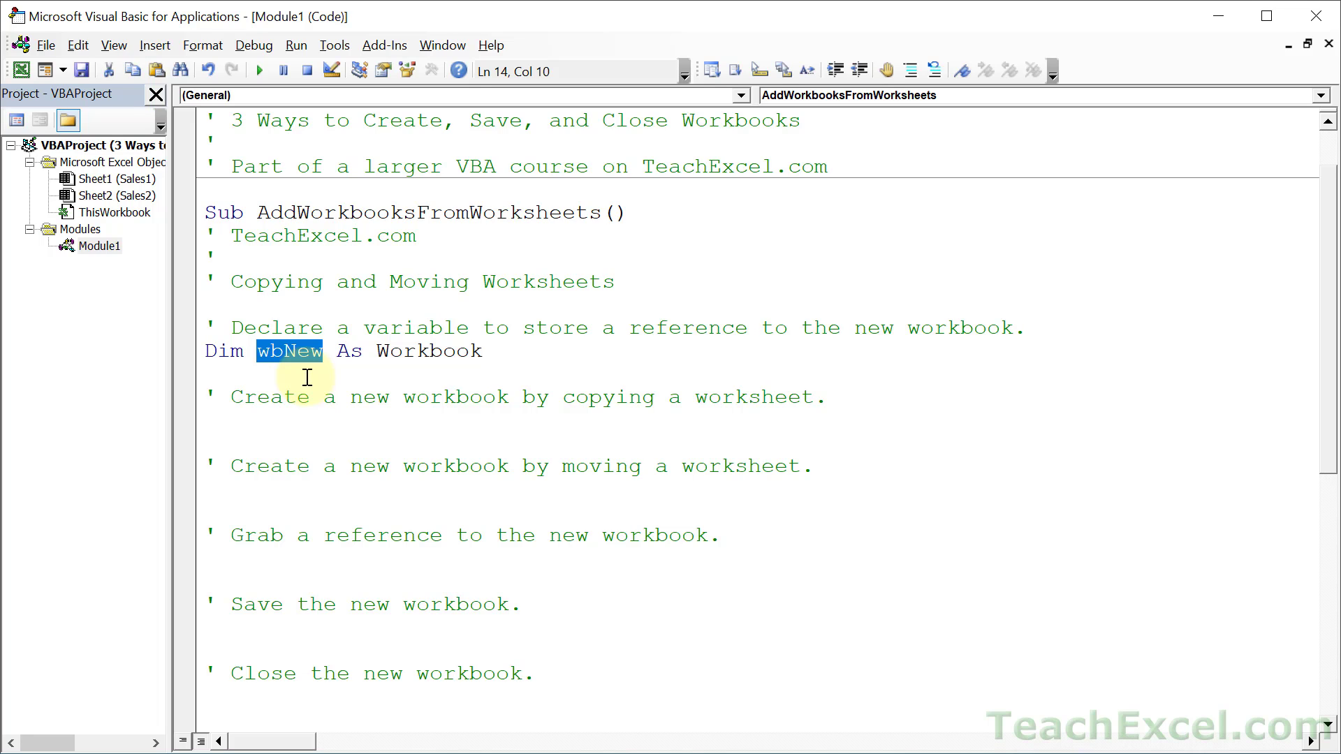
double_click(427, 350)
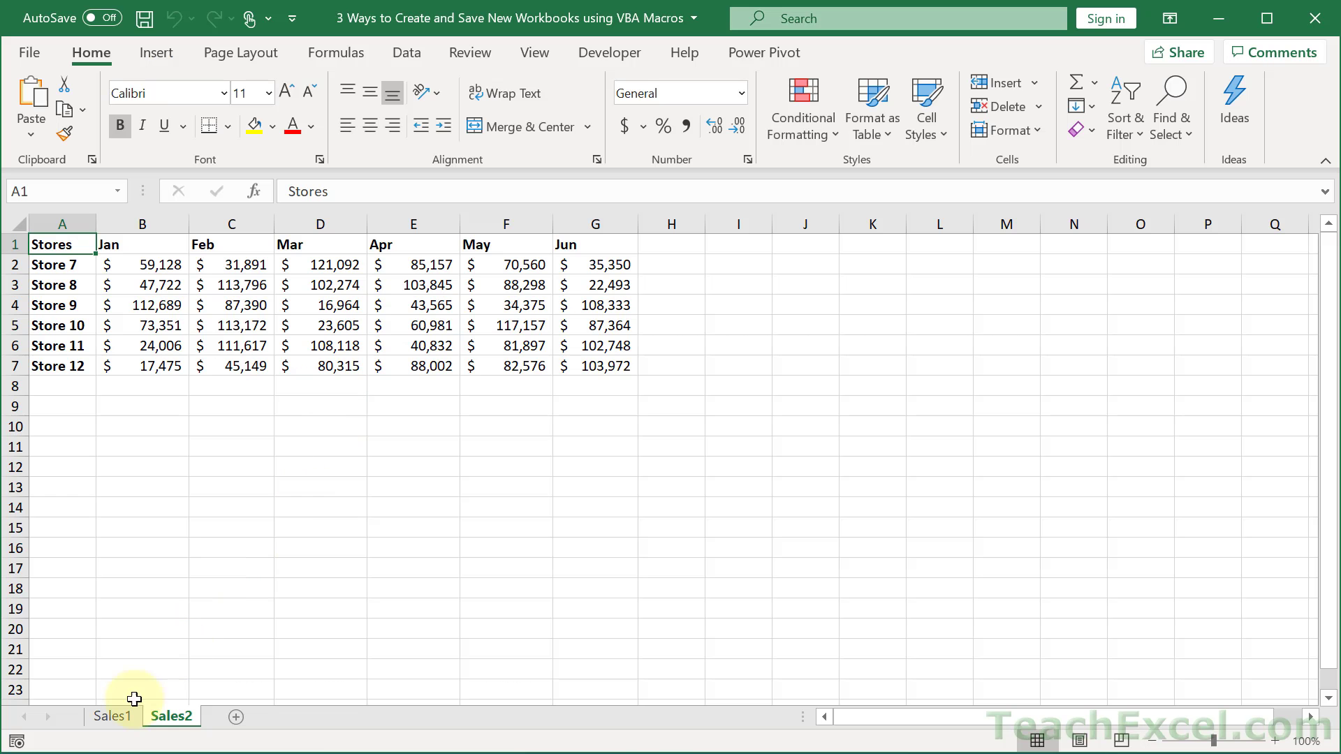
Step: Add the line Worksheets("Sales1").Copy under the worksheet-copying comment
click(112, 716)
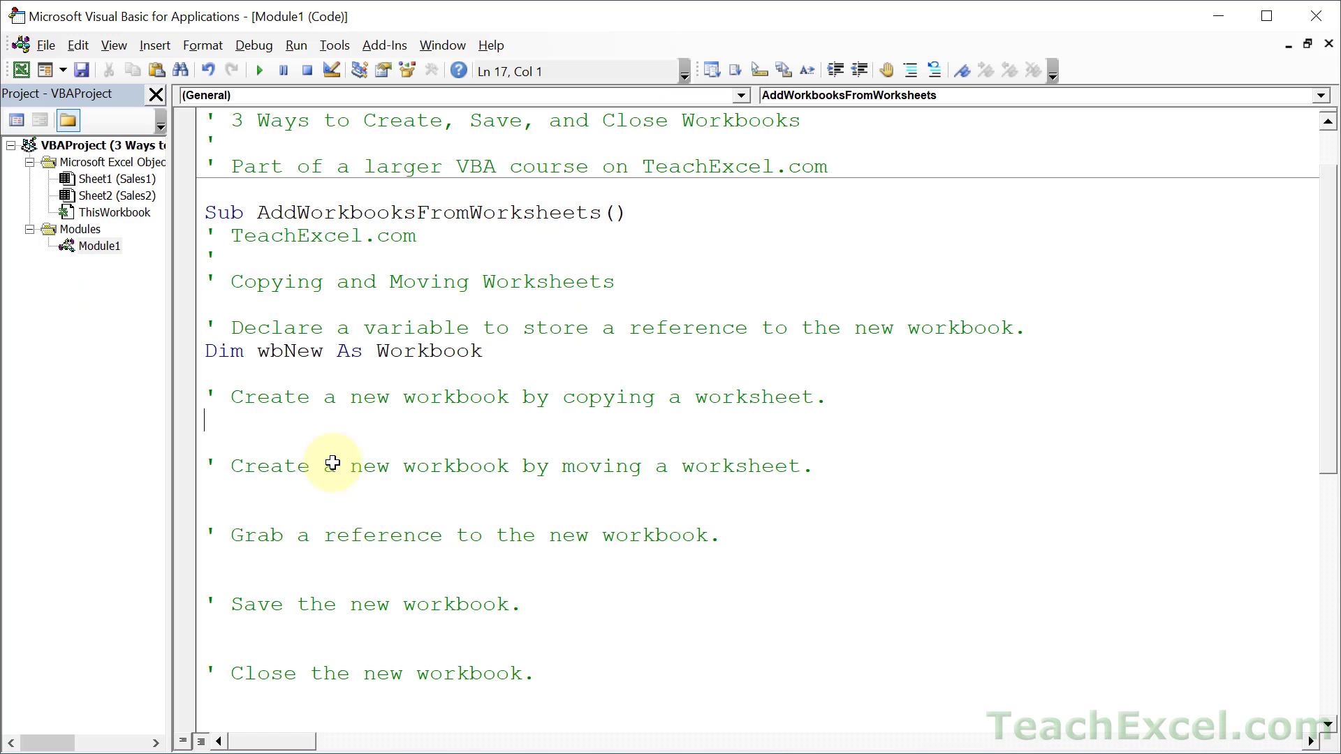
text(worksheet)
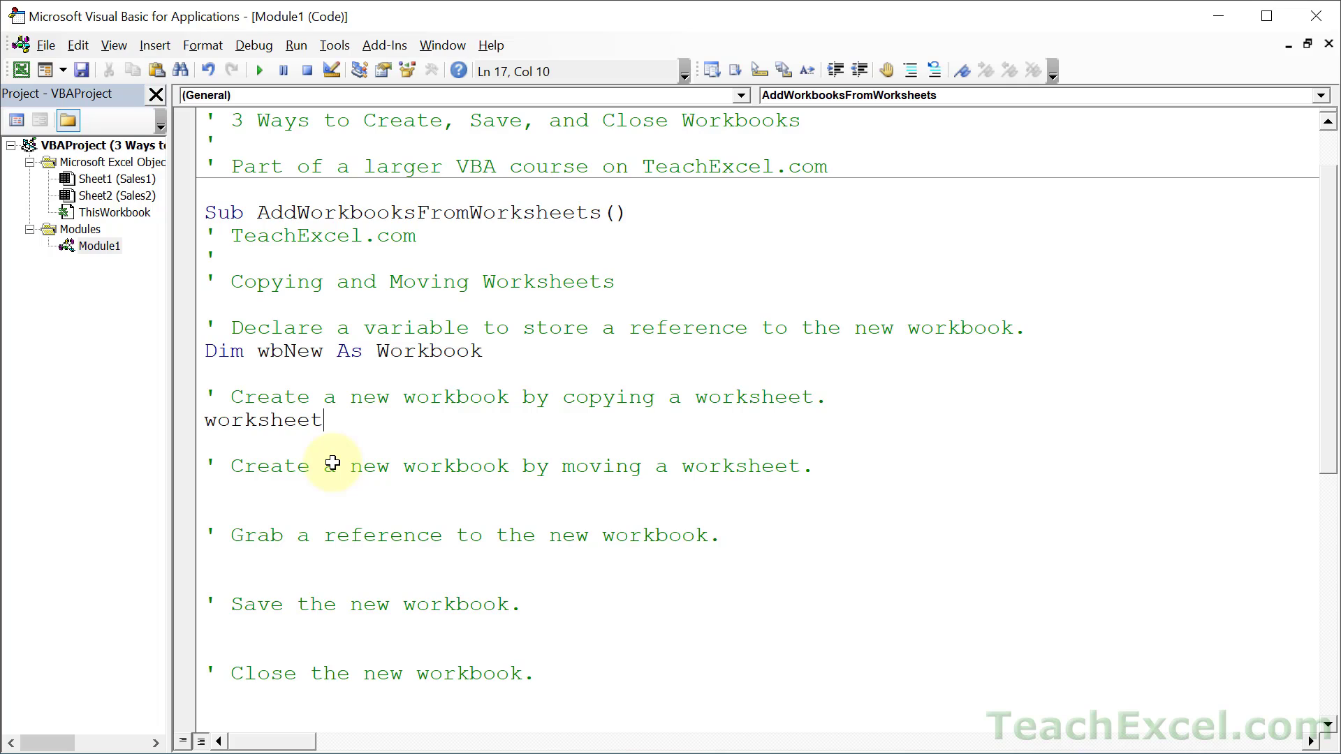
text(s)
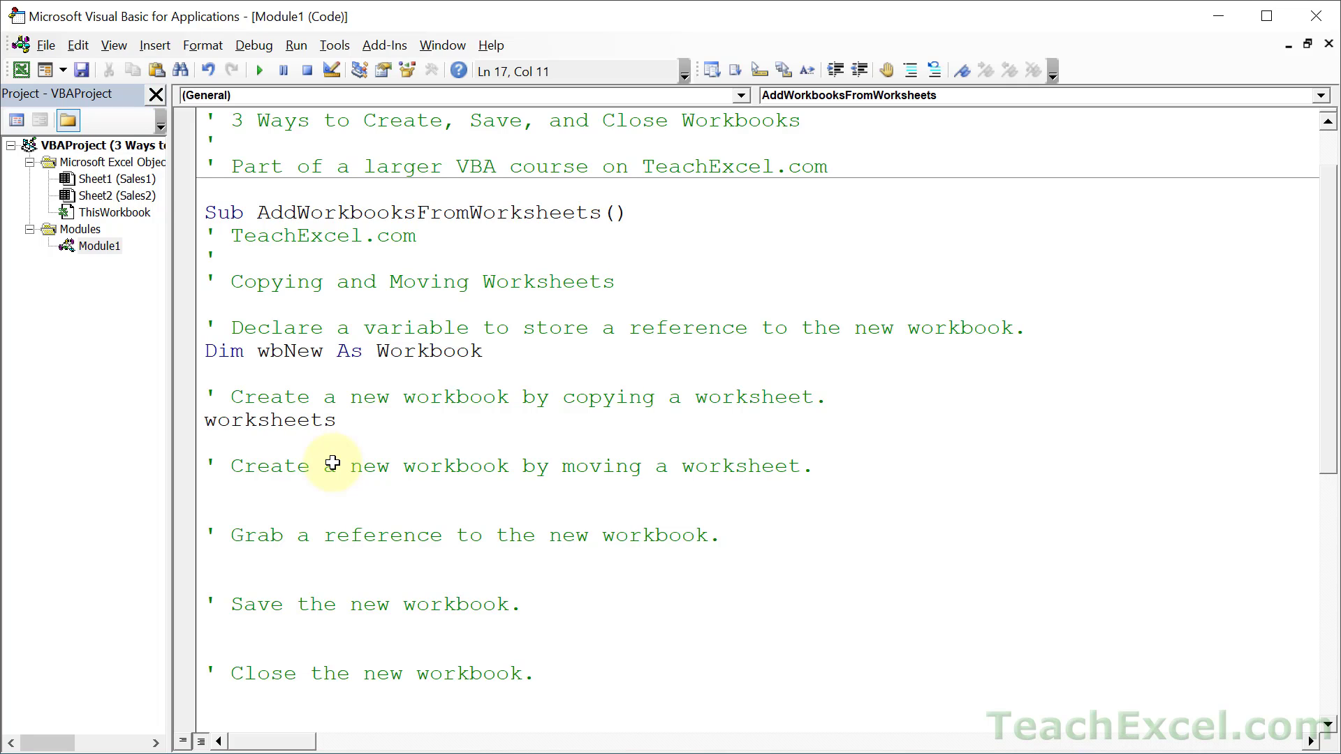
click(338, 420)
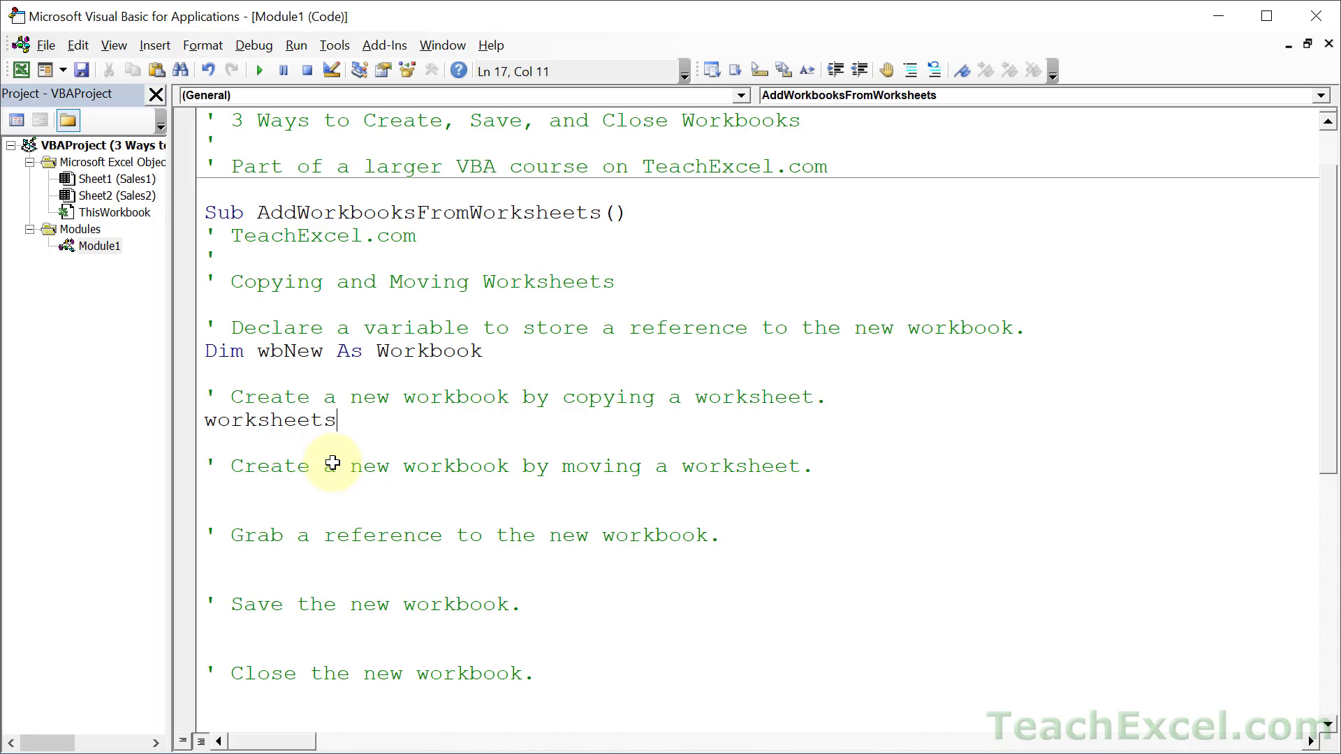
text(()
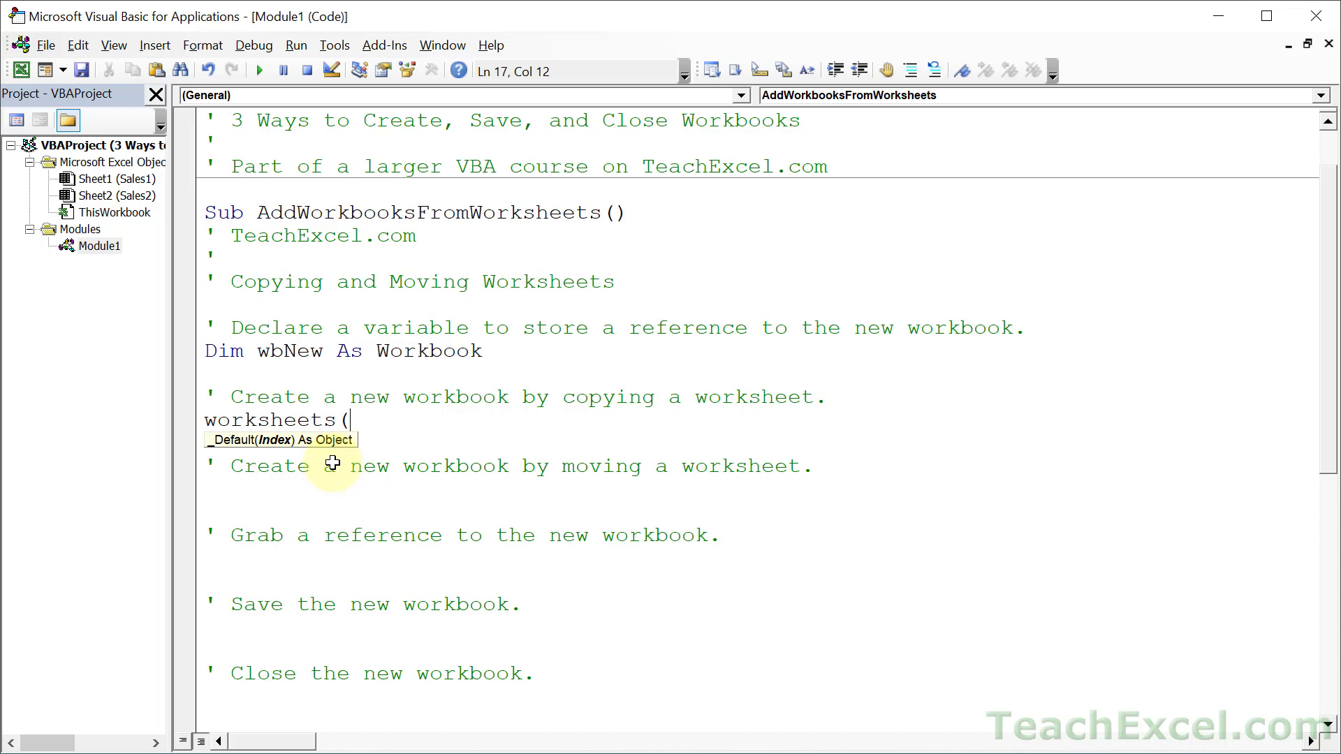
text("Sale)
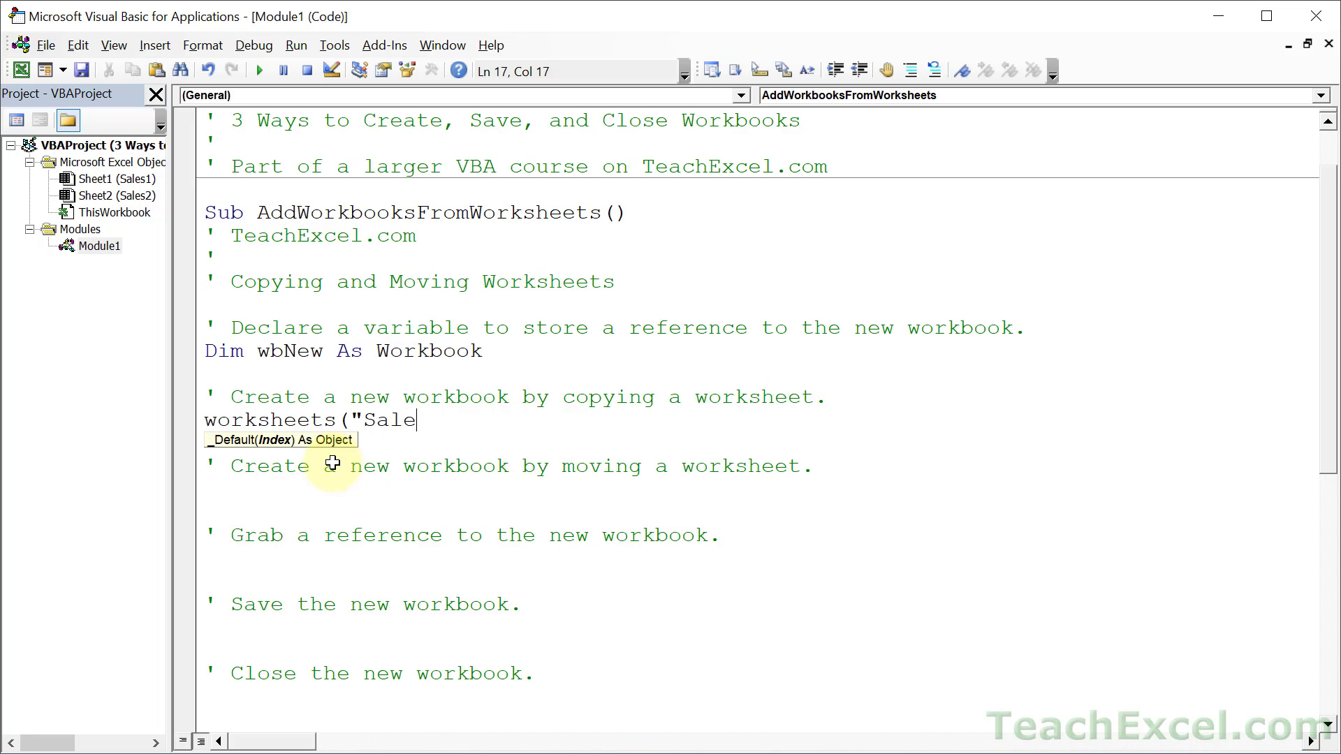
text(s1)
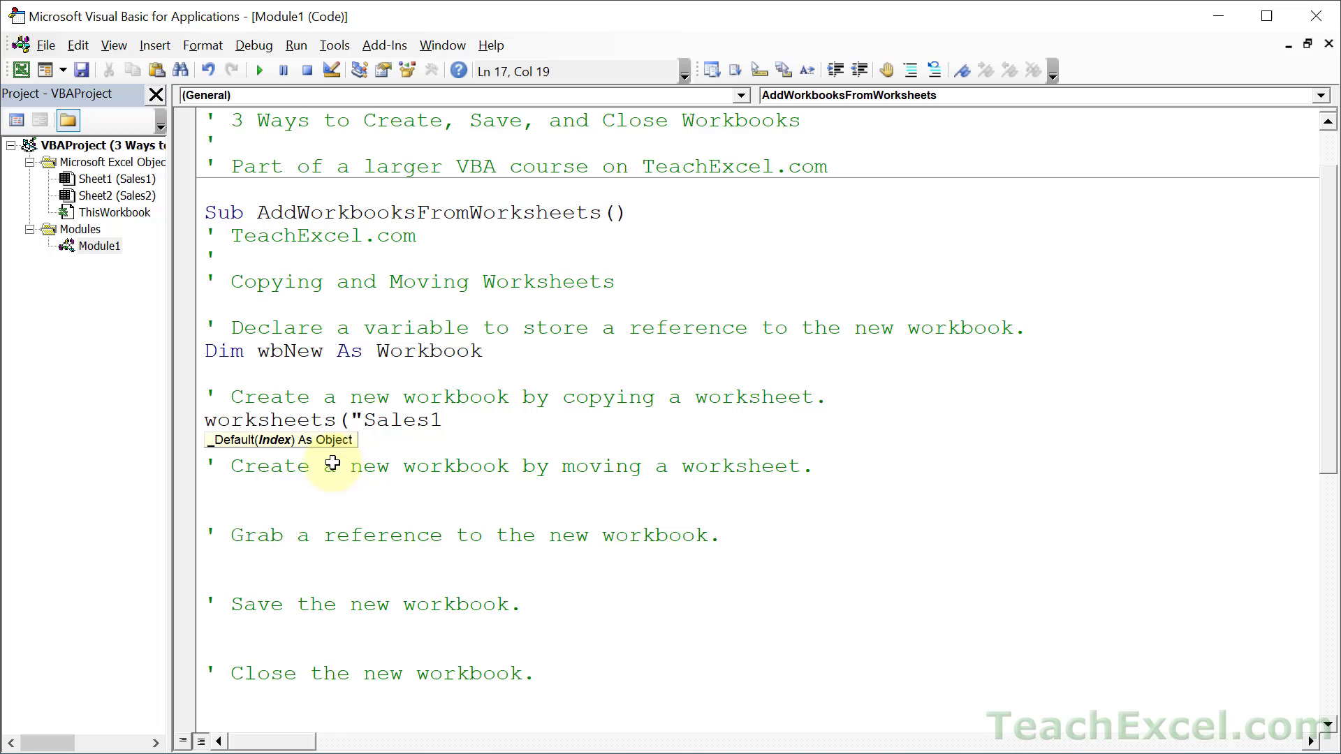
text("))
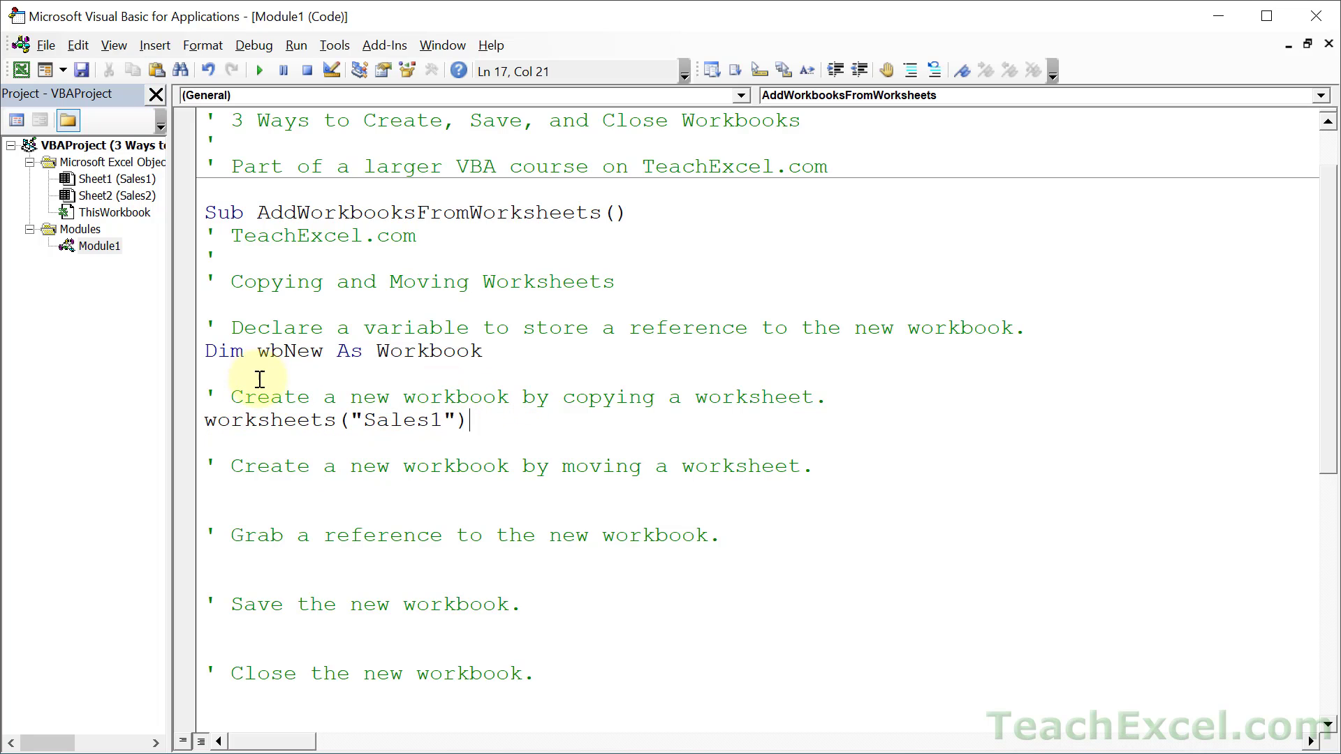
mouse_move(317, 420)
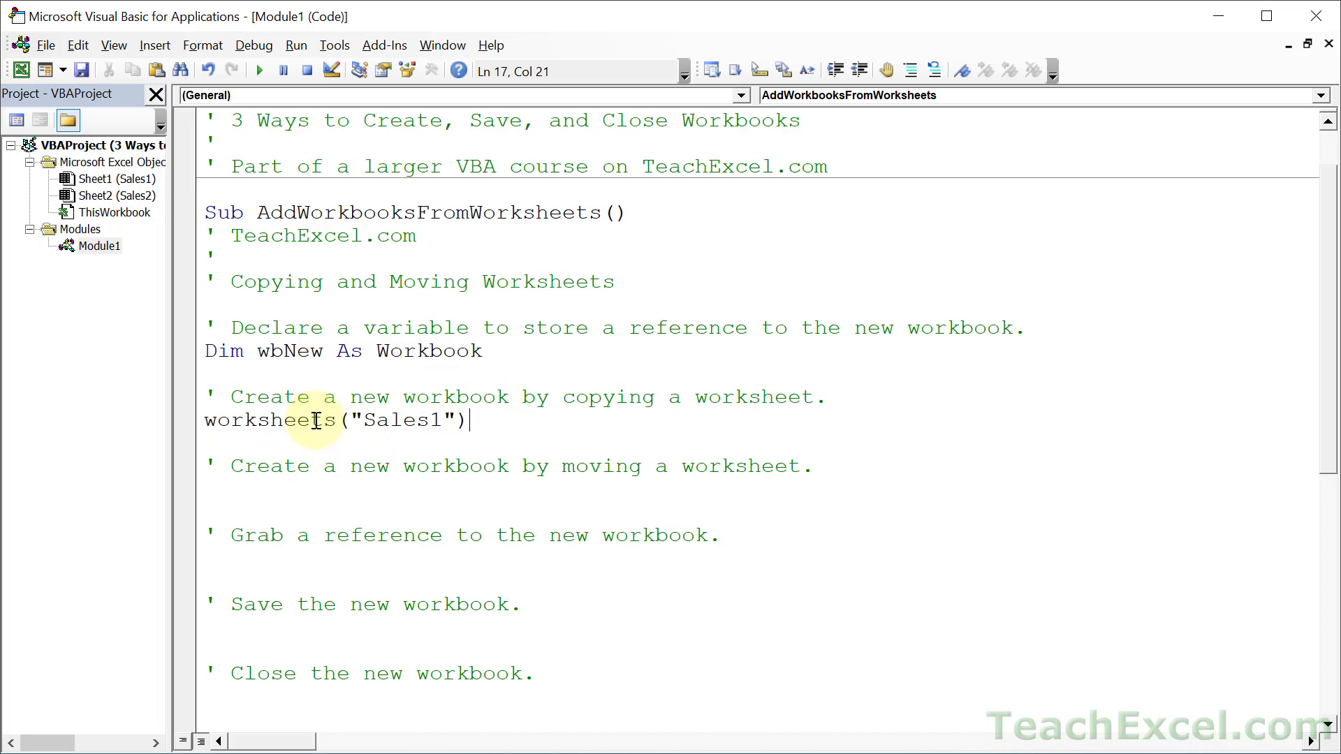
mouse_move(516, 504)
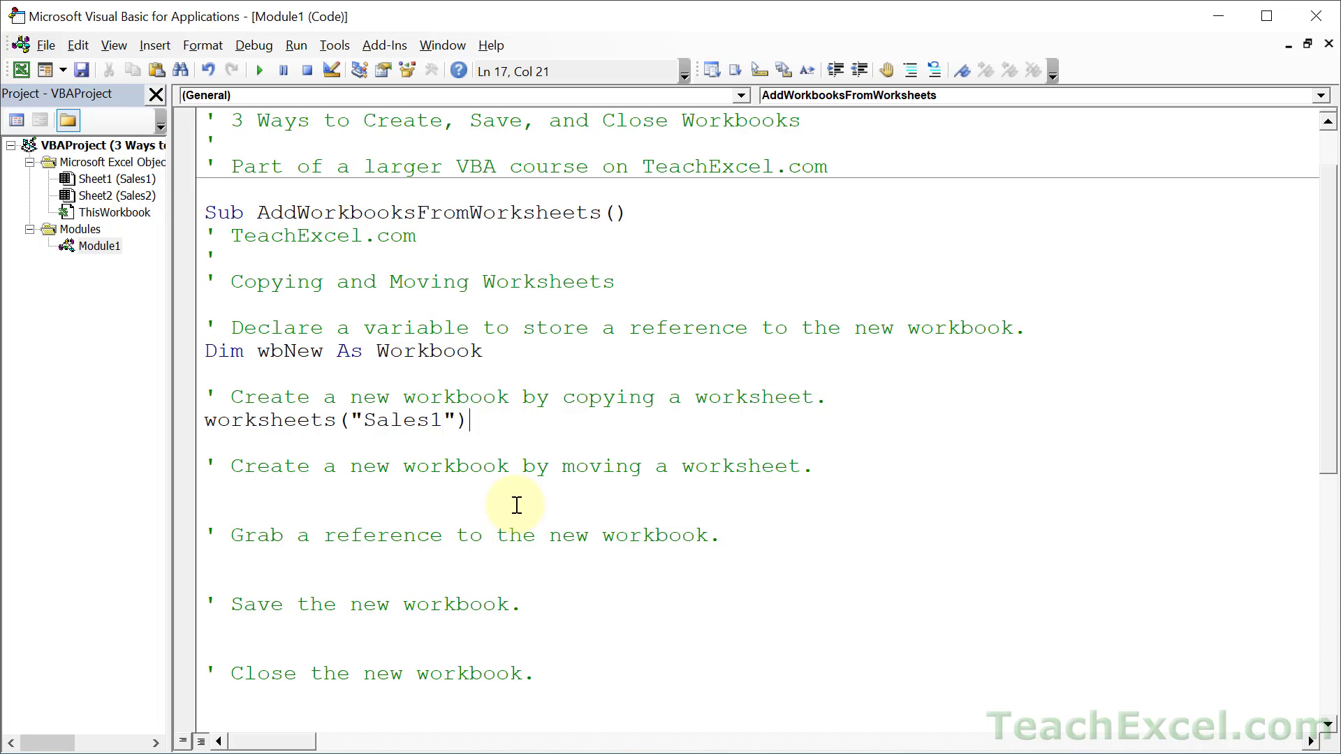
text(.)
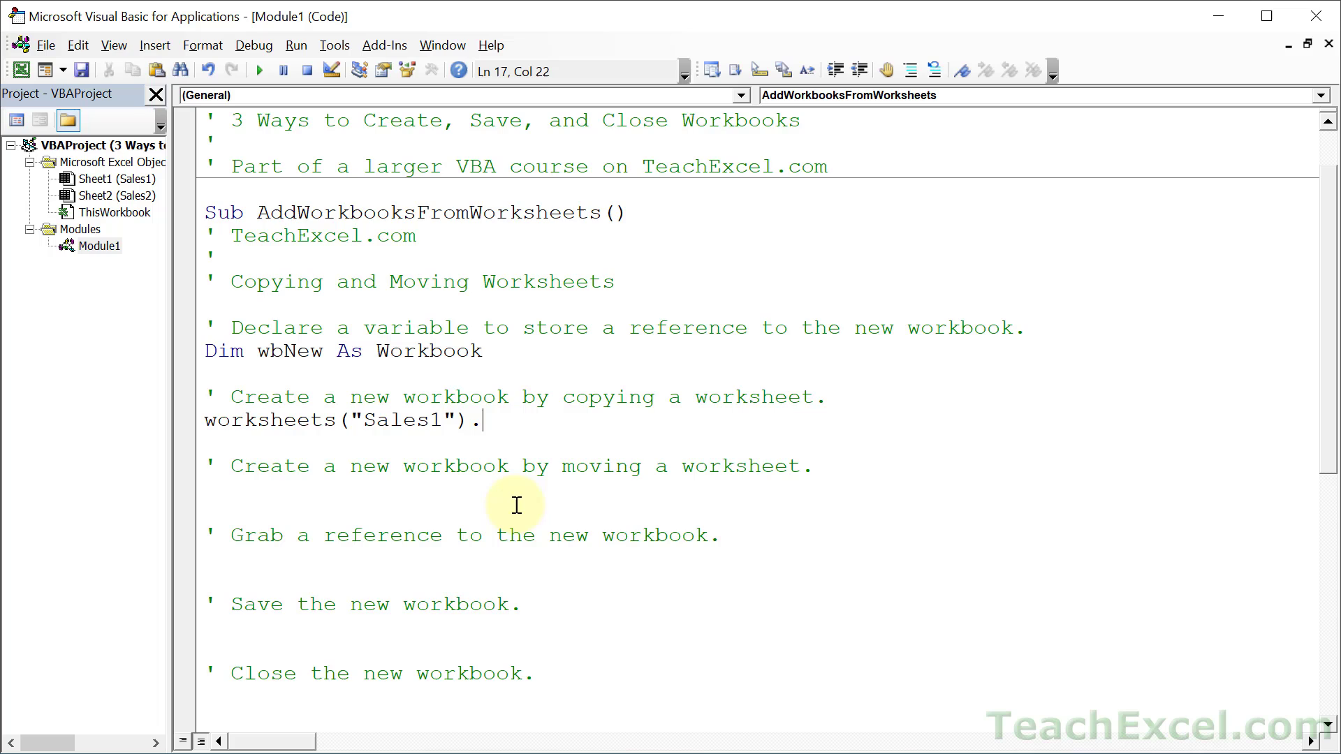
text(copy)
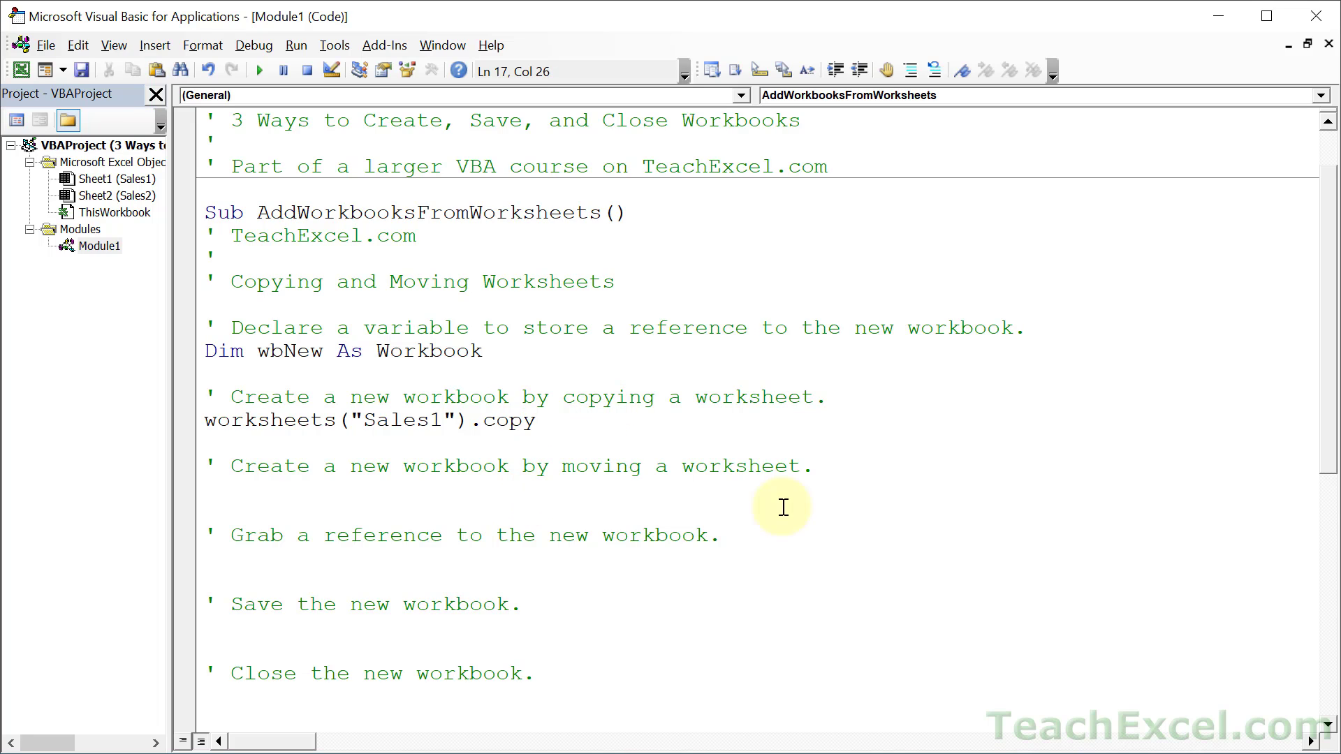
mouse_move(552, 361)
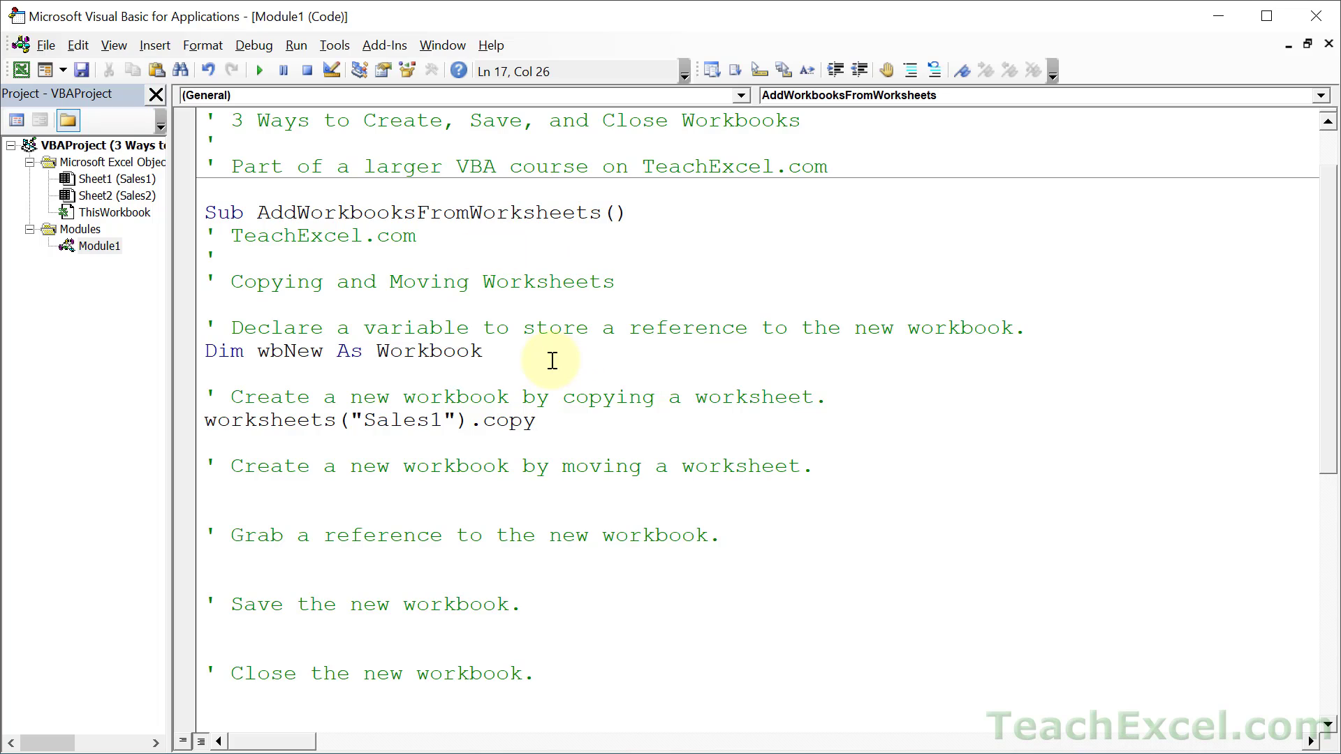
Step: Highlight the Worksheets("Sales1") part and the Copy method to explain the line
click(537, 421)
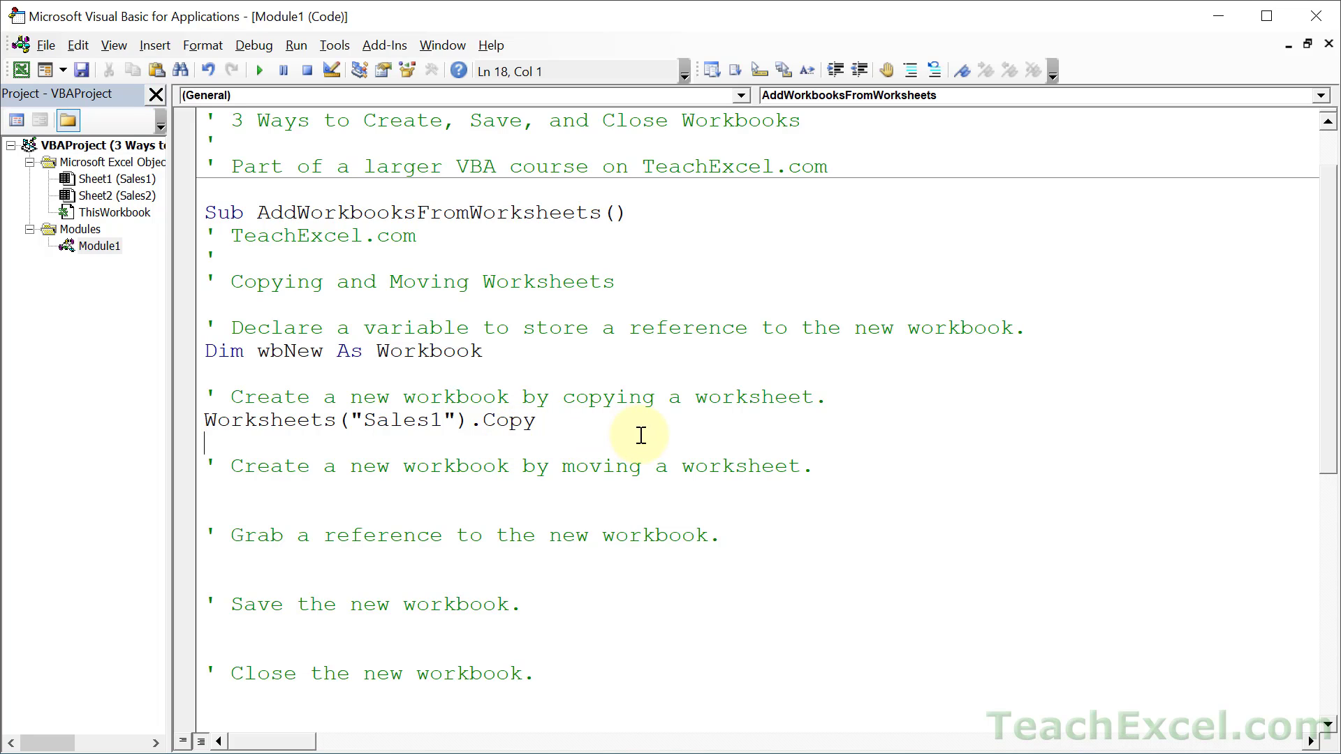
mouse_move(656, 432)
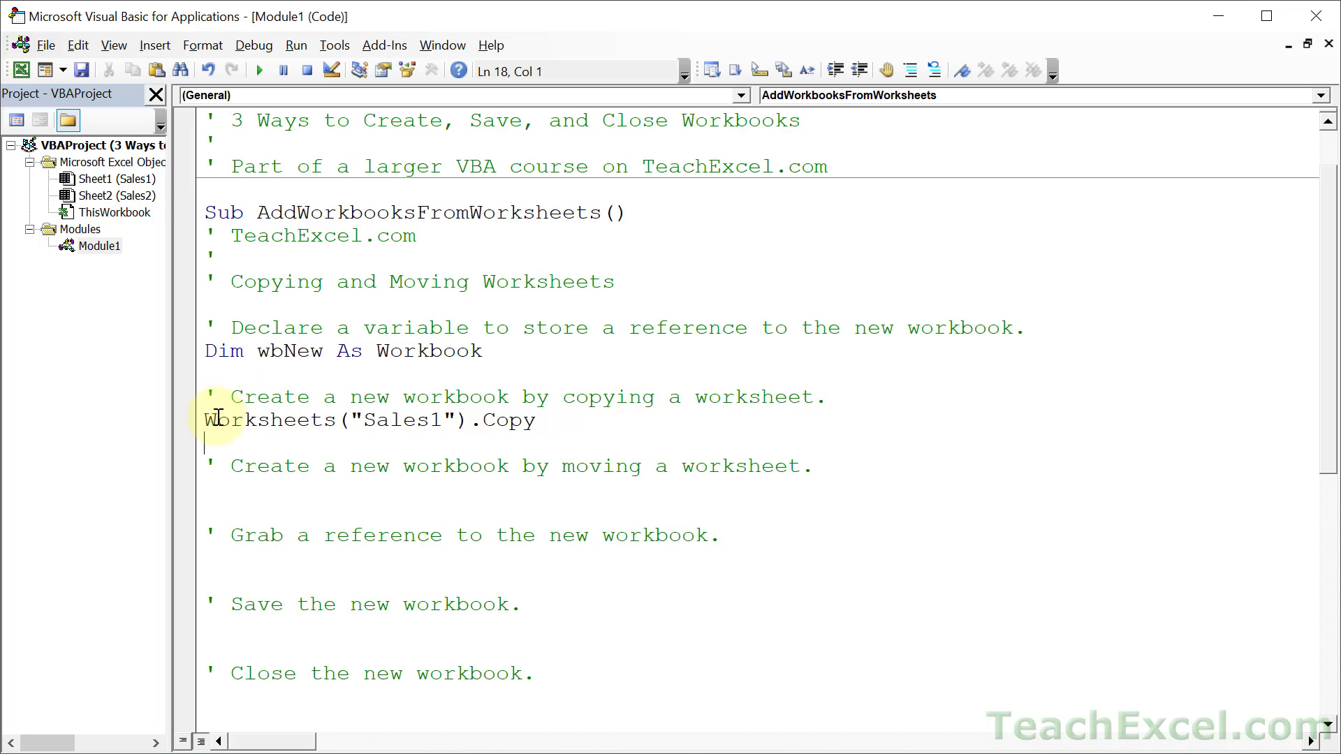
drag(204, 420, 470, 420)
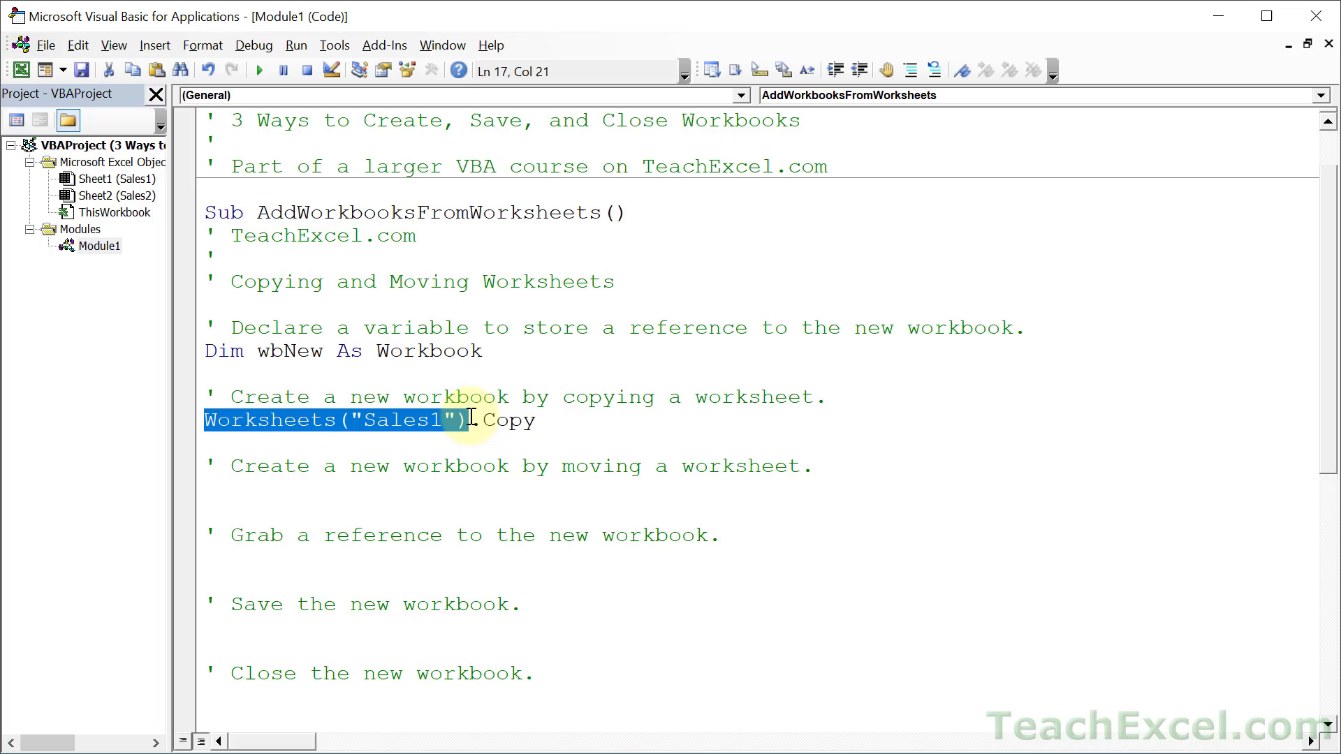
double_click(508, 420)
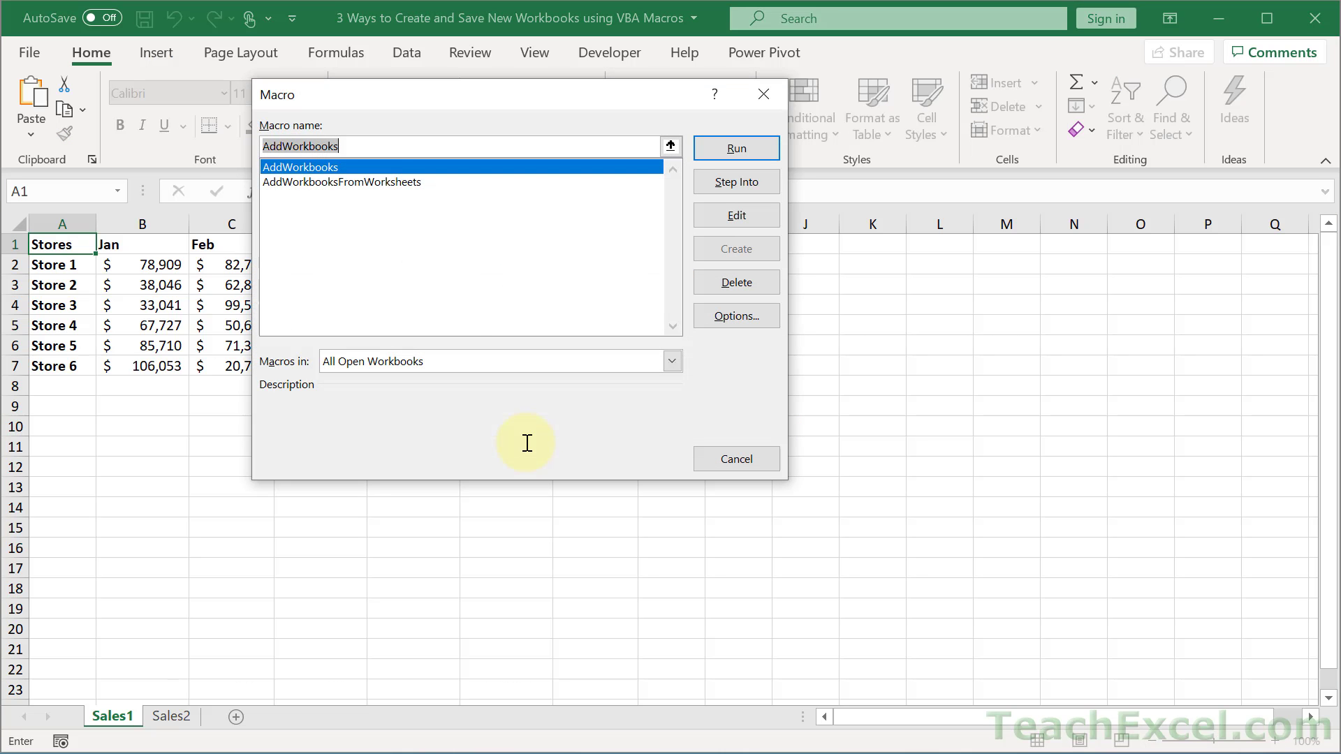
Step: Run AddWorkbooksFromWorksheets, then close the resulting Book1 workbook without saving
click(733, 148)
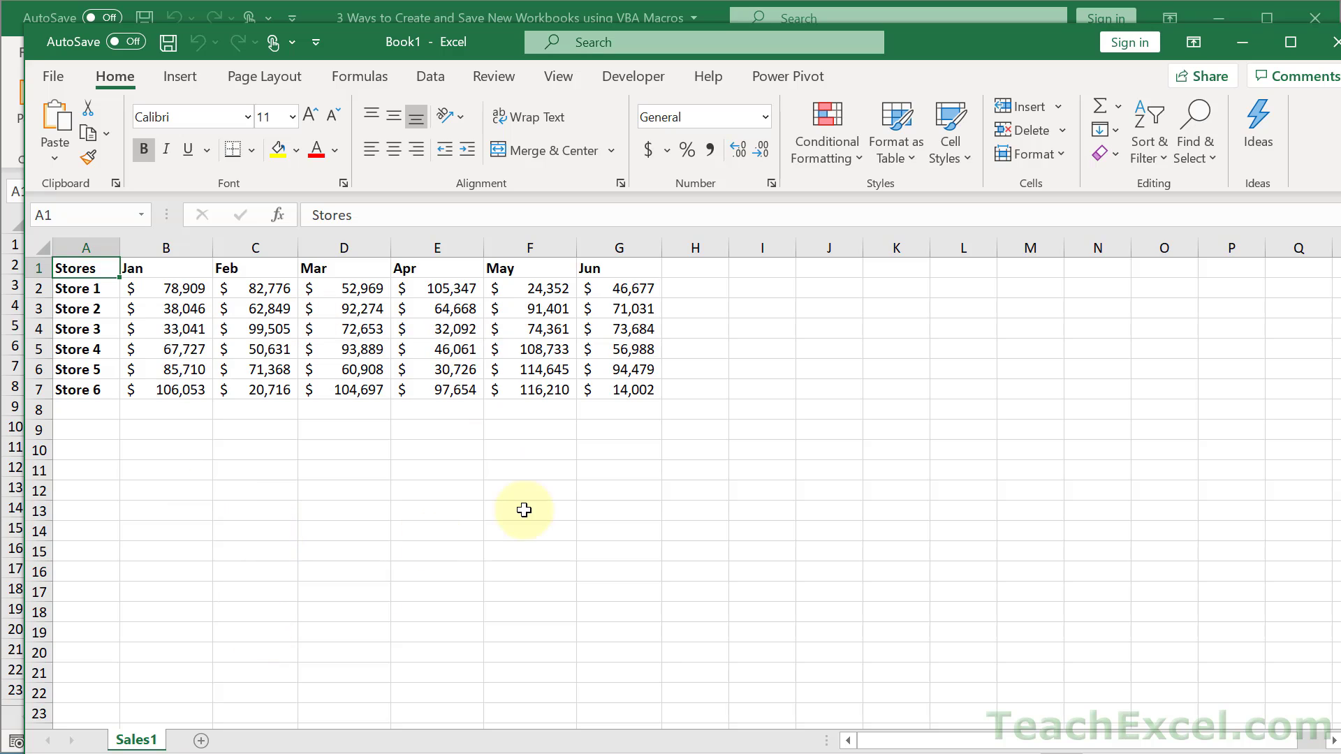
click(199, 741)
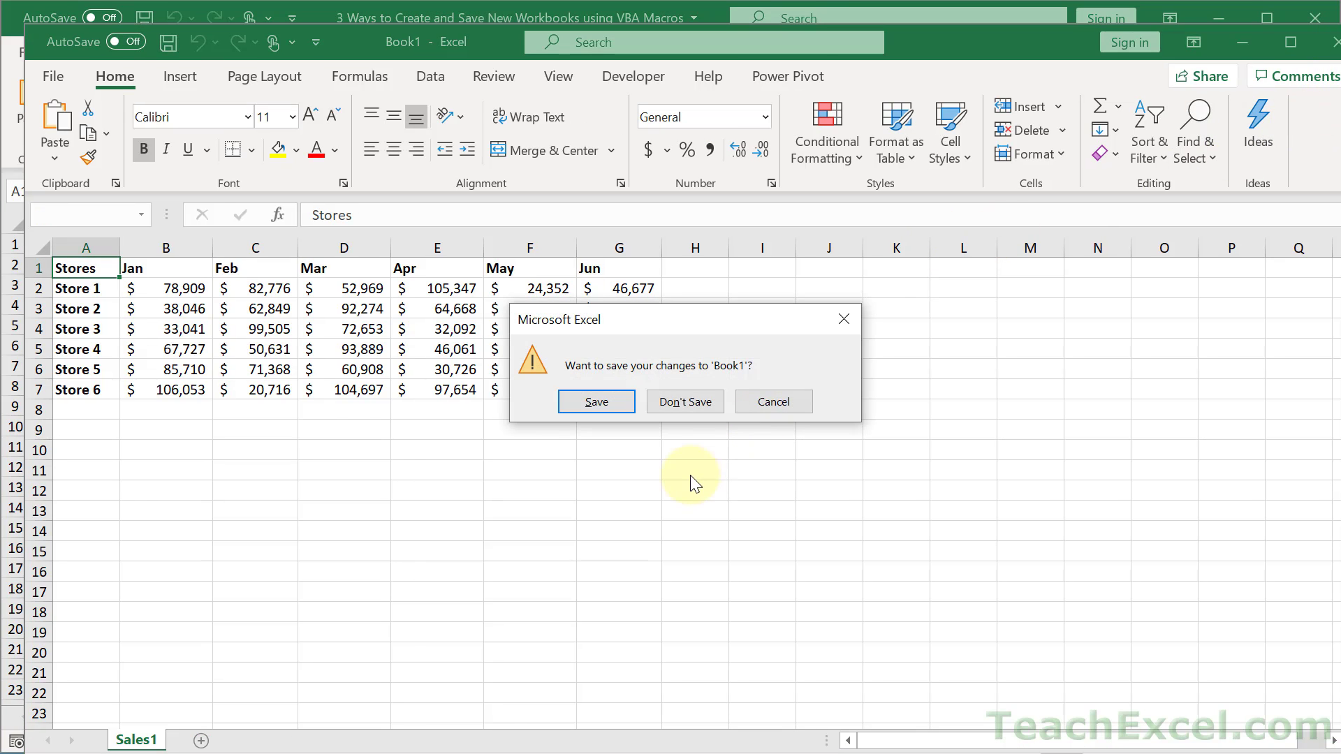
click(685, 401)
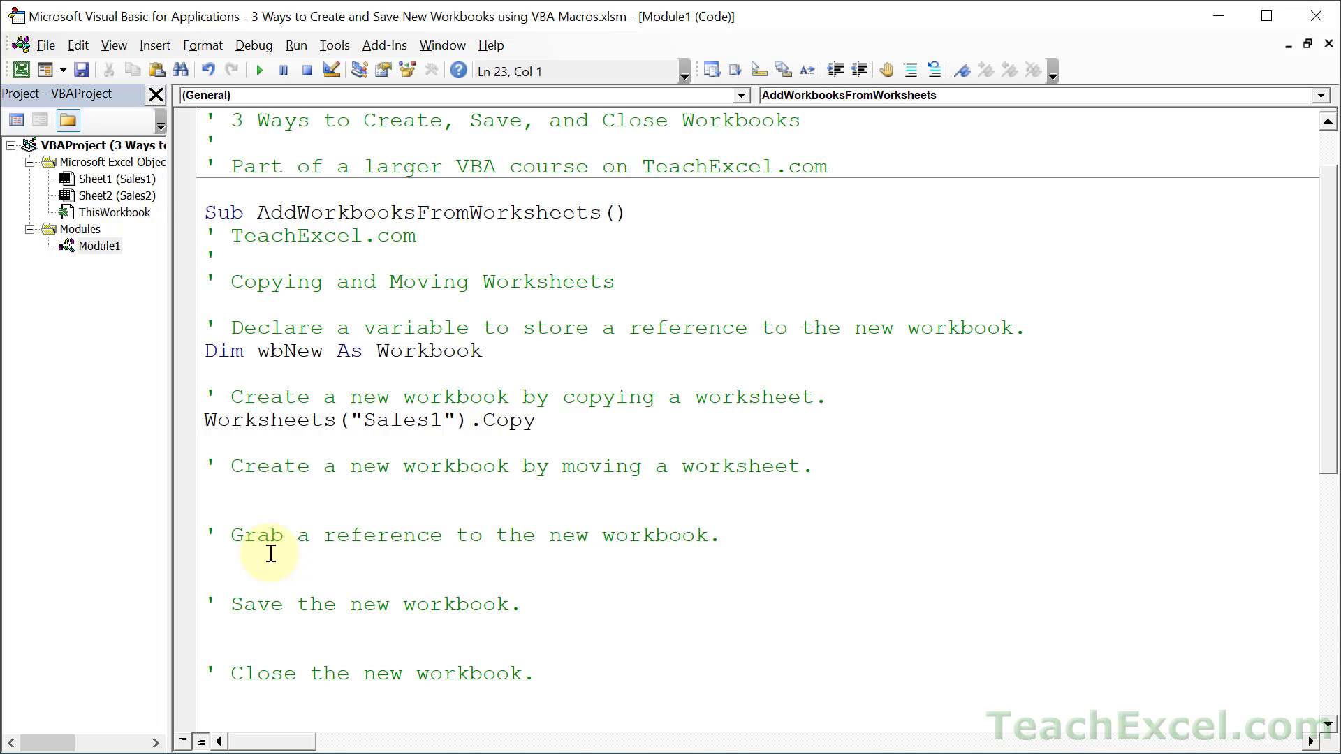
Step: Add Set wbNew = ActiveWorkbook under the 'Grab a reference' comment, highlighting ActiveWorkbook and Set
text(s)
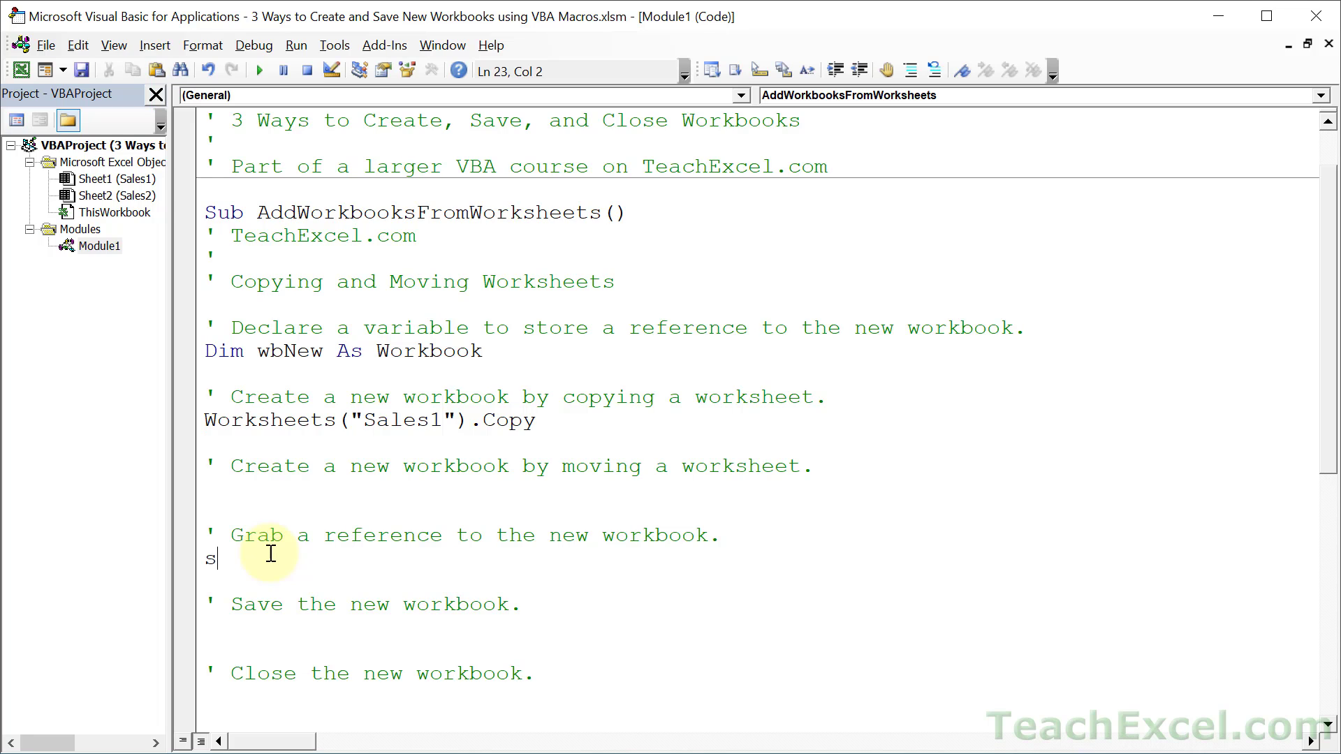
text(et wbNe)
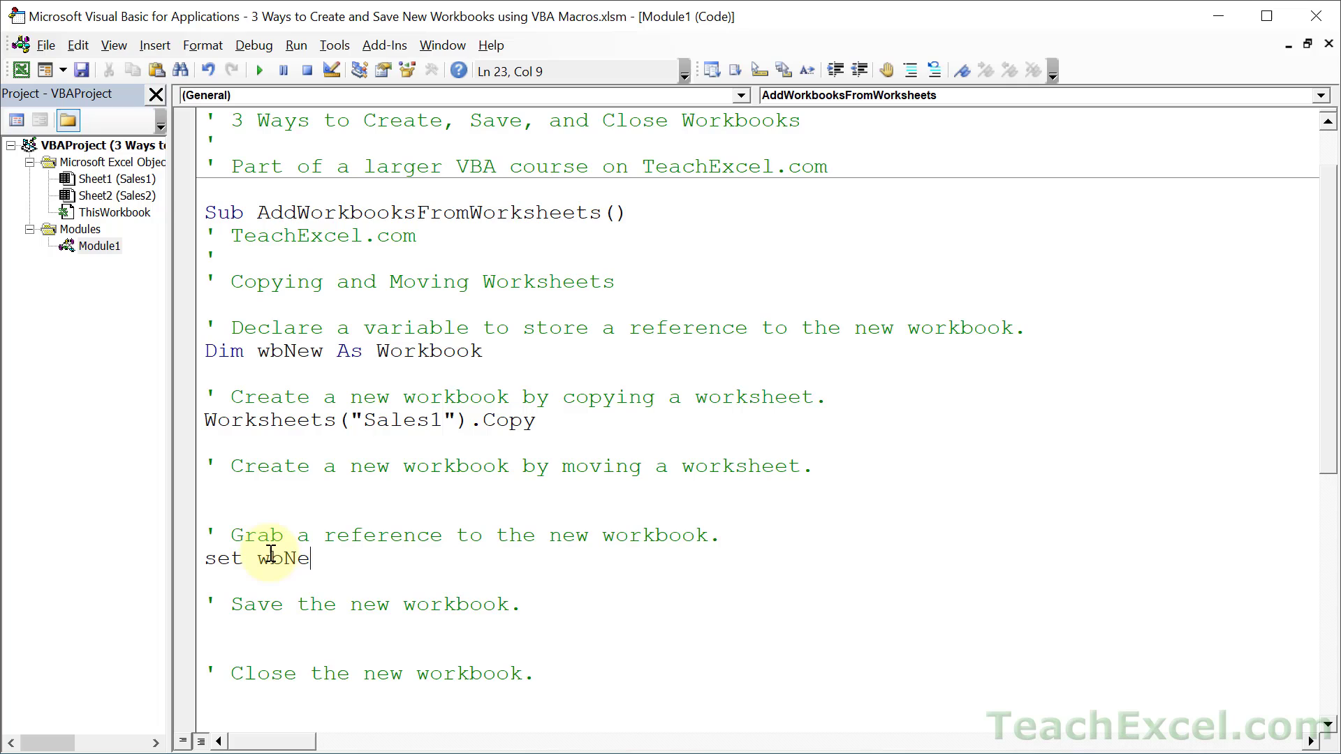
text(w)
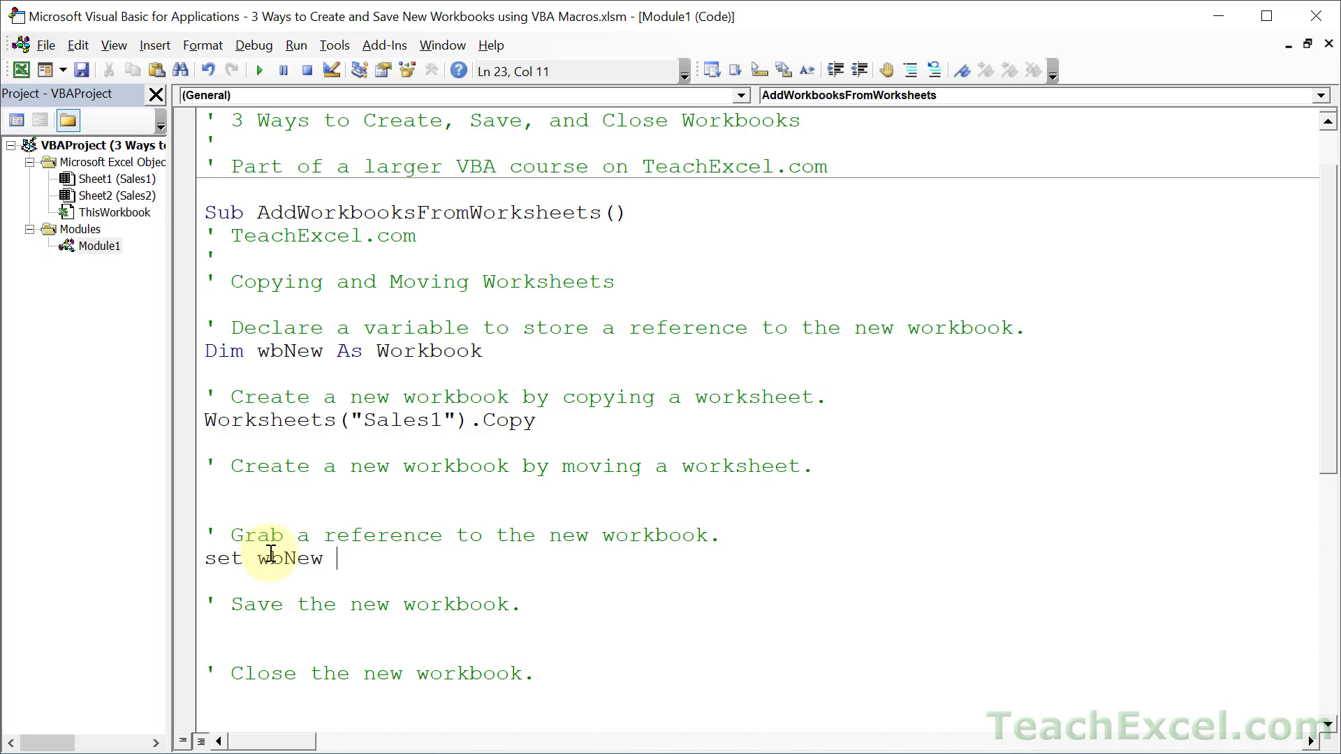
text(= active)
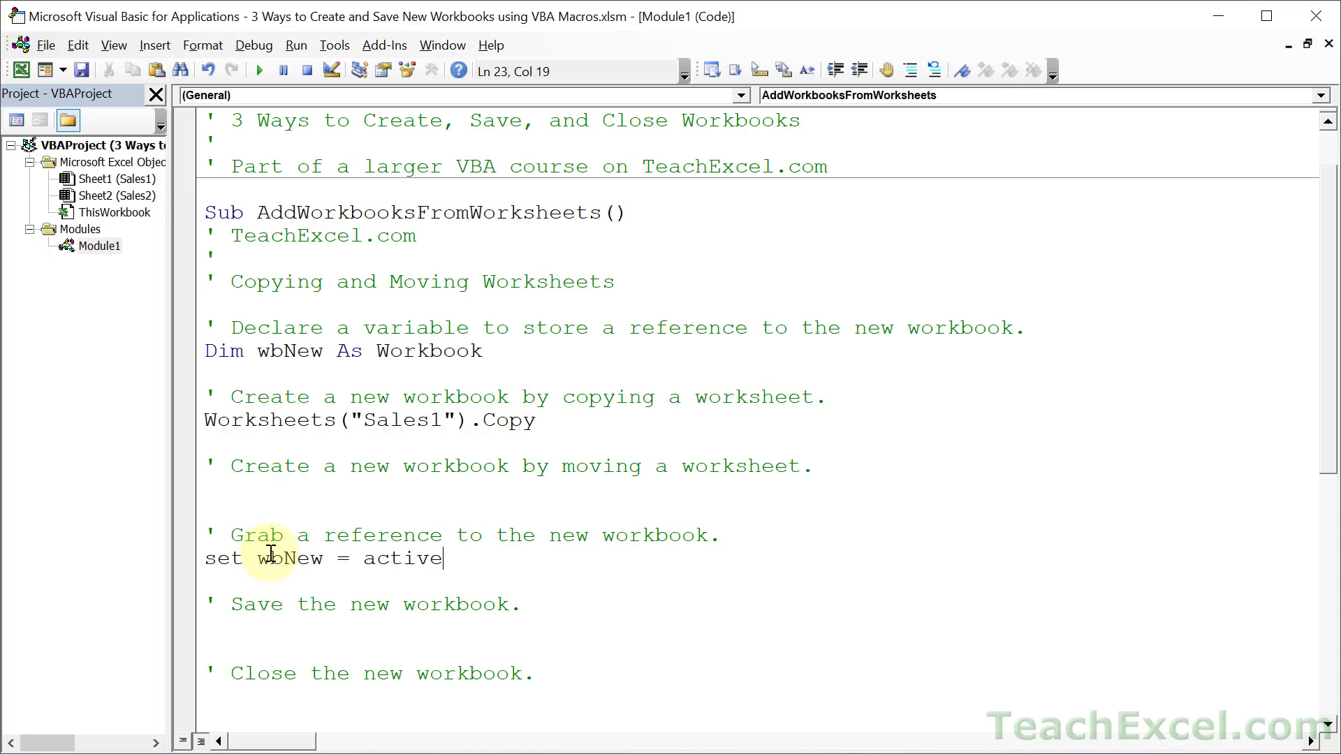
text(workbook)
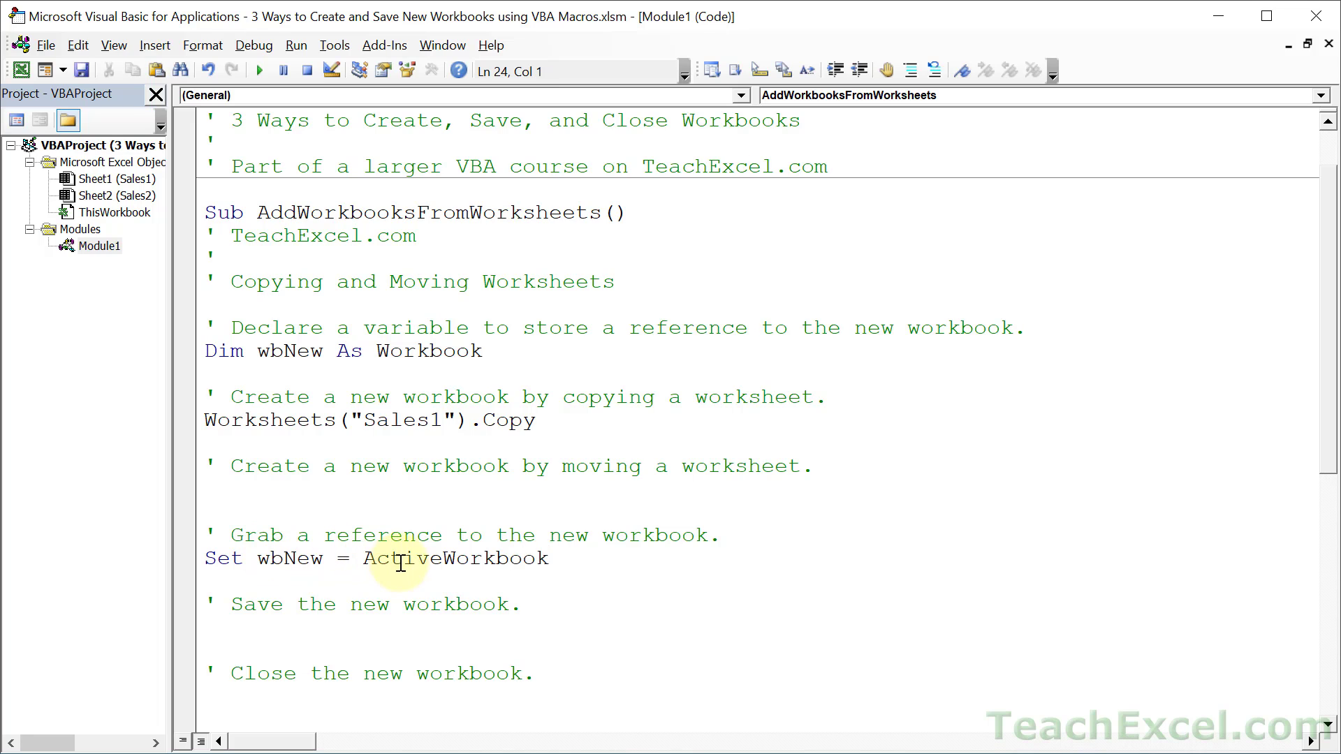
double_click(455, 558)
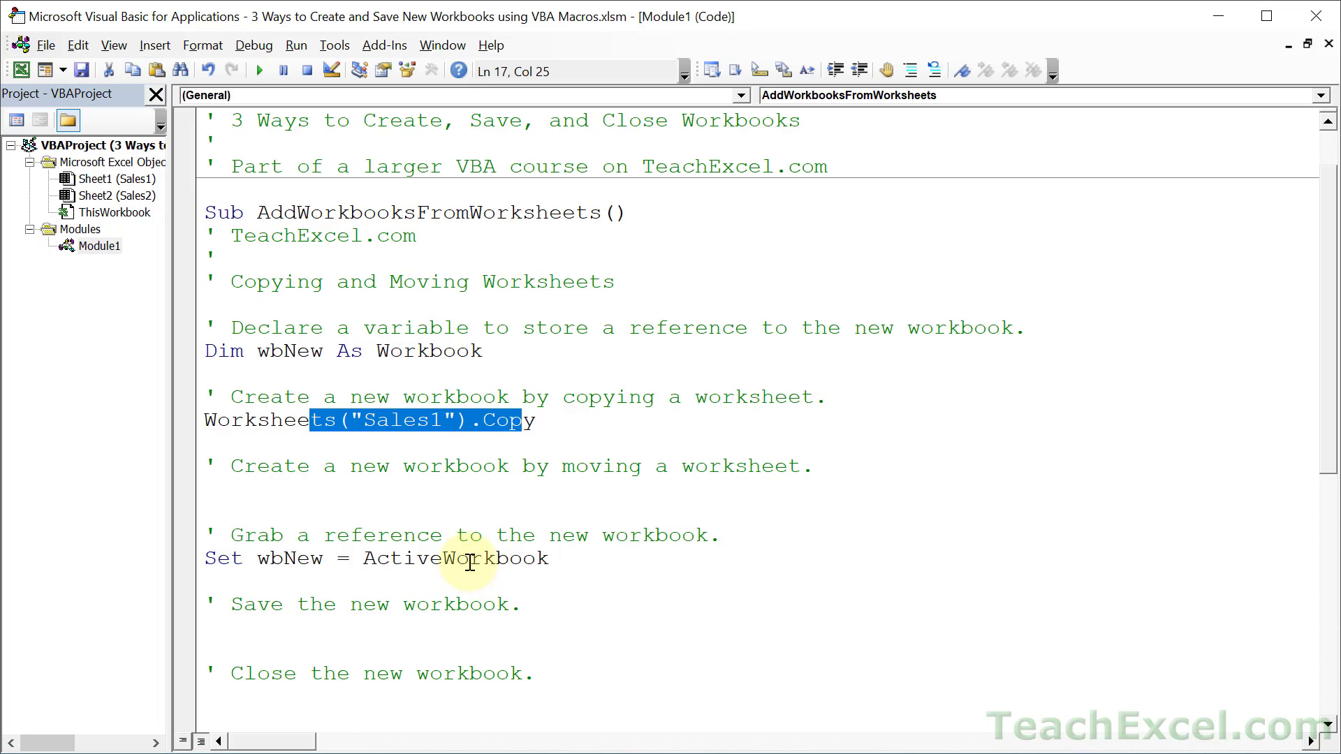
double_click(455, 558)
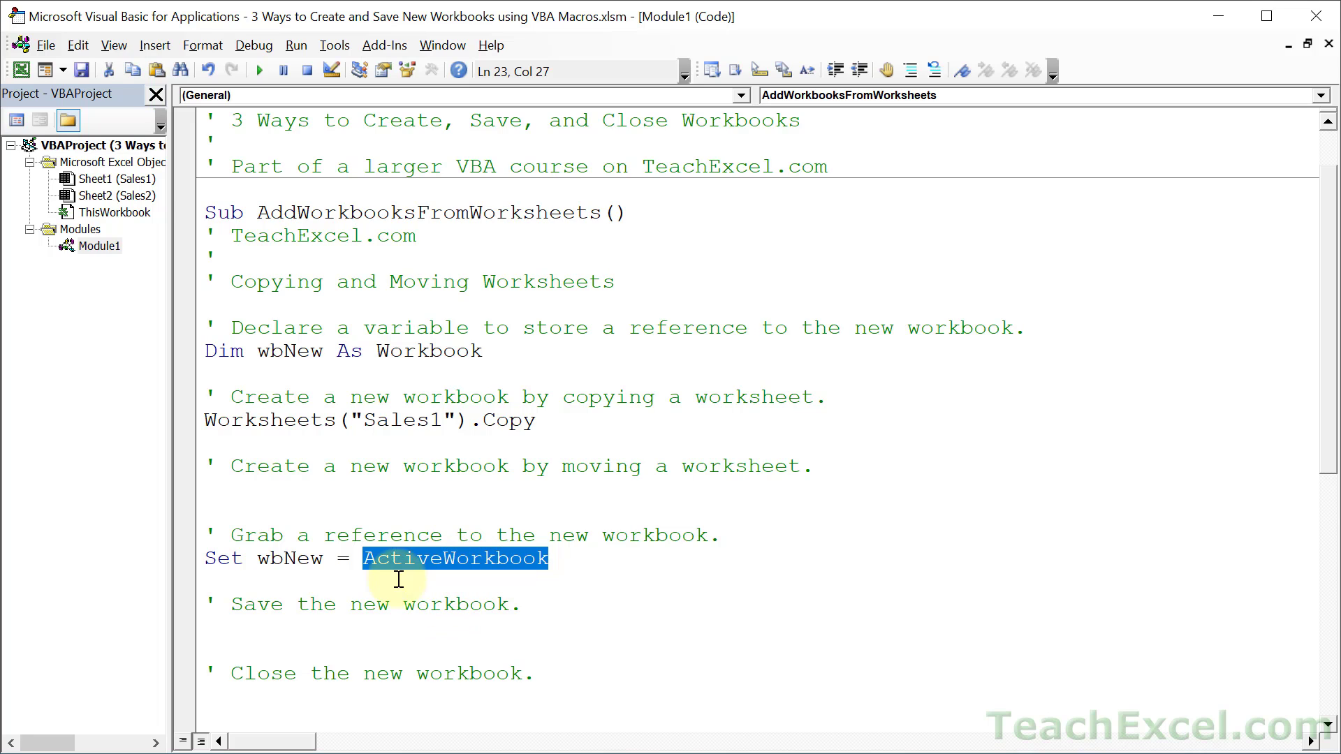
double_click(289, 558)
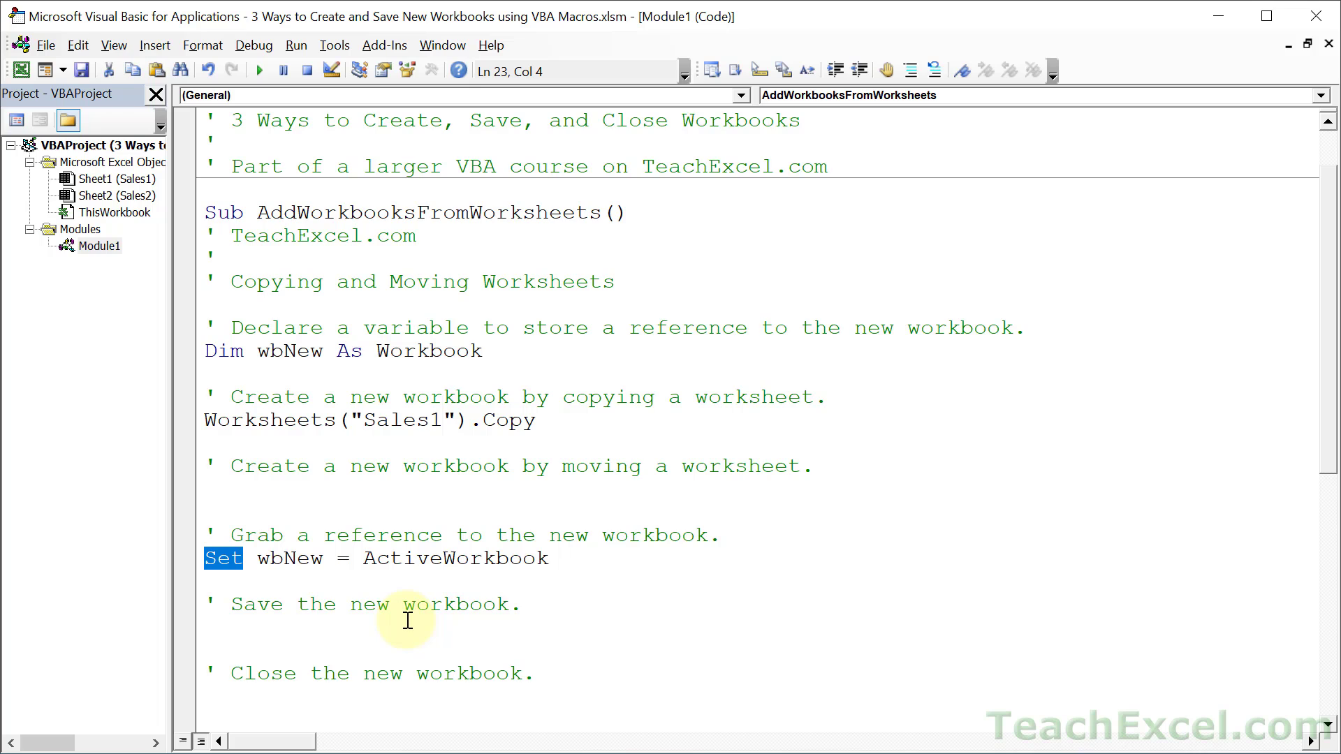
Step: Begin the save line as wbNew.SaveAs under the 'Save the new workbook' comment
text(wb)
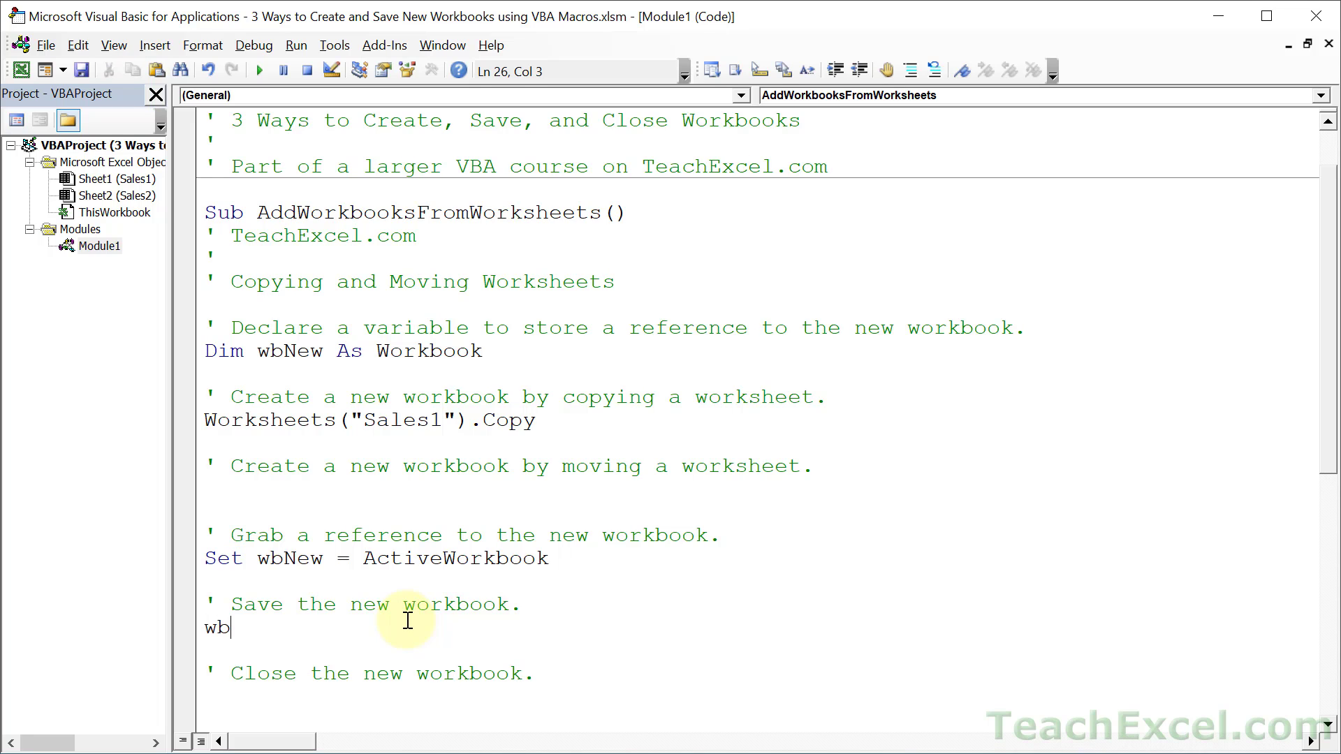
text(New)
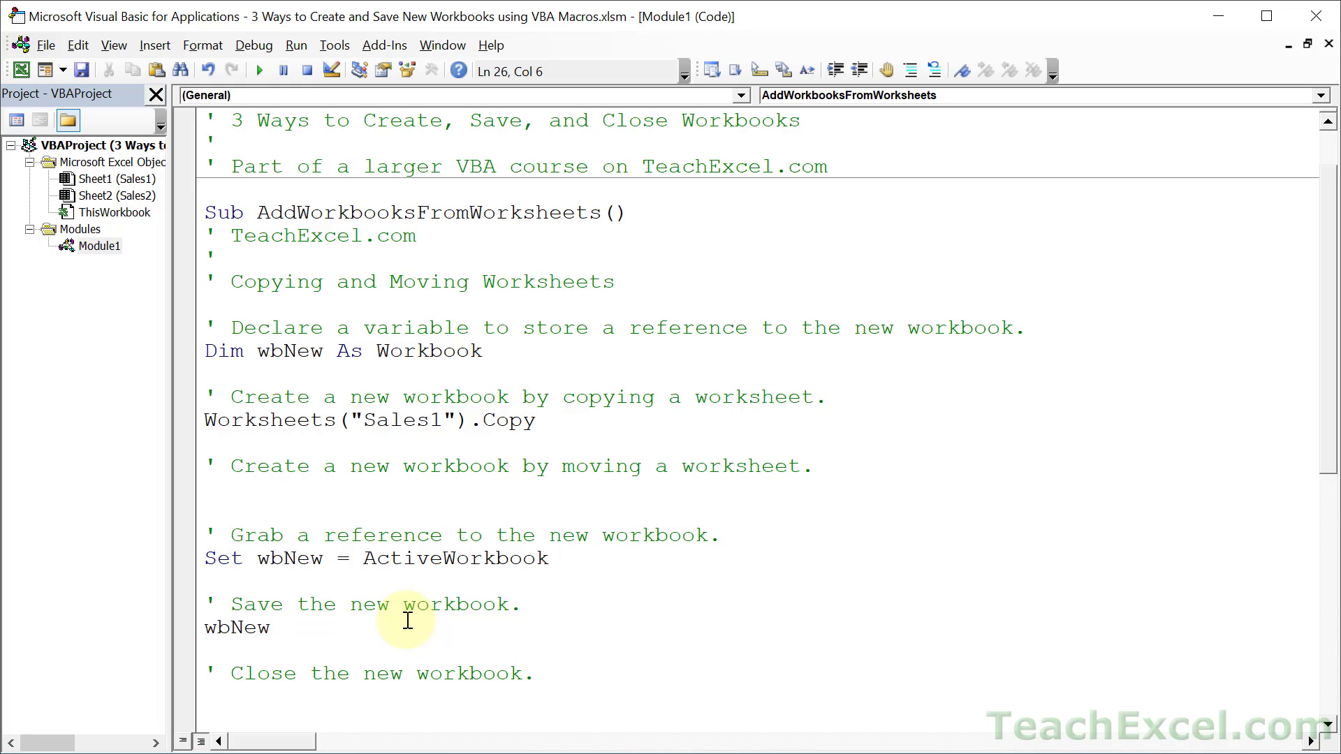
text(.)
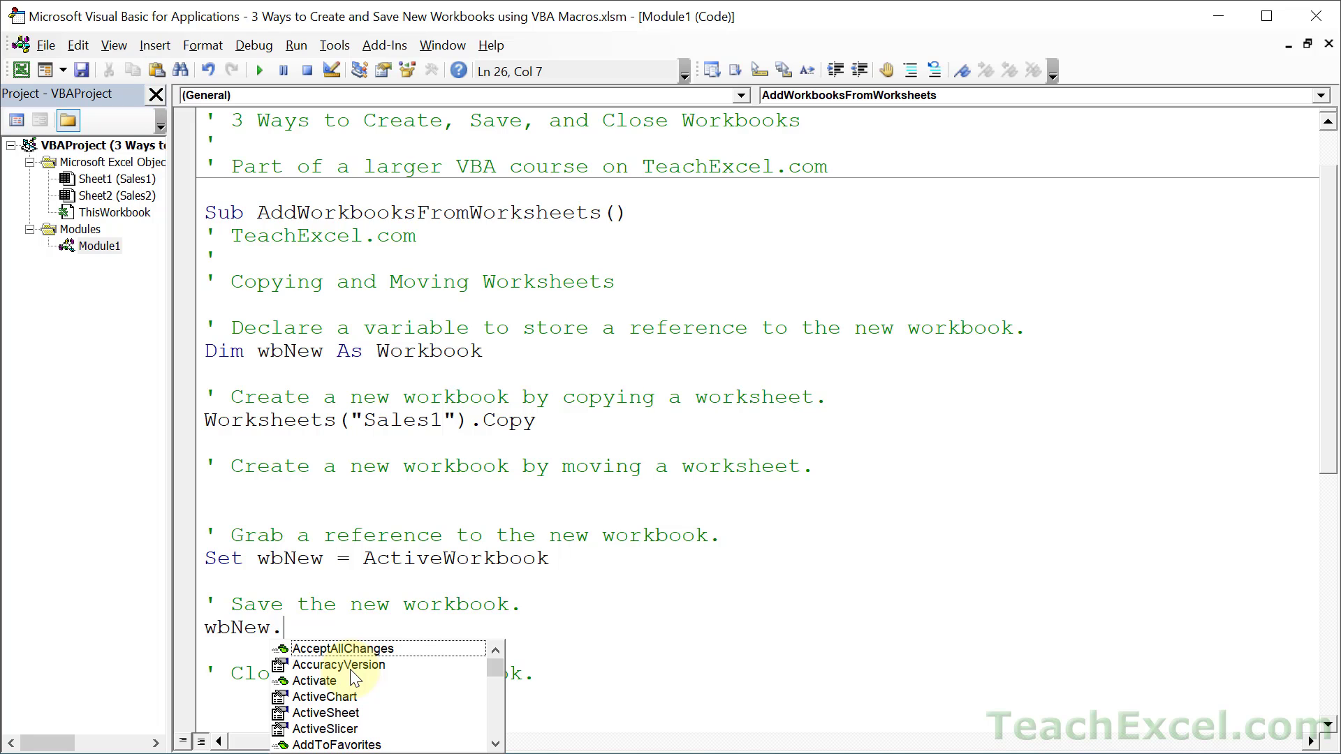
text(save)
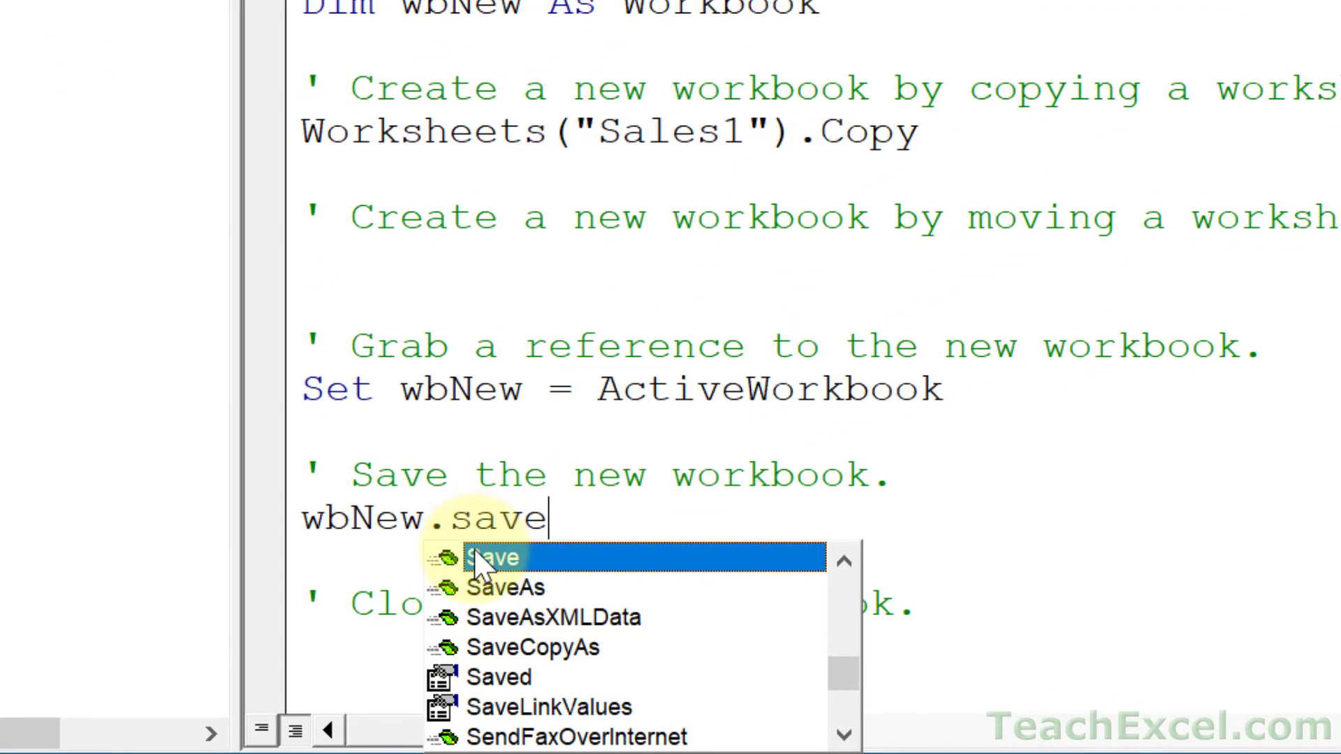
mouse_move(535, 654)
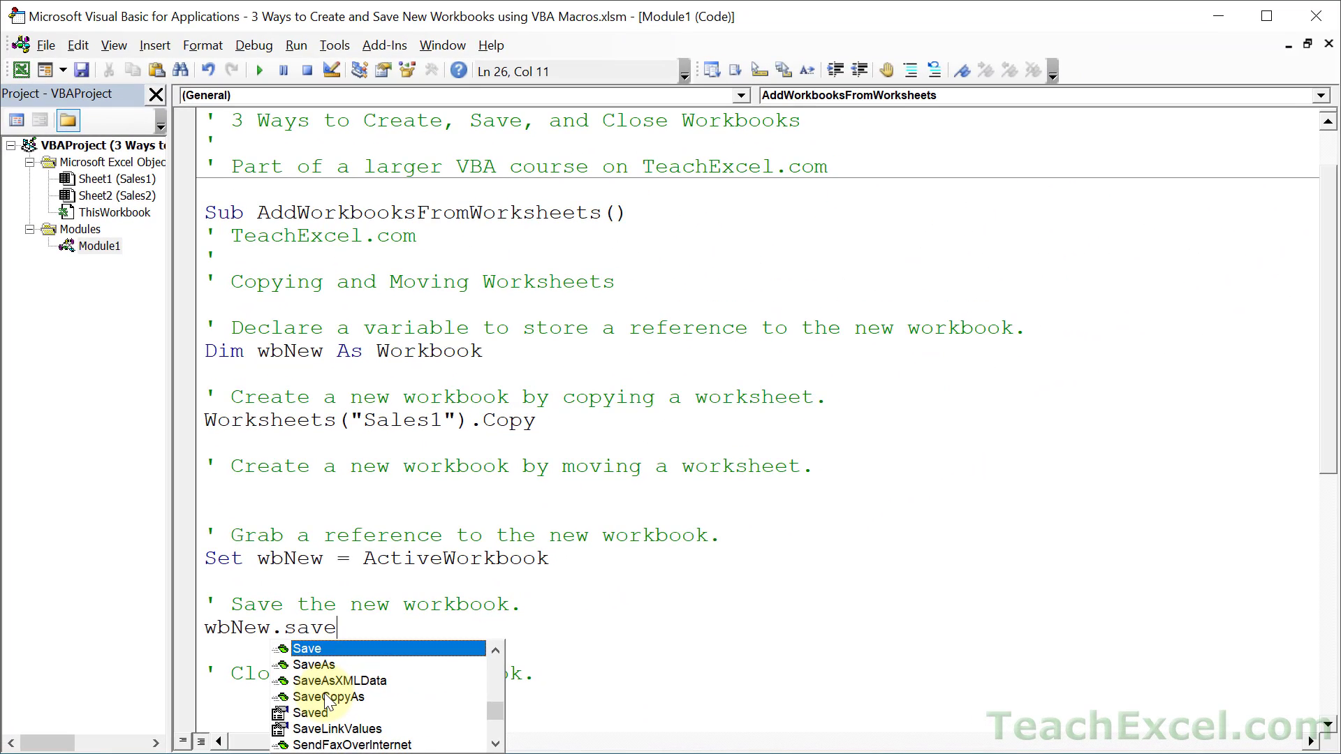
text(as)
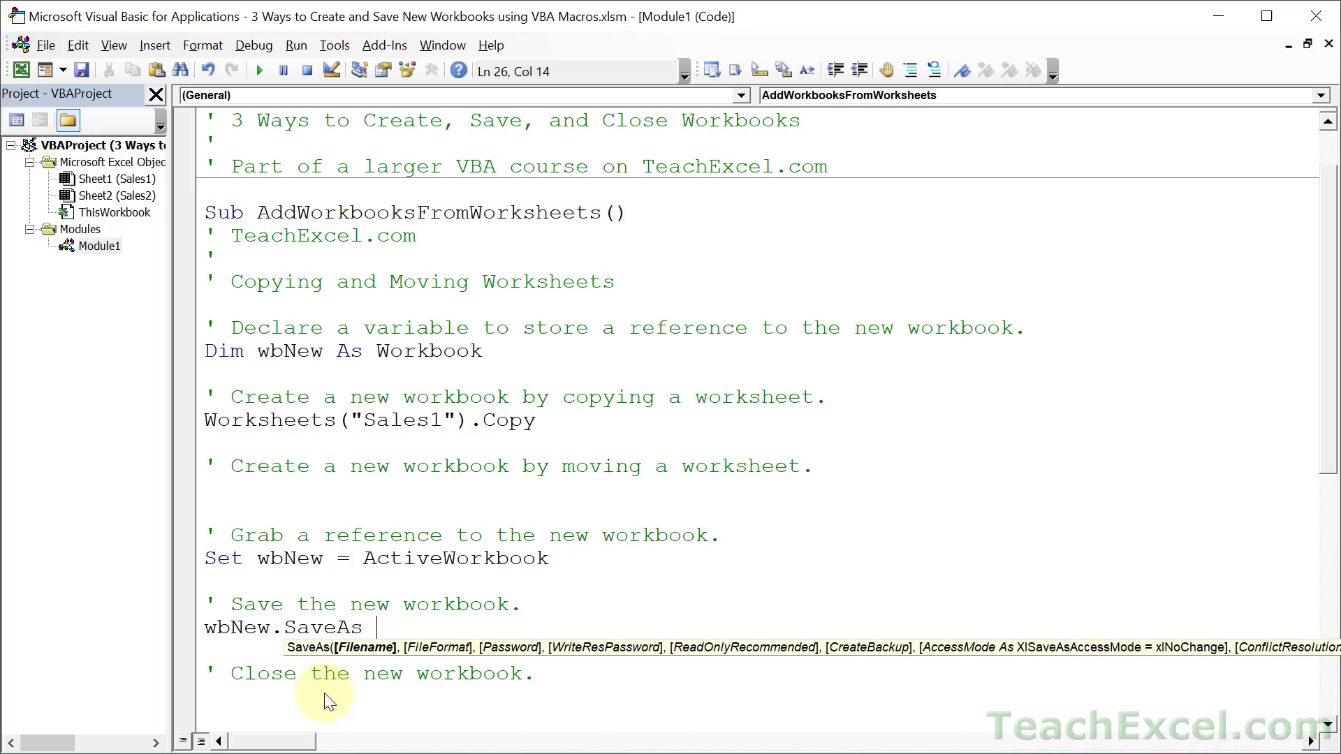
mouse_move(452, 684)
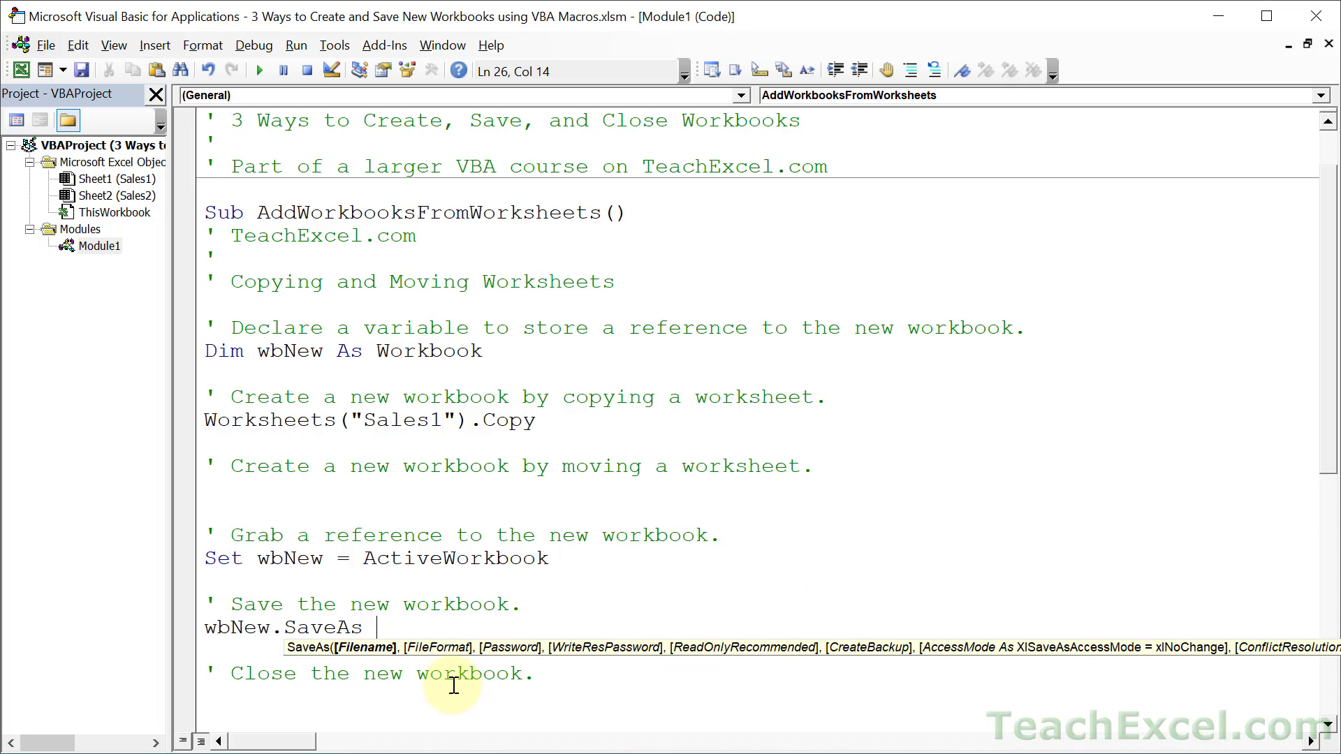
Step: Complete the line as wbNew.SaveAs "C:\Test\New Workbook.xlsx", 51, highlighting the path
text("C:)
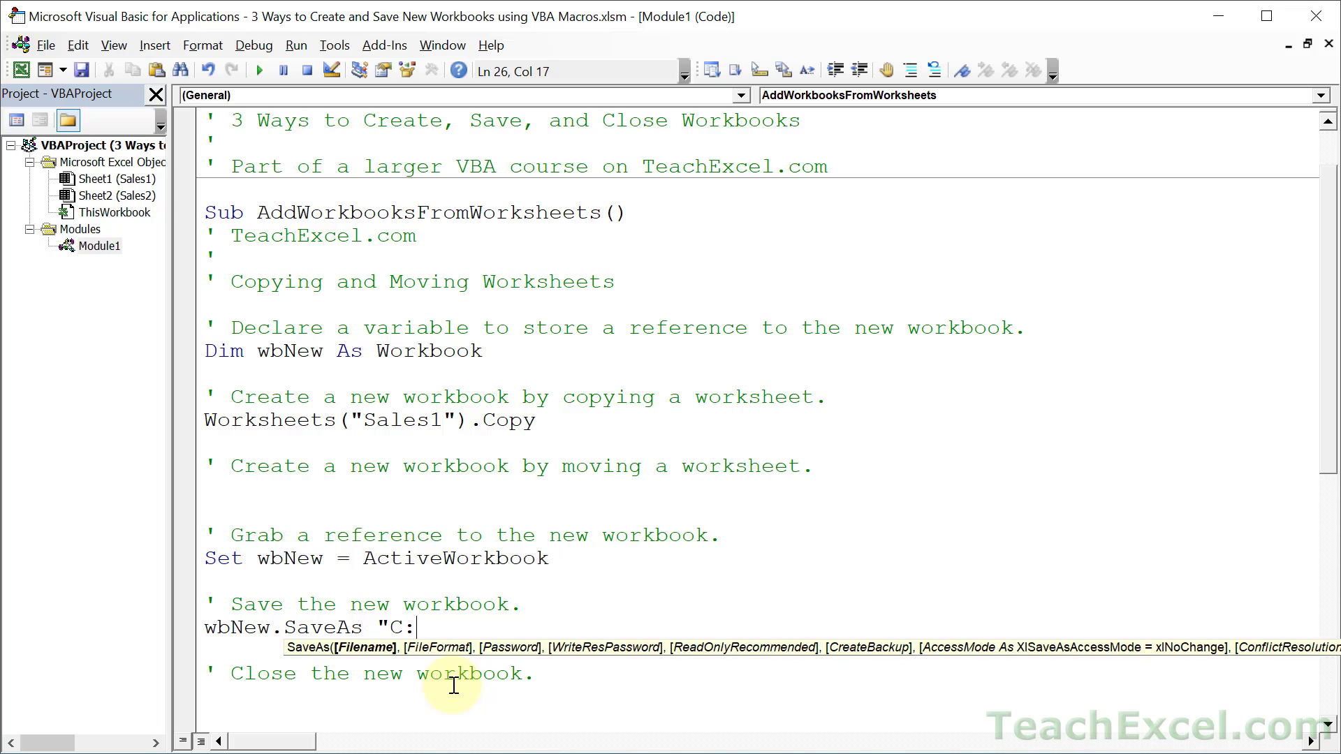
text(\Test\)
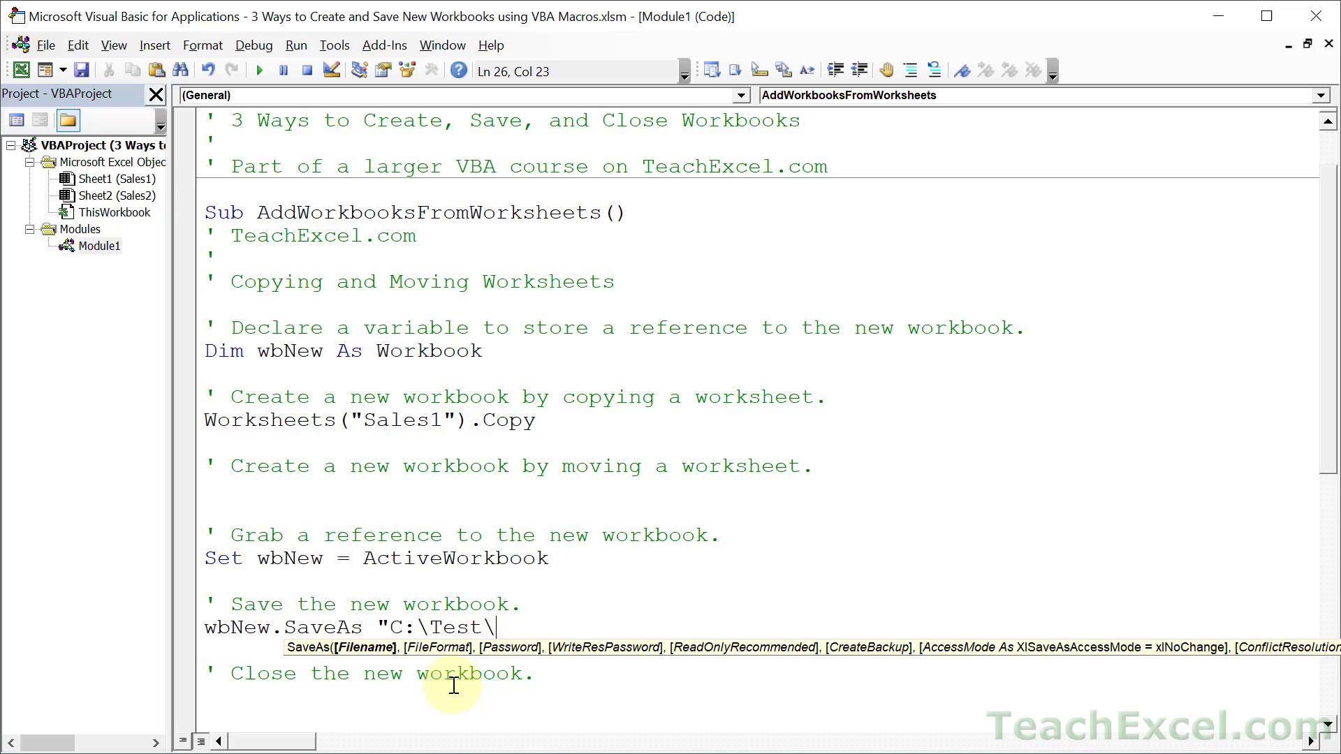
text(New Work)
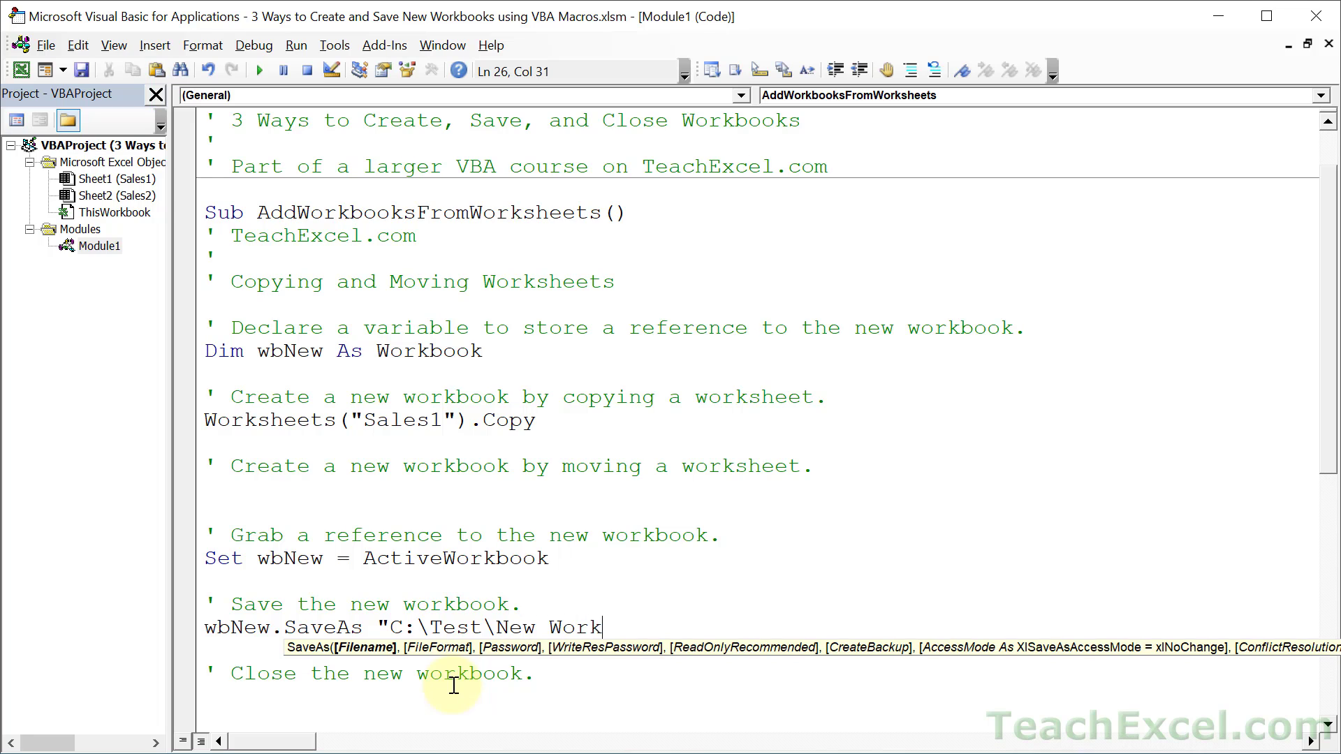
text(book.xl)
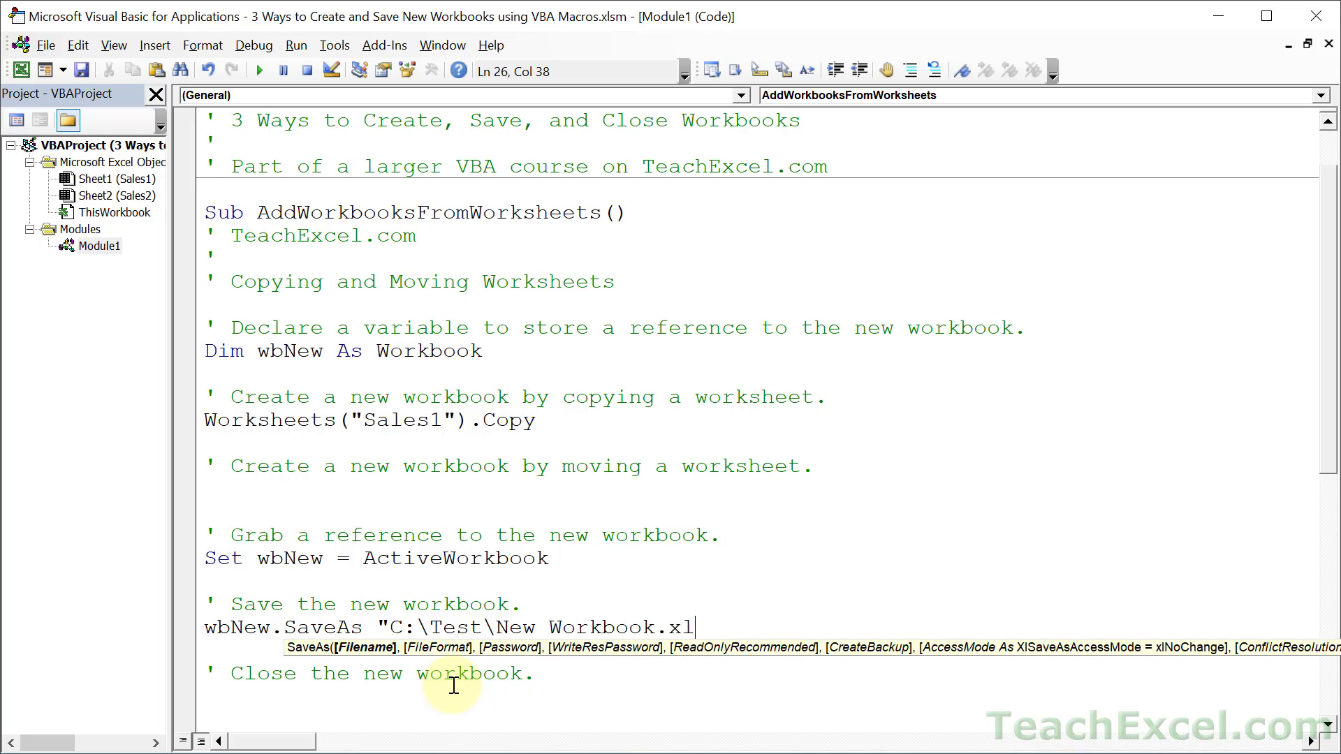
text(sx")
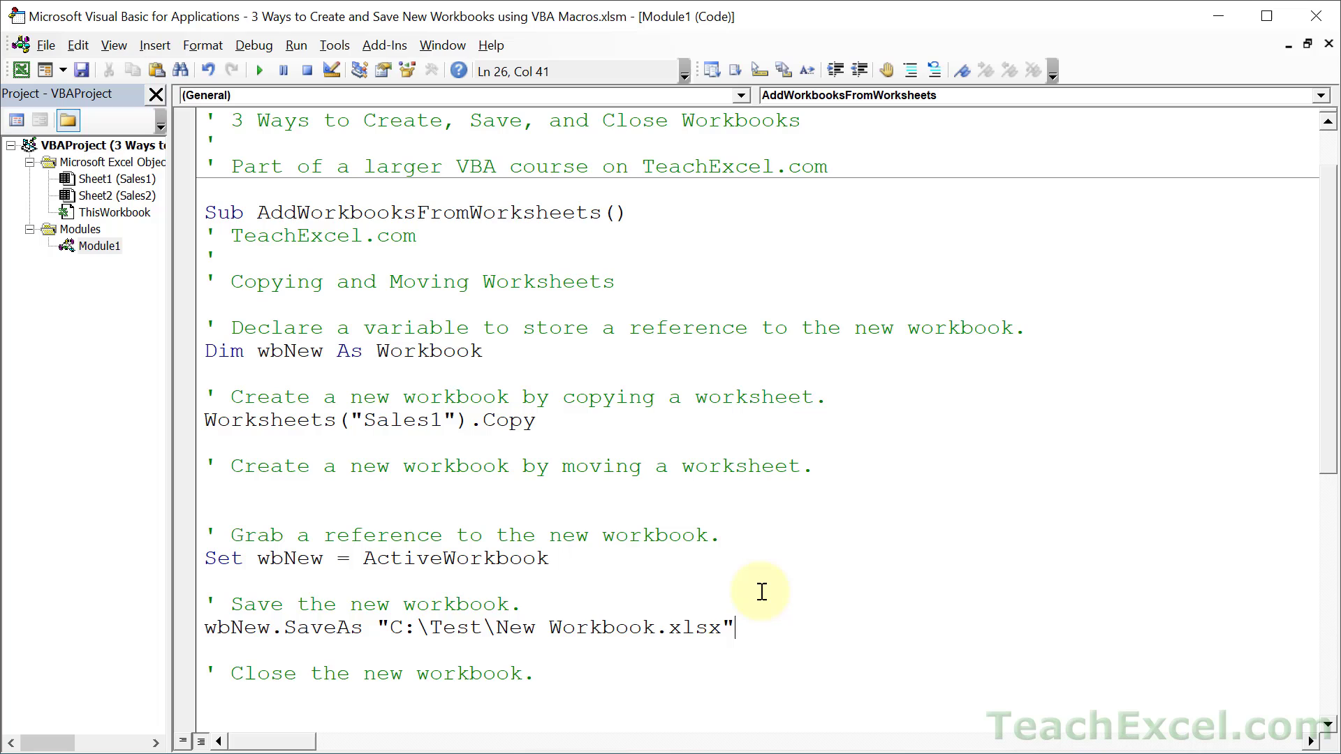
text(,)
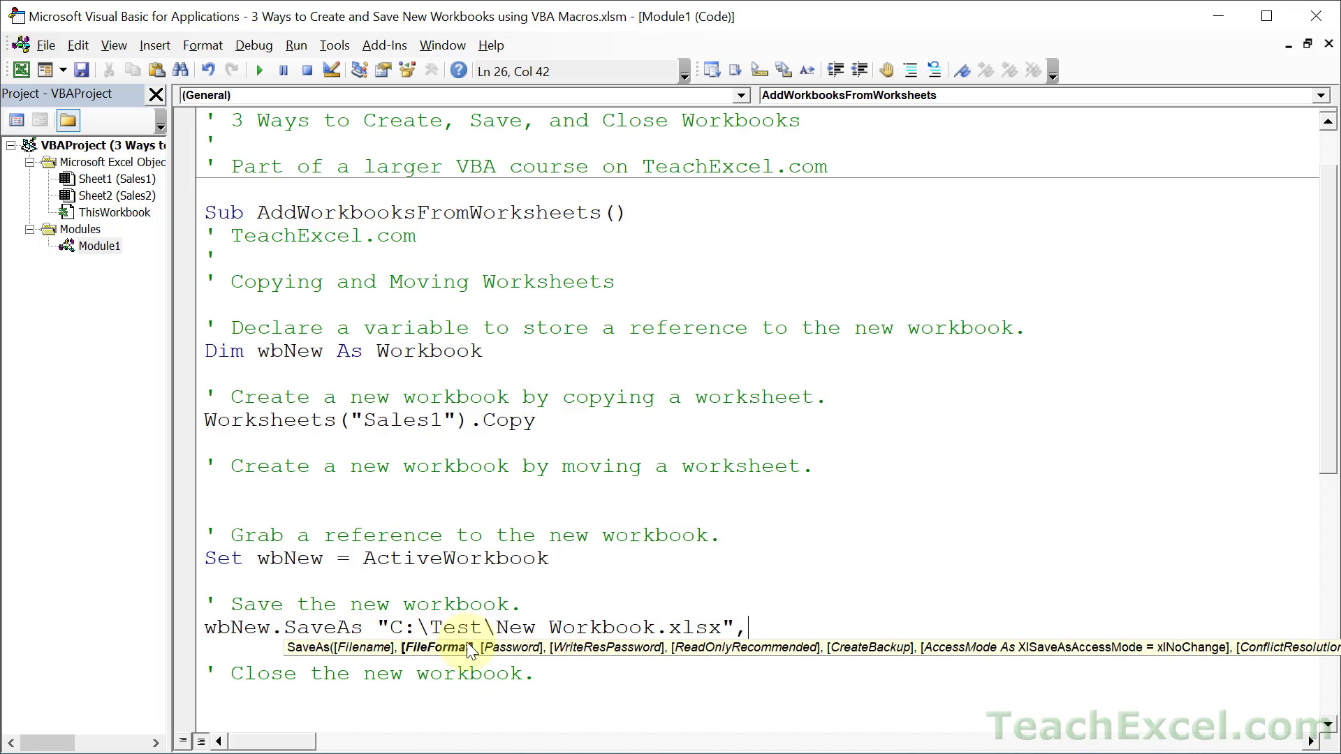
mouse_move(451, 662)
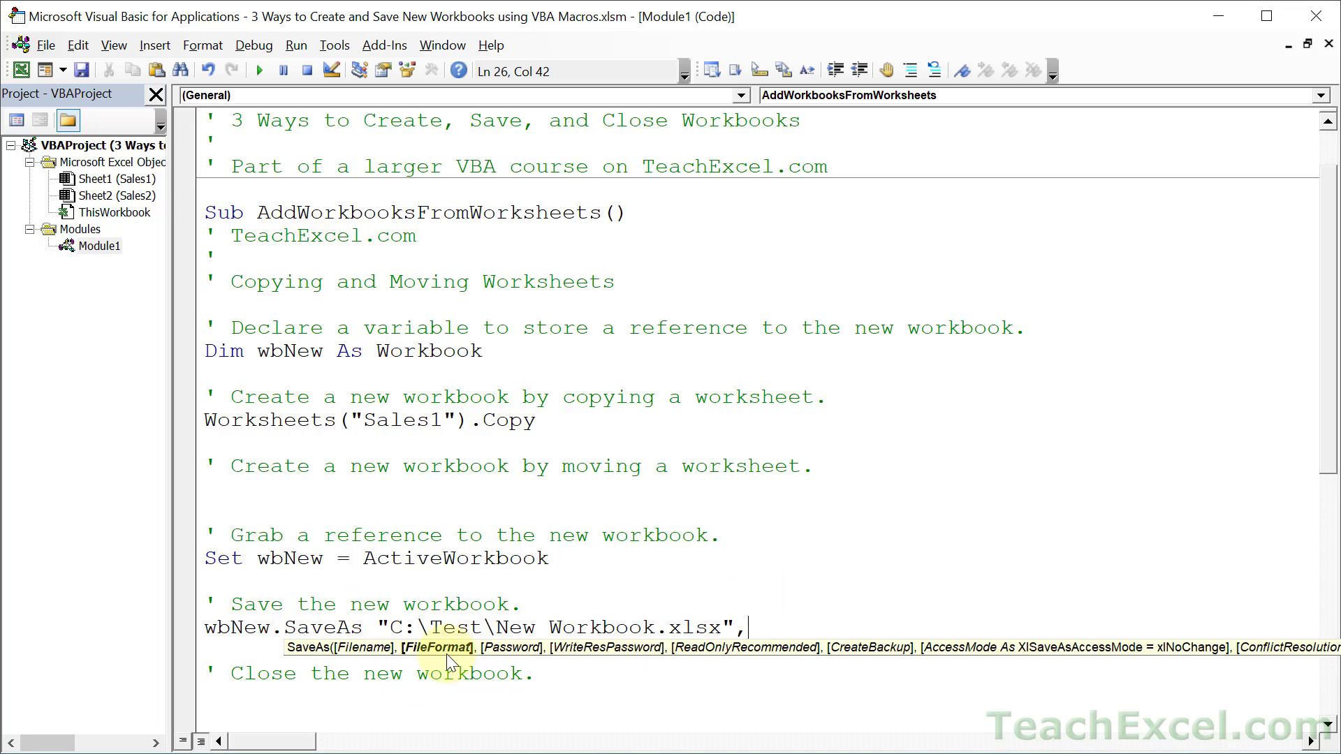
text(51)
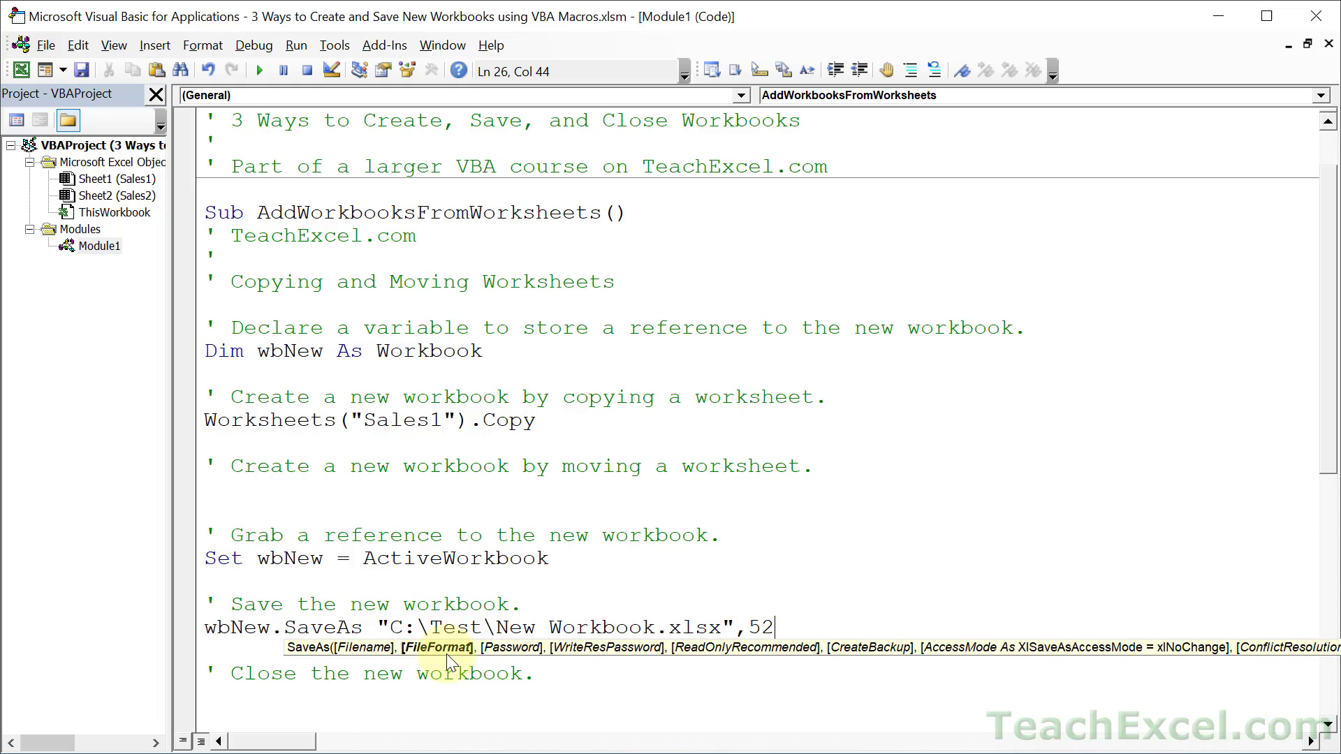
key(Backspace)
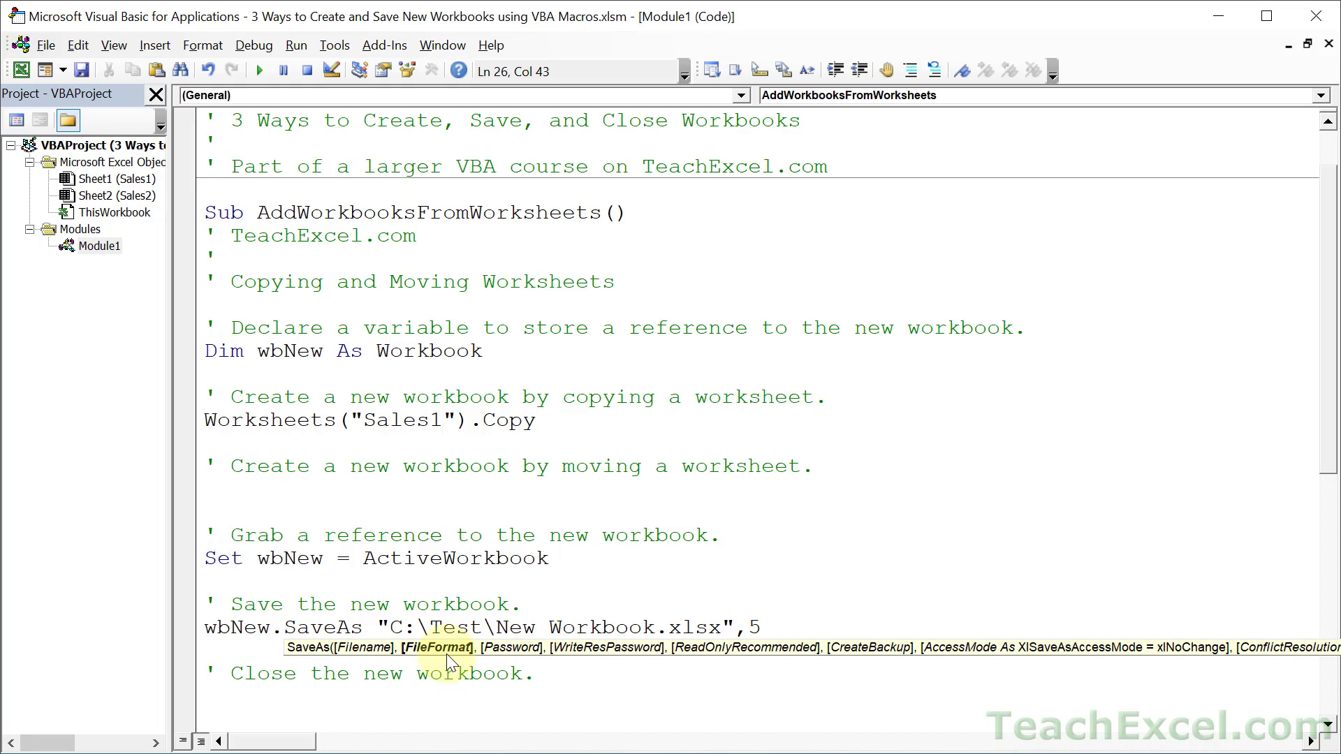
text(1)
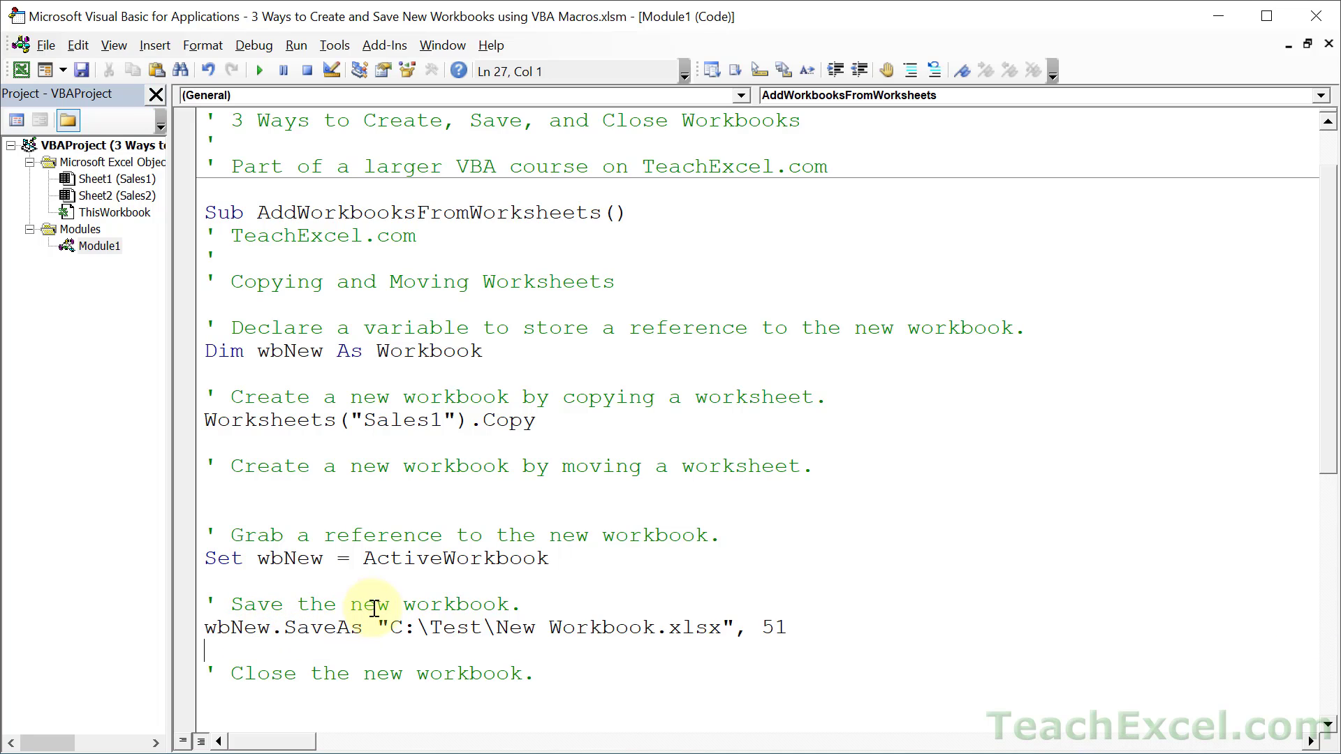
double_click(456, 627)
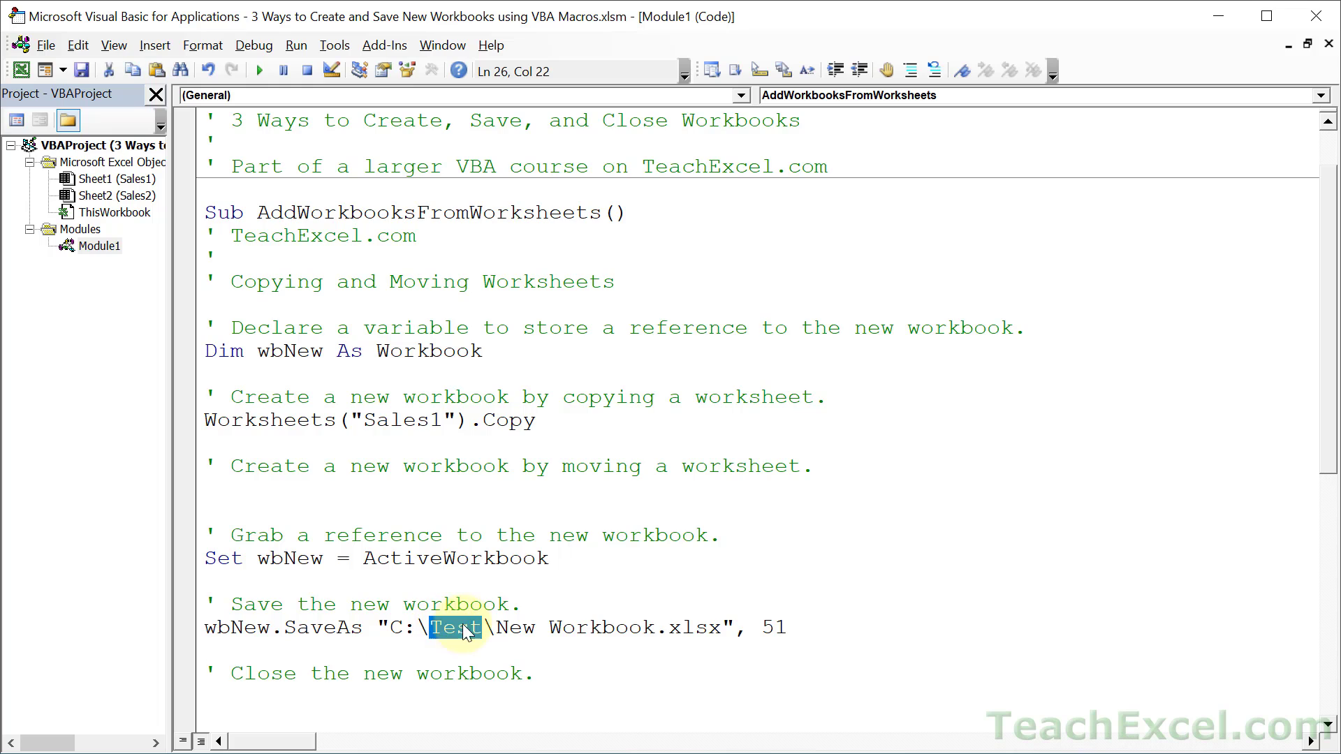
drag(459, 627, 720, 627)
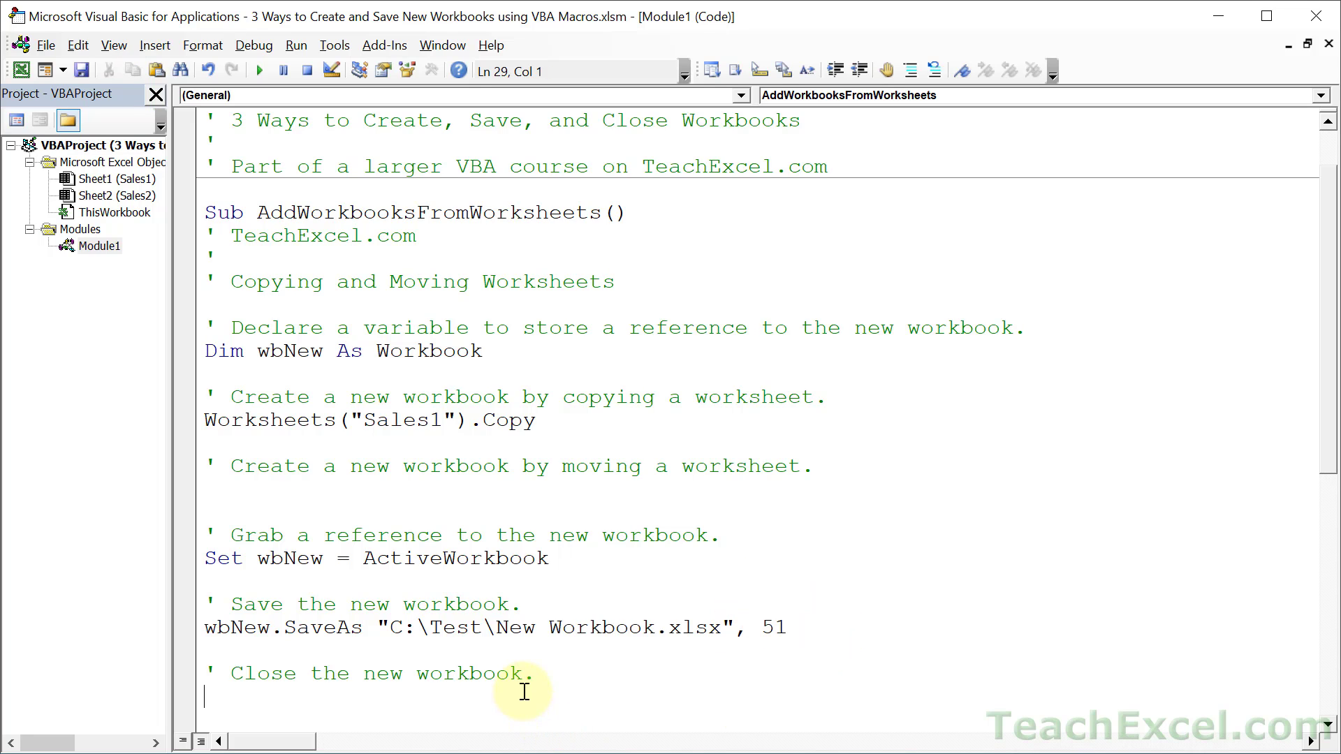
Step: Add wbNew.Close True under the Close comment, then highlight Sales1 and Workbook in earlier lines
text(wbNew)
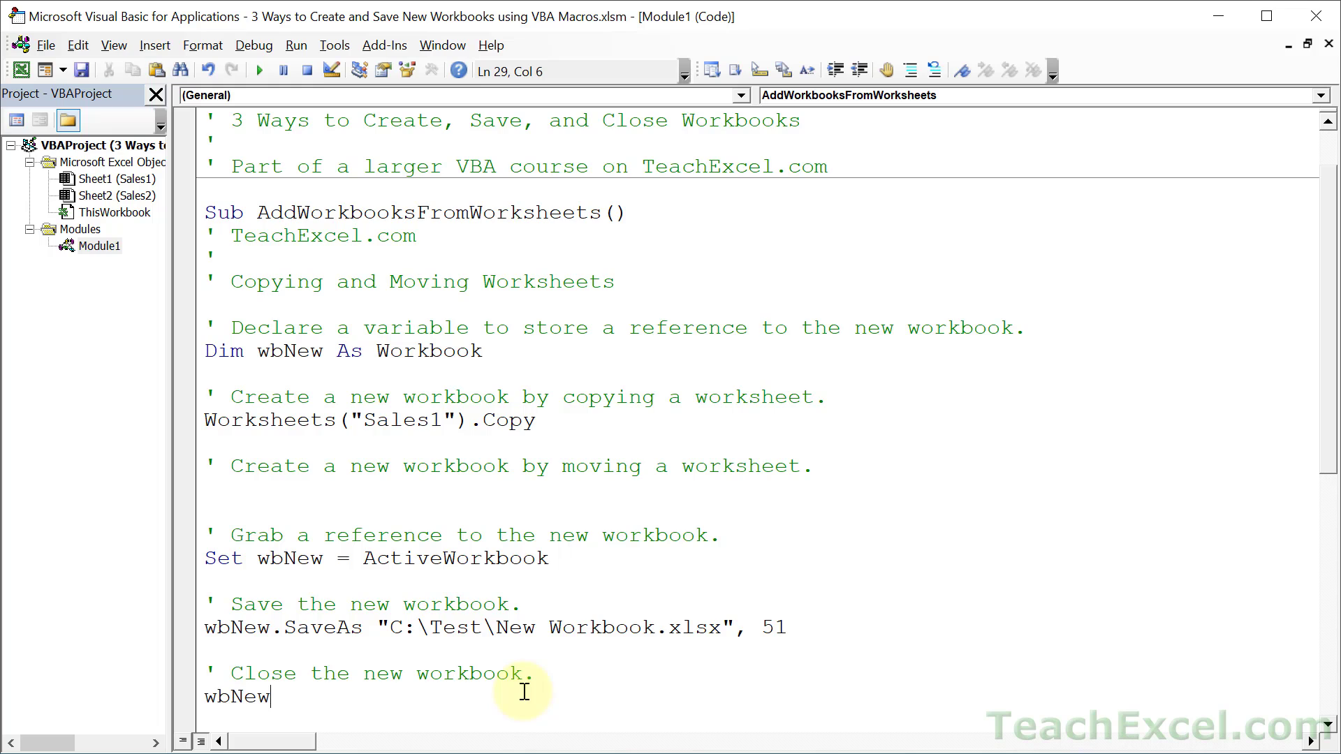
text(.Close)
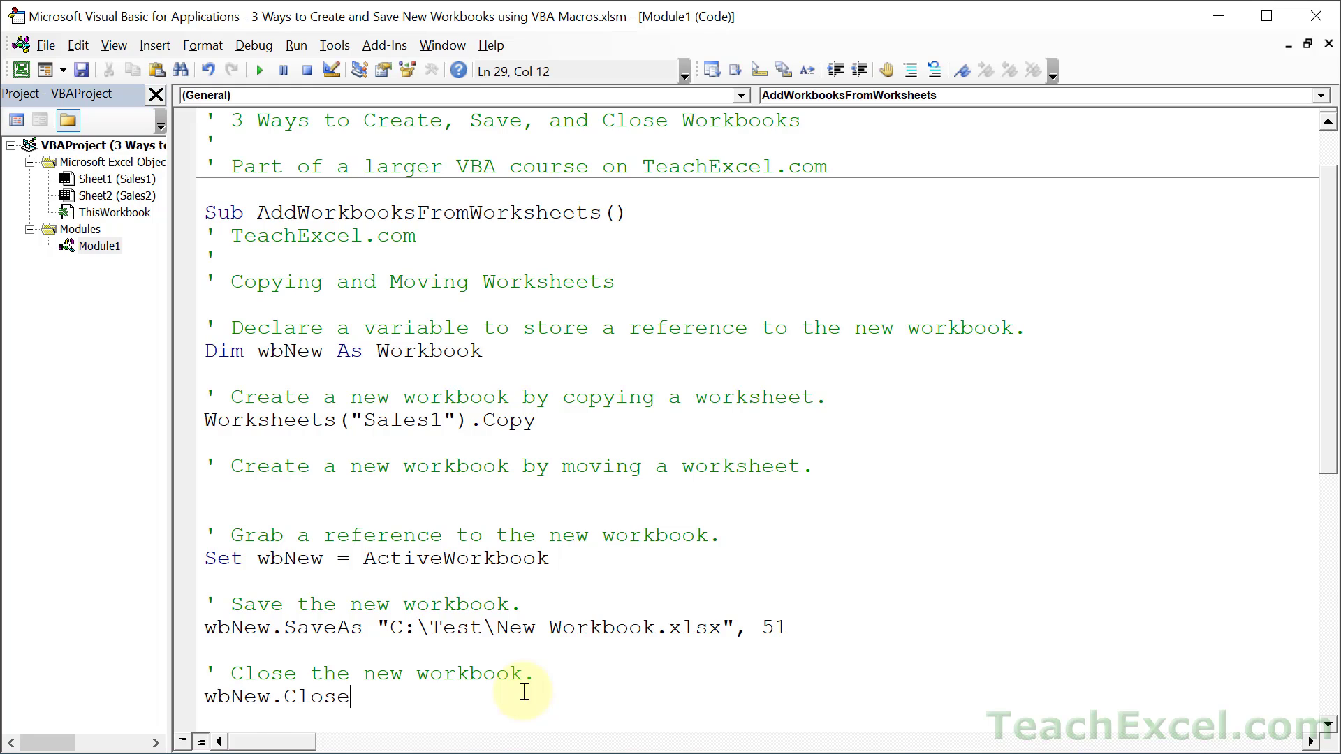
text(()
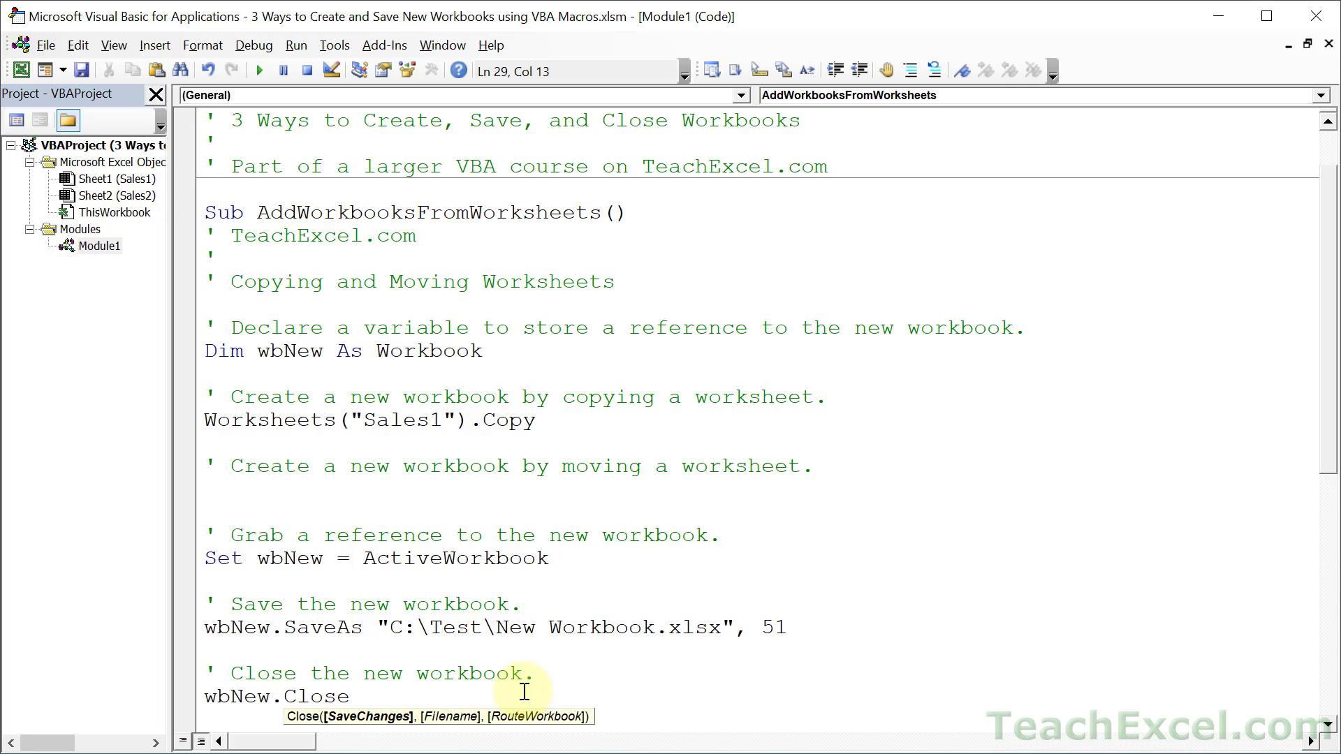
mouse_move(367, 748)
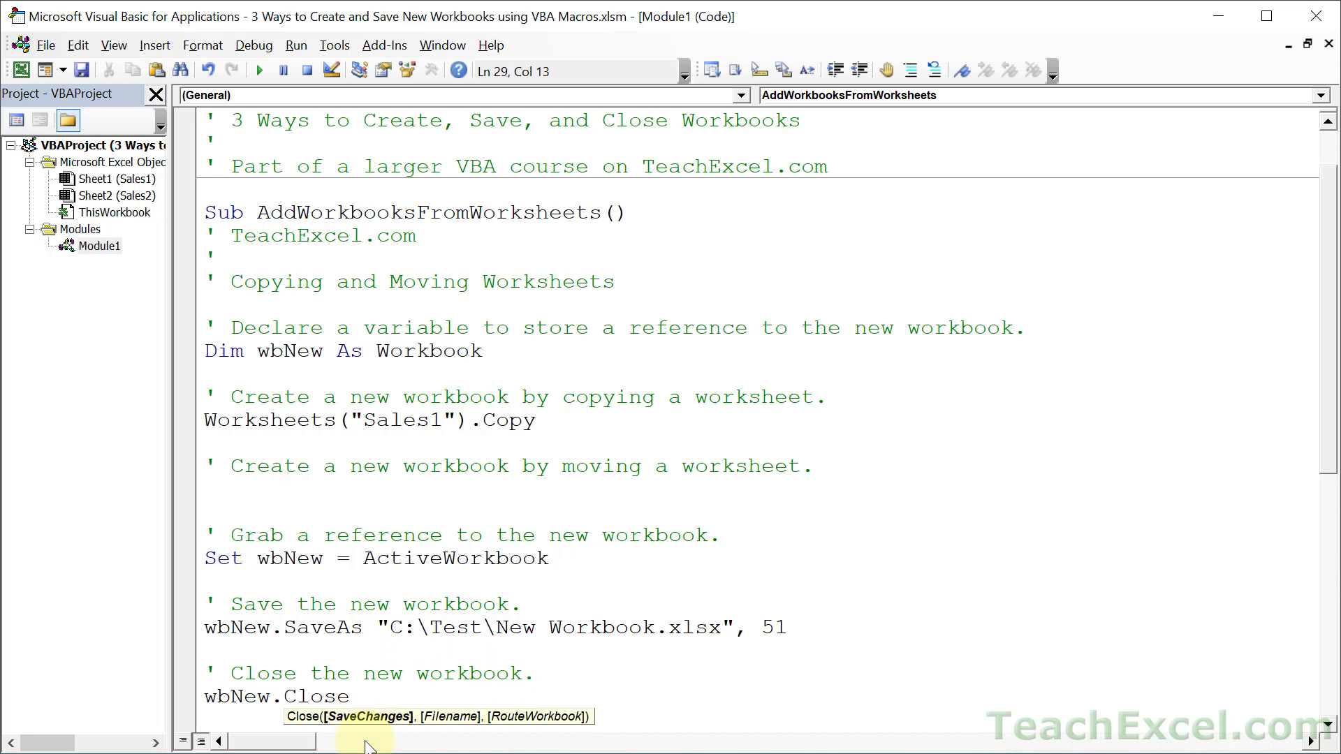
text(true)
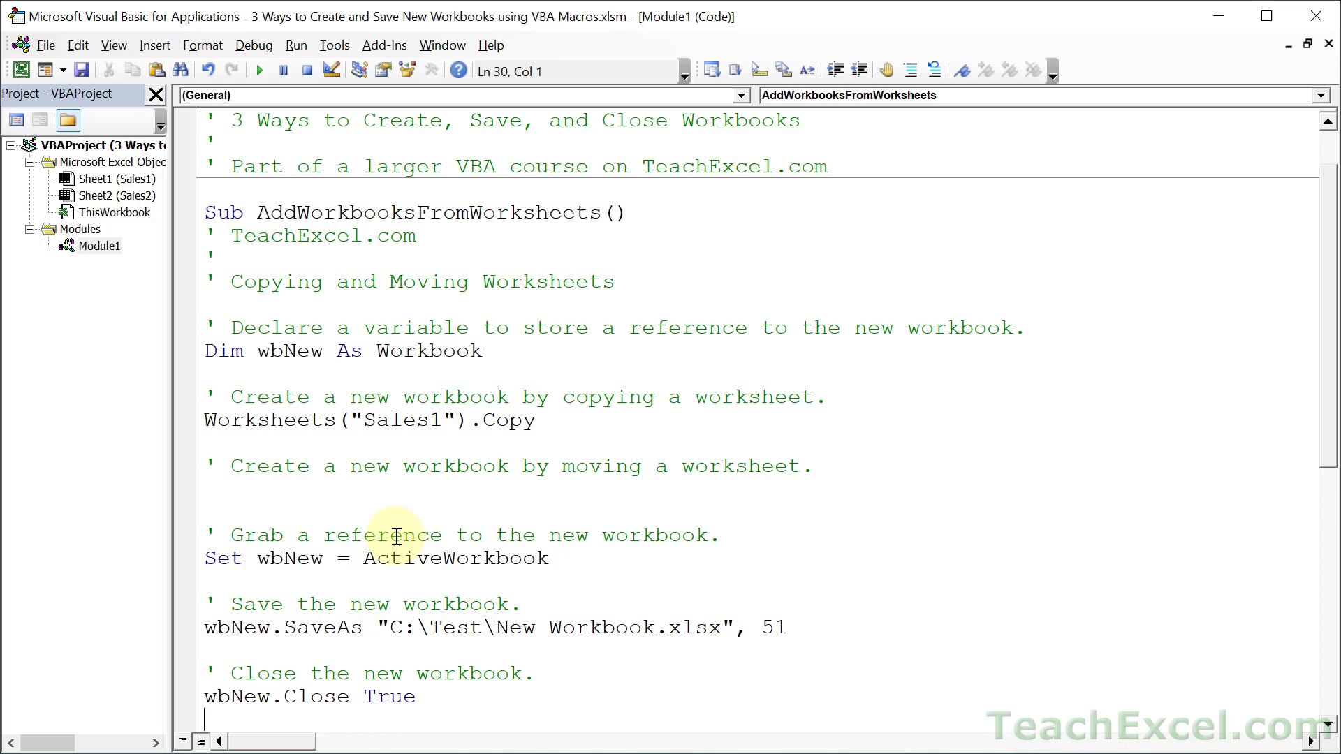
double_click(402, 420)
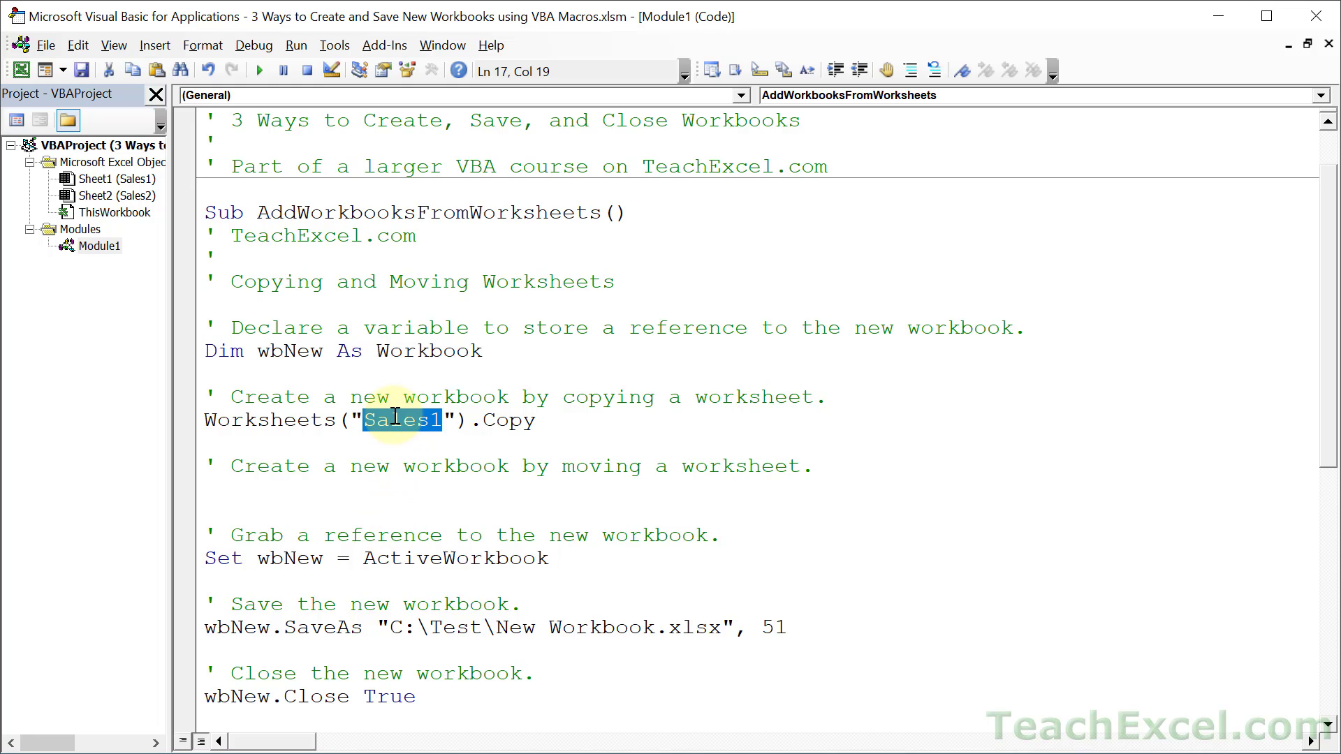
mouse_move(578, 627)
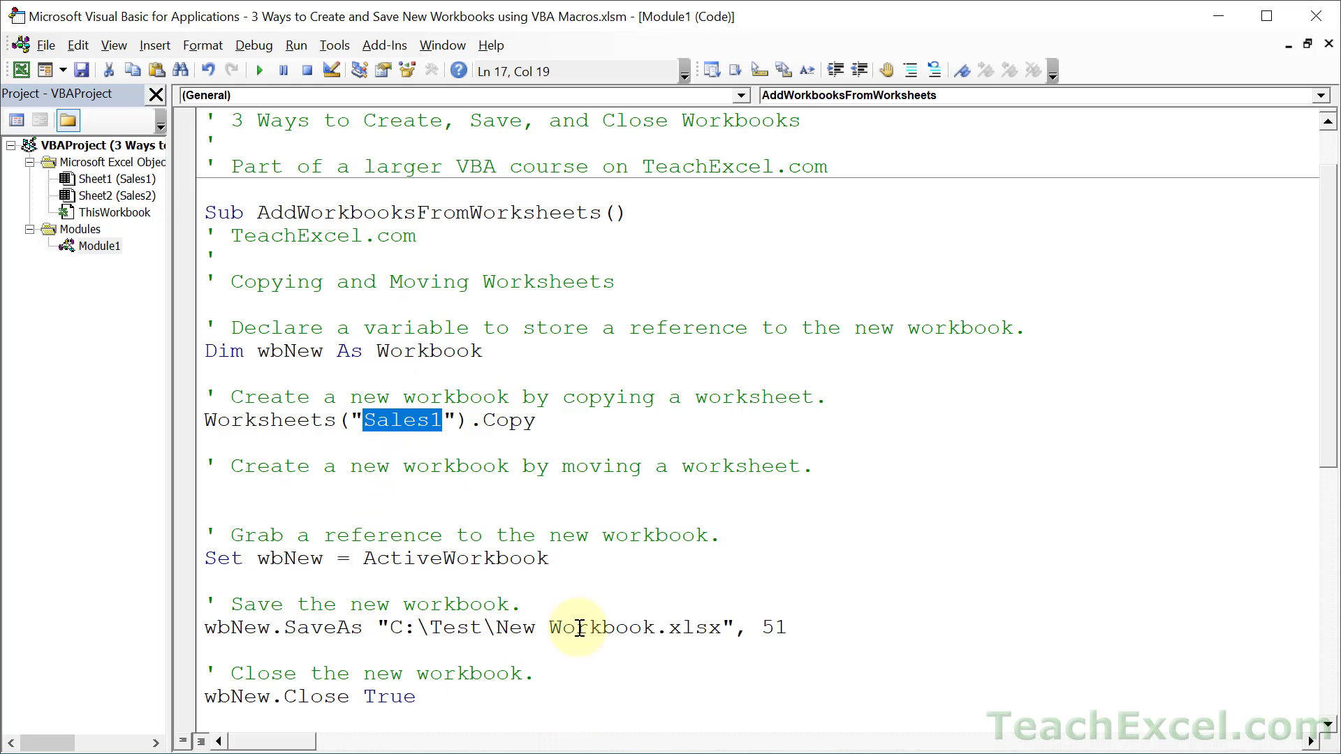
double_click(600, 627)
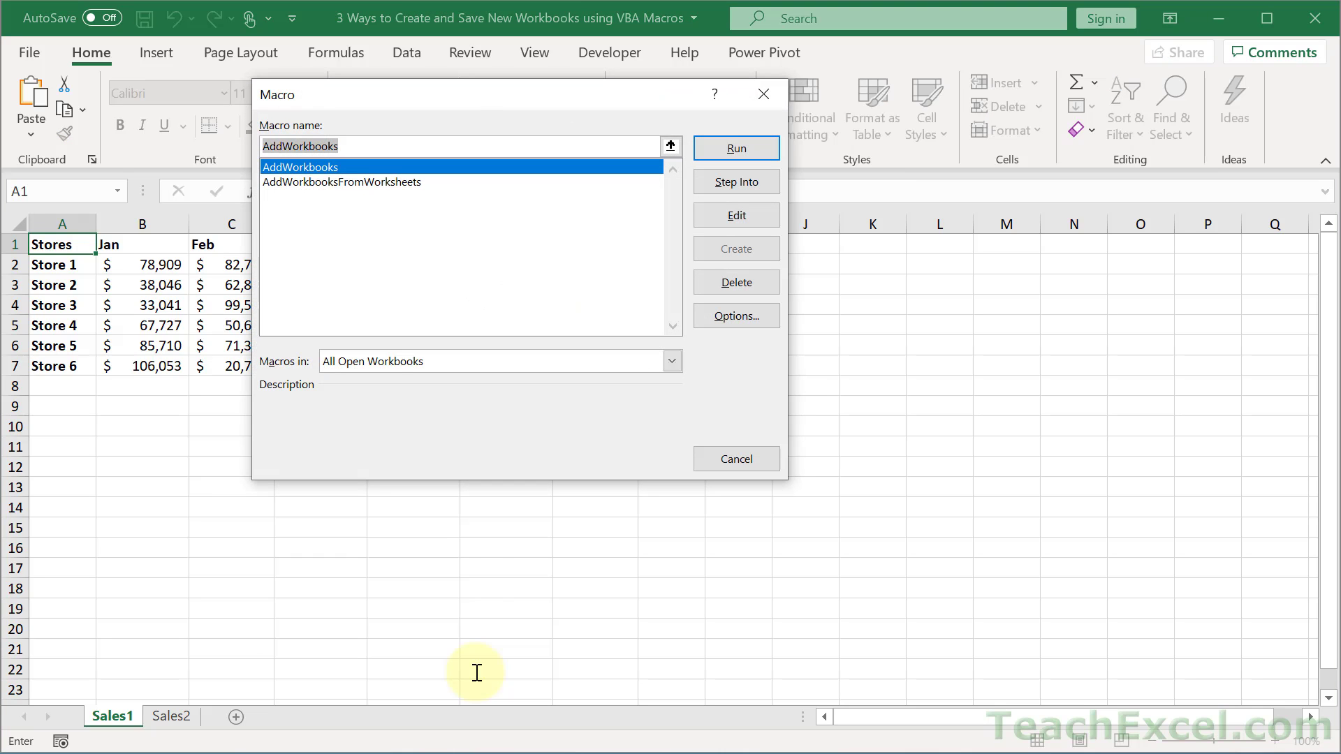
click(733, 148)
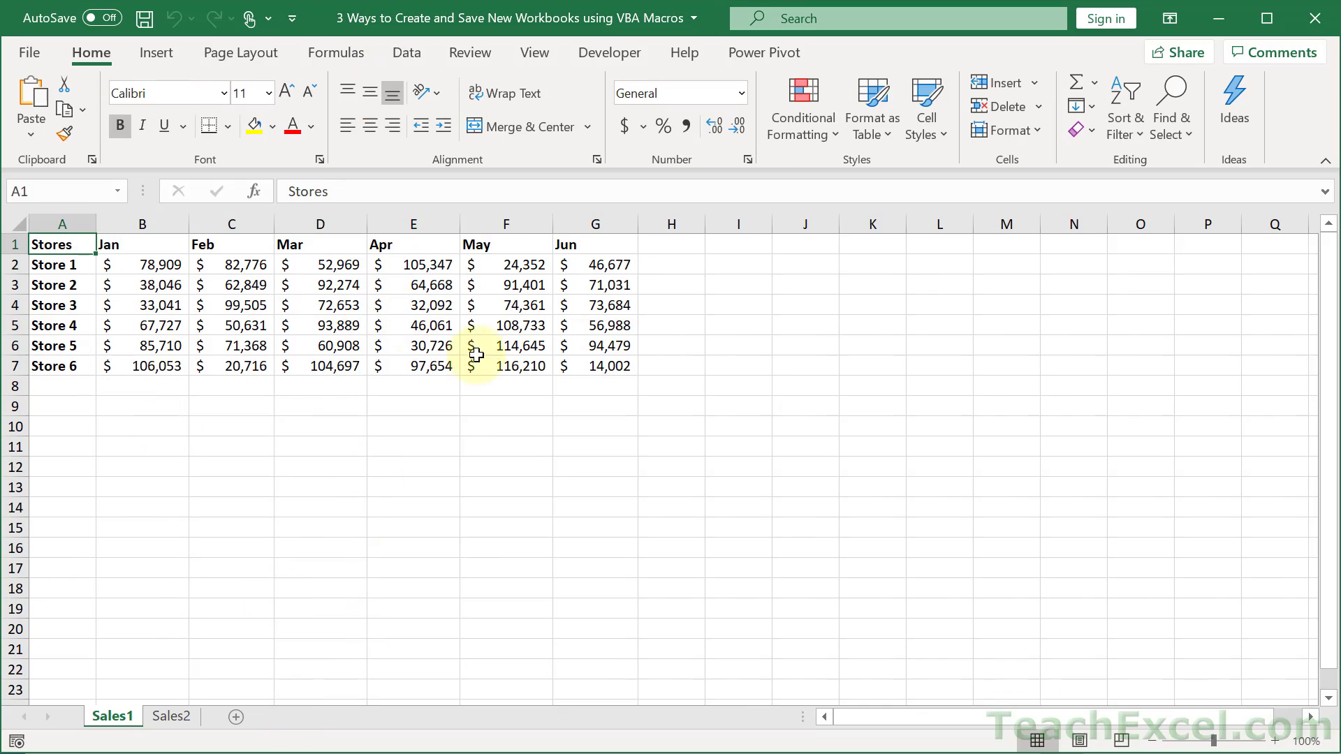
mouse_move(491, 484)
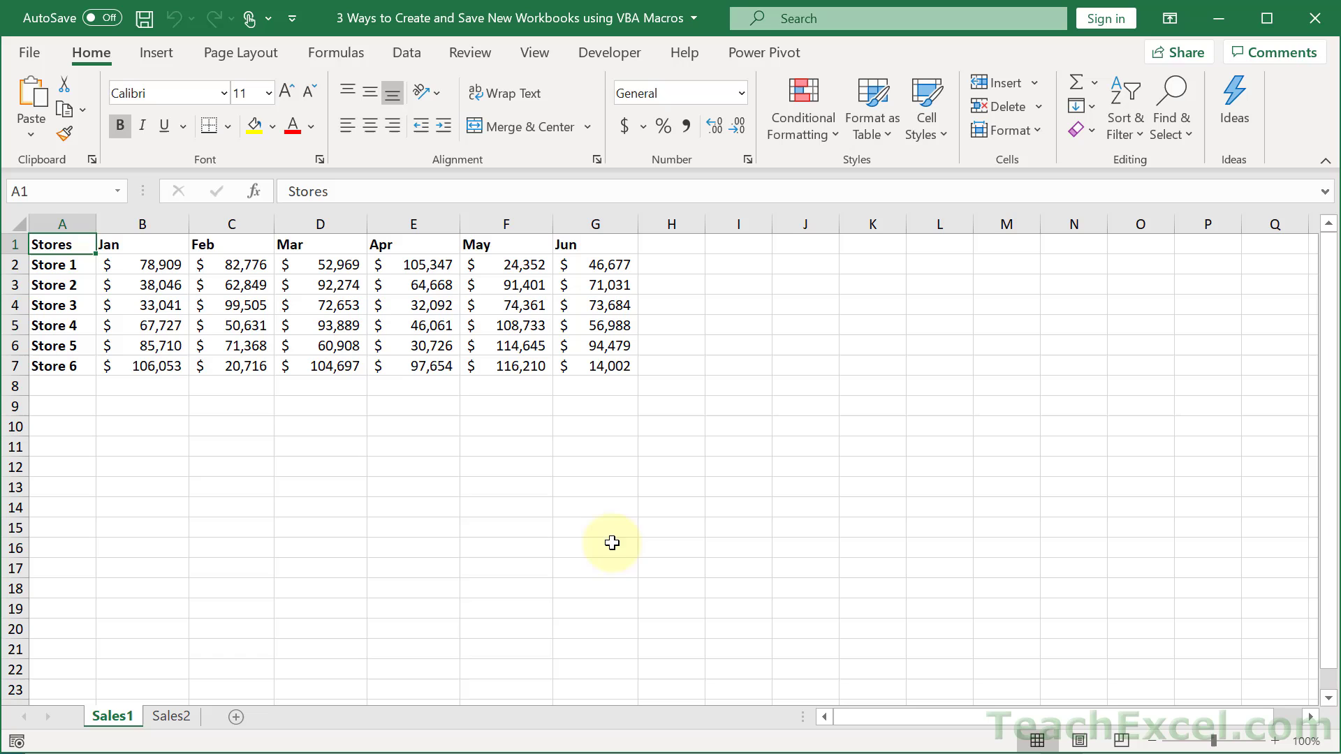
mouse_move(641, 288)
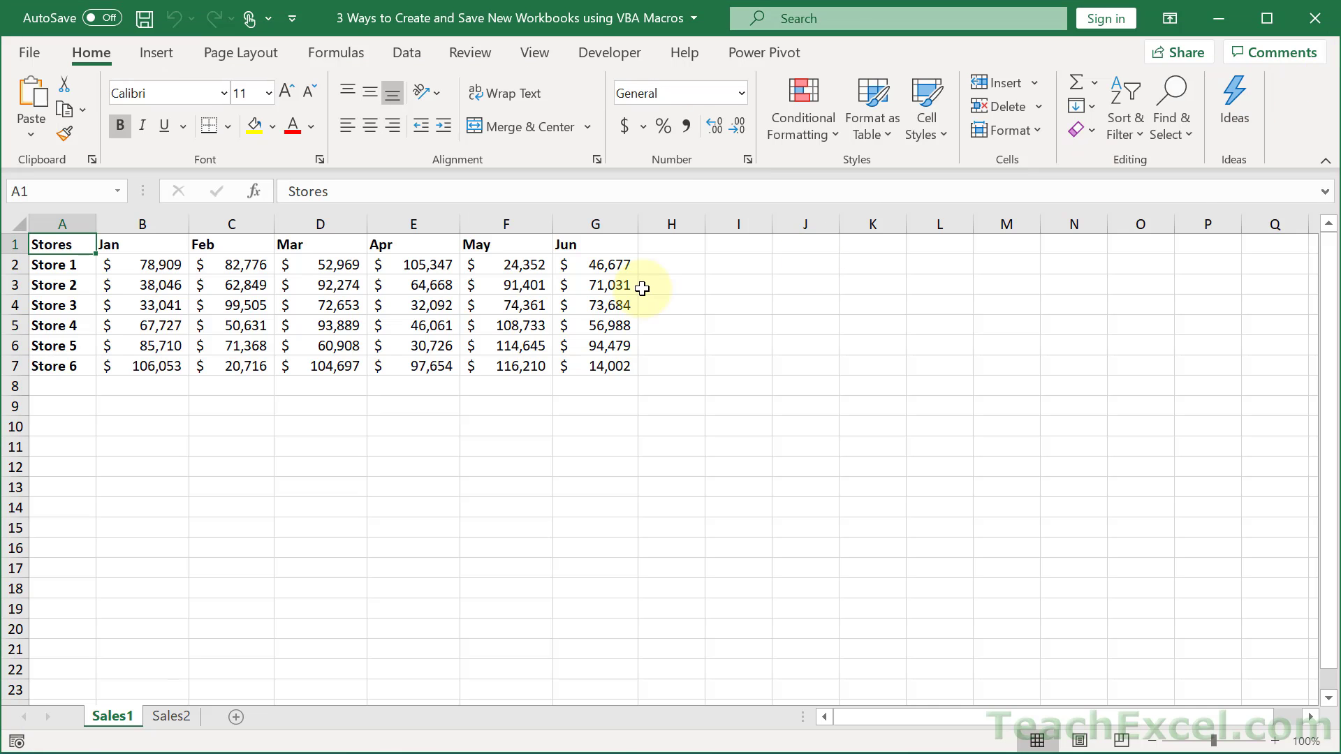
key(Alt+F11)
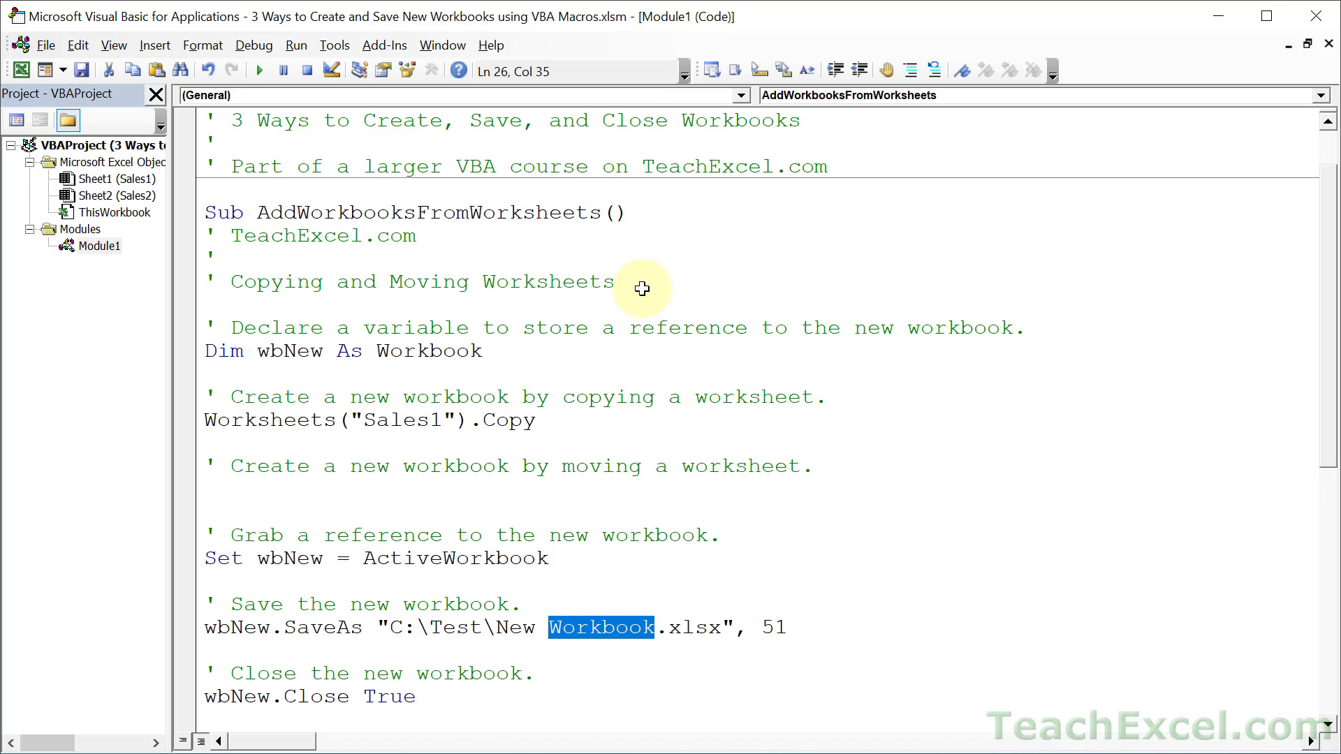
scroll(down, 3)
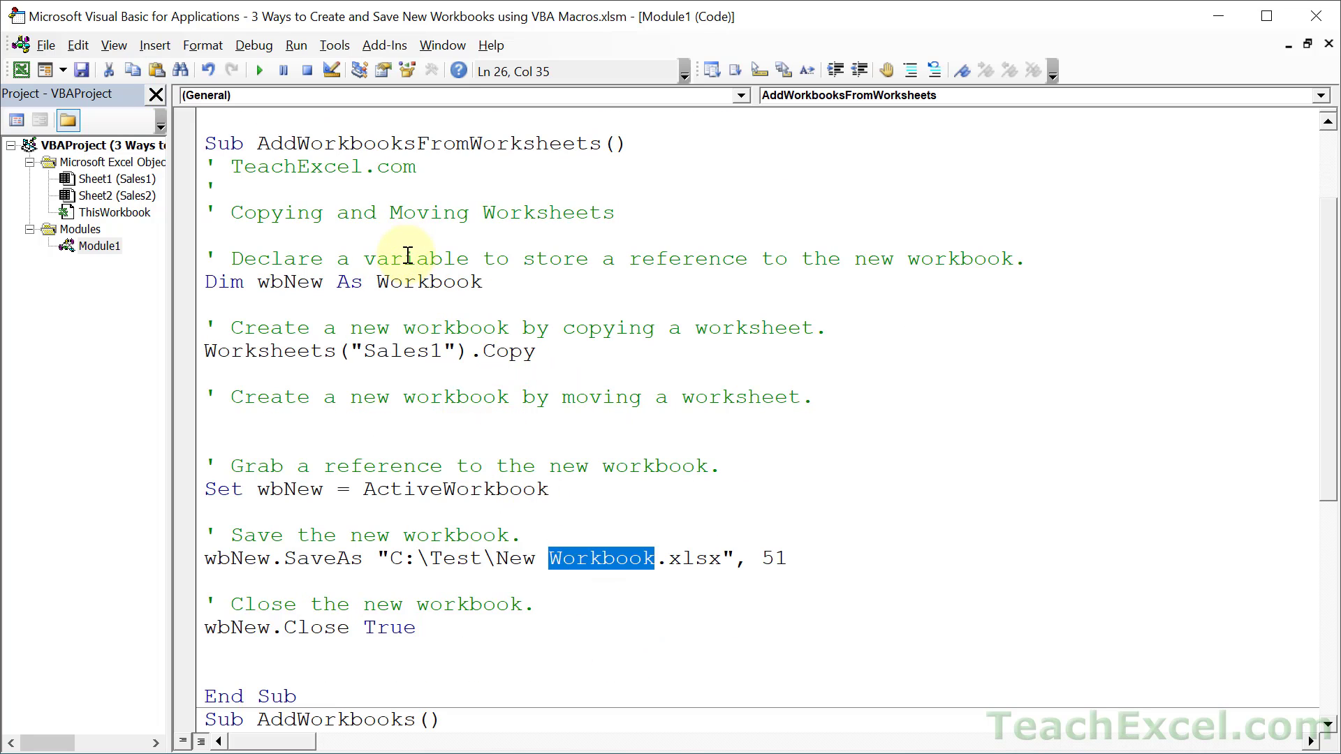
double_click(289, 489)
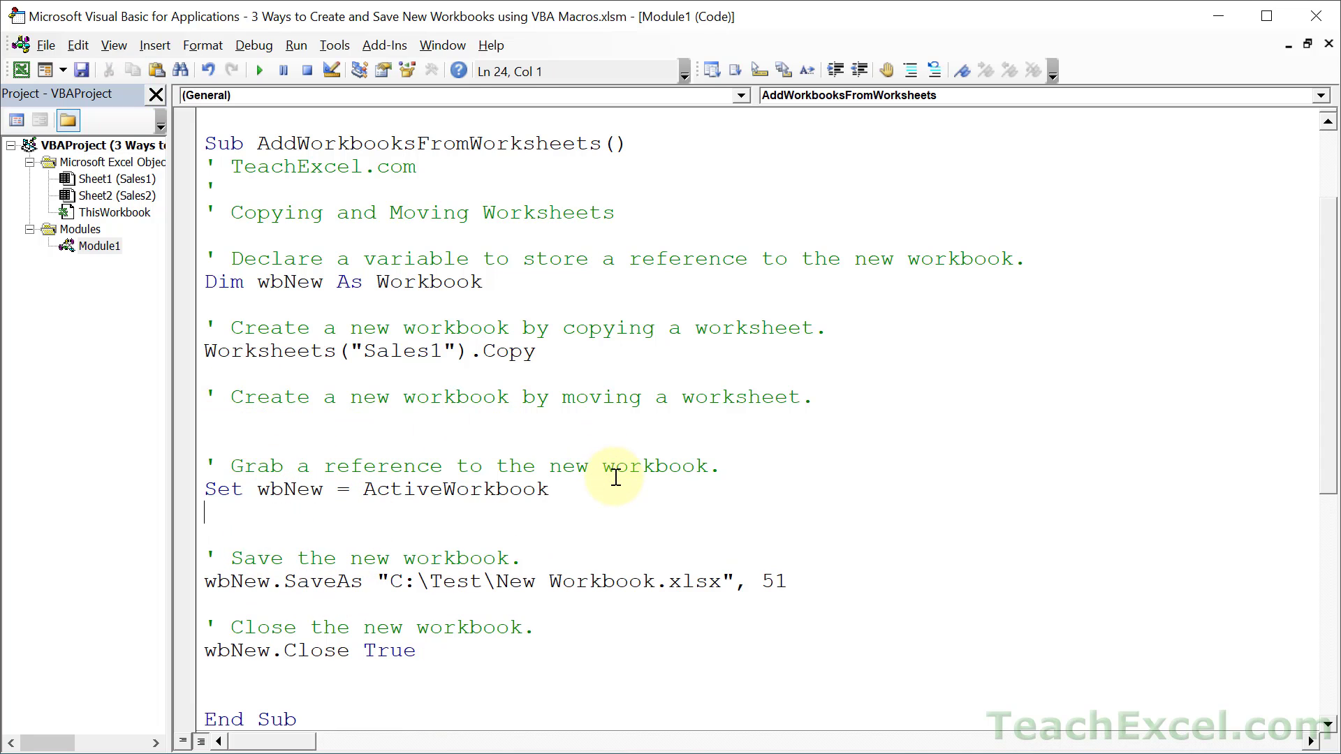
text(' Do whatev)
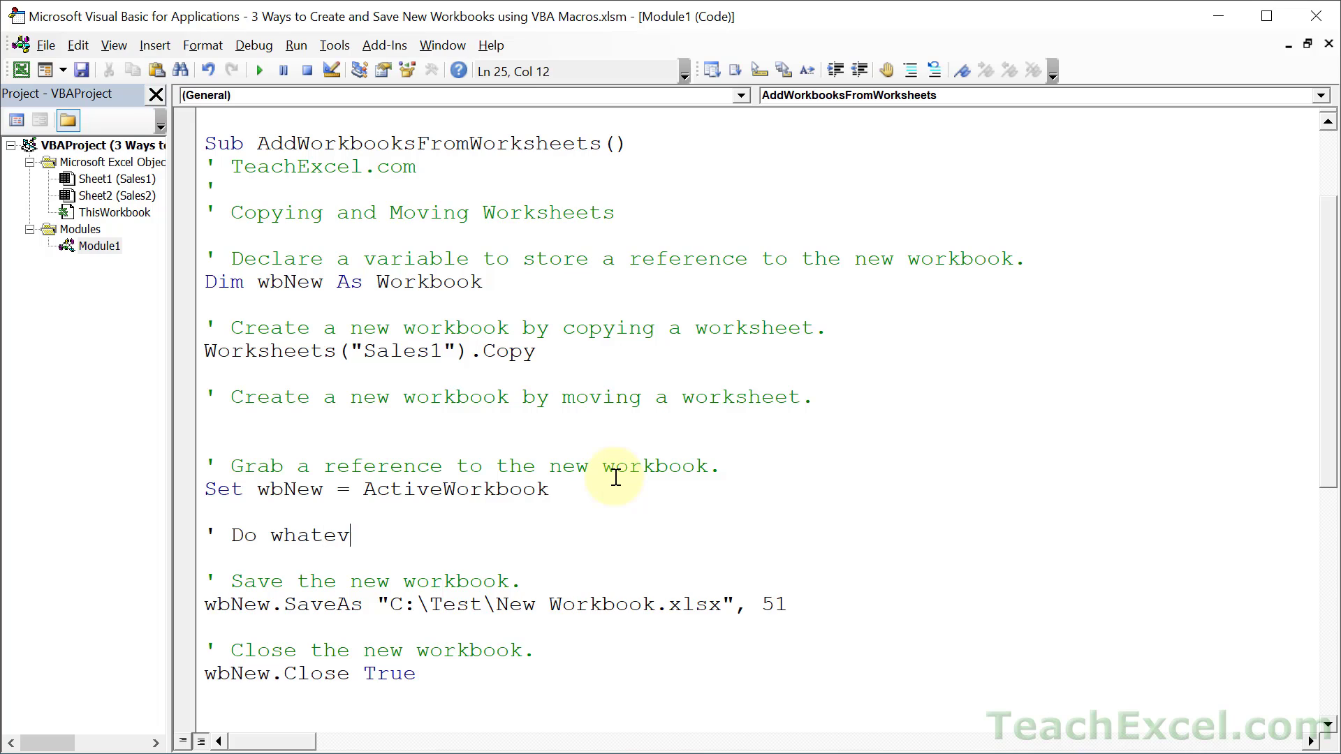
text(er you want with the new workbook!)
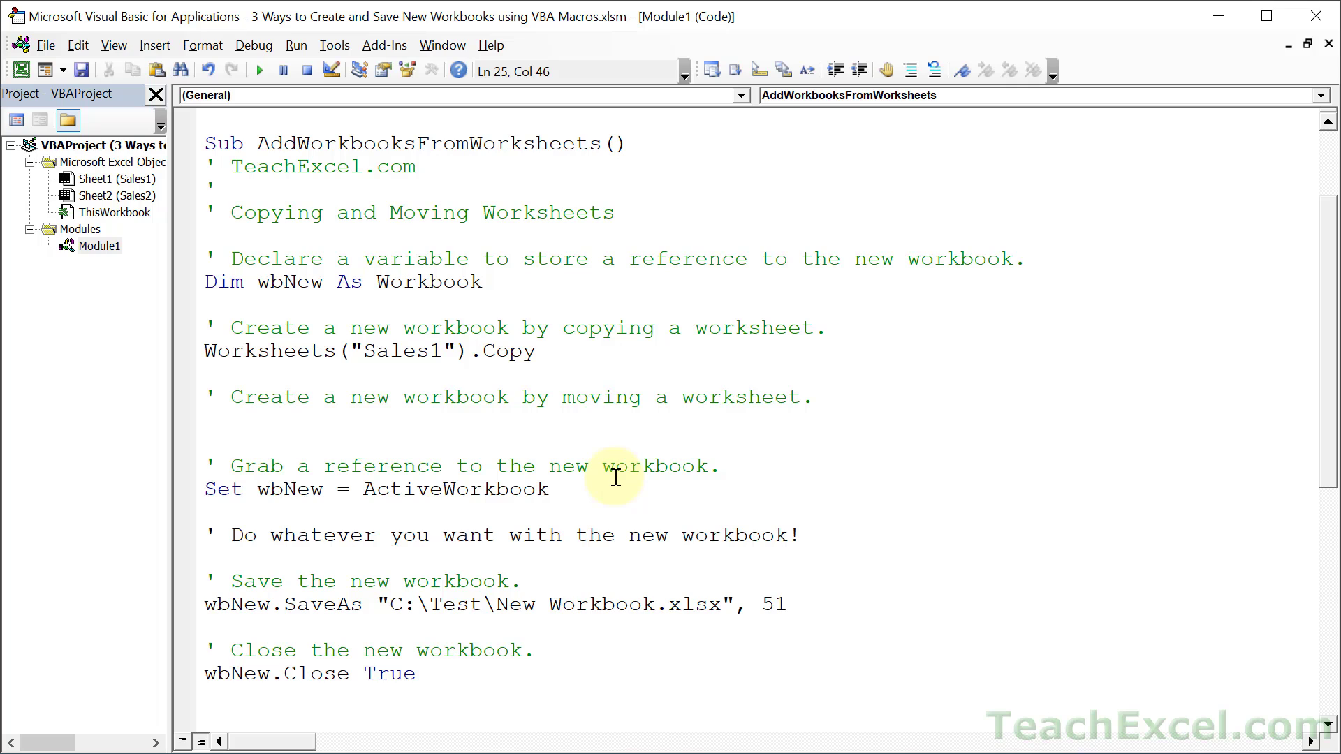
click(798, 535)
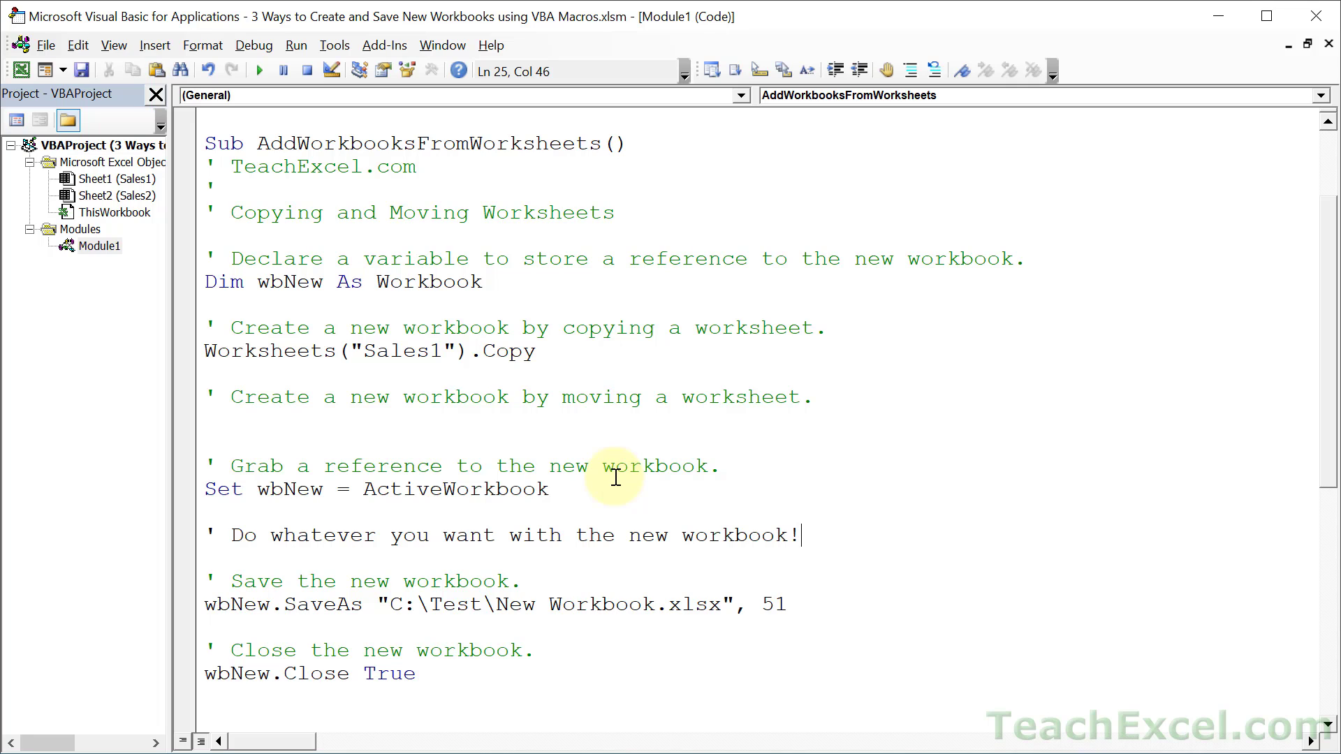
mouse_move(275, 495)
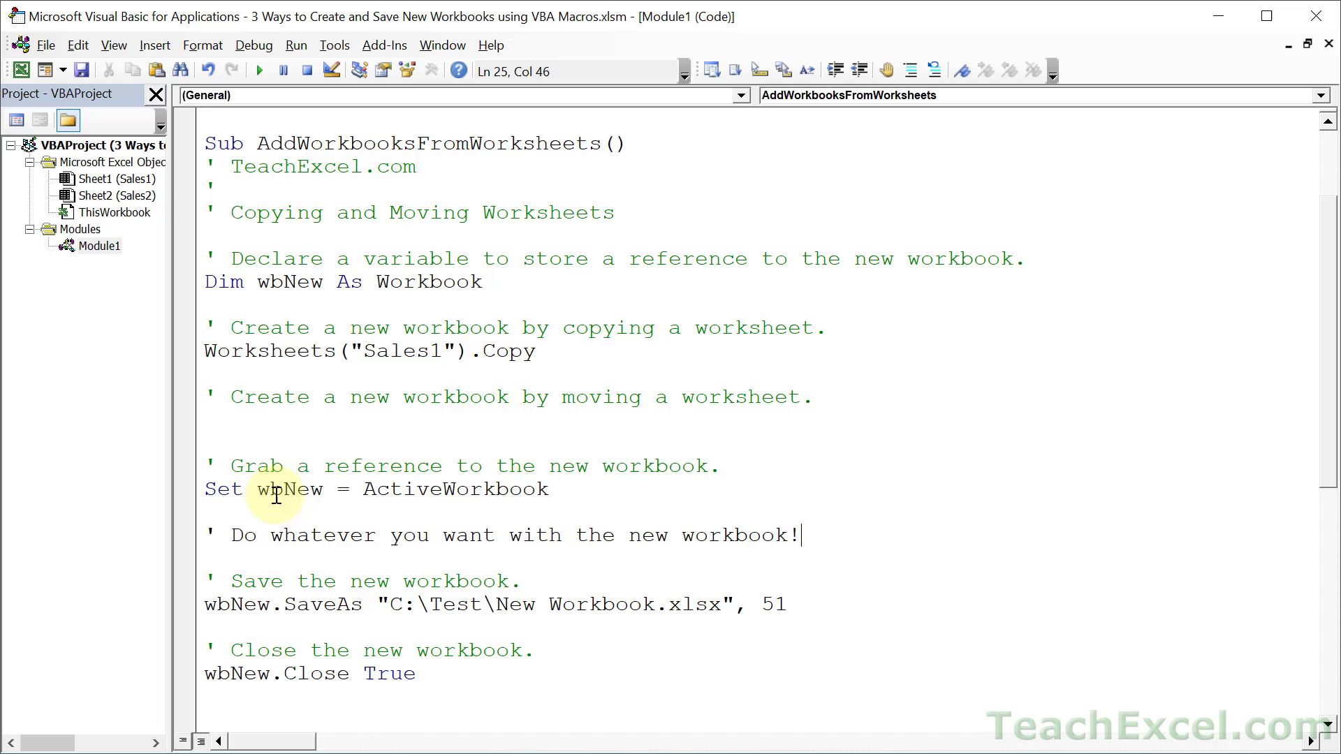
double_click(287, 489)
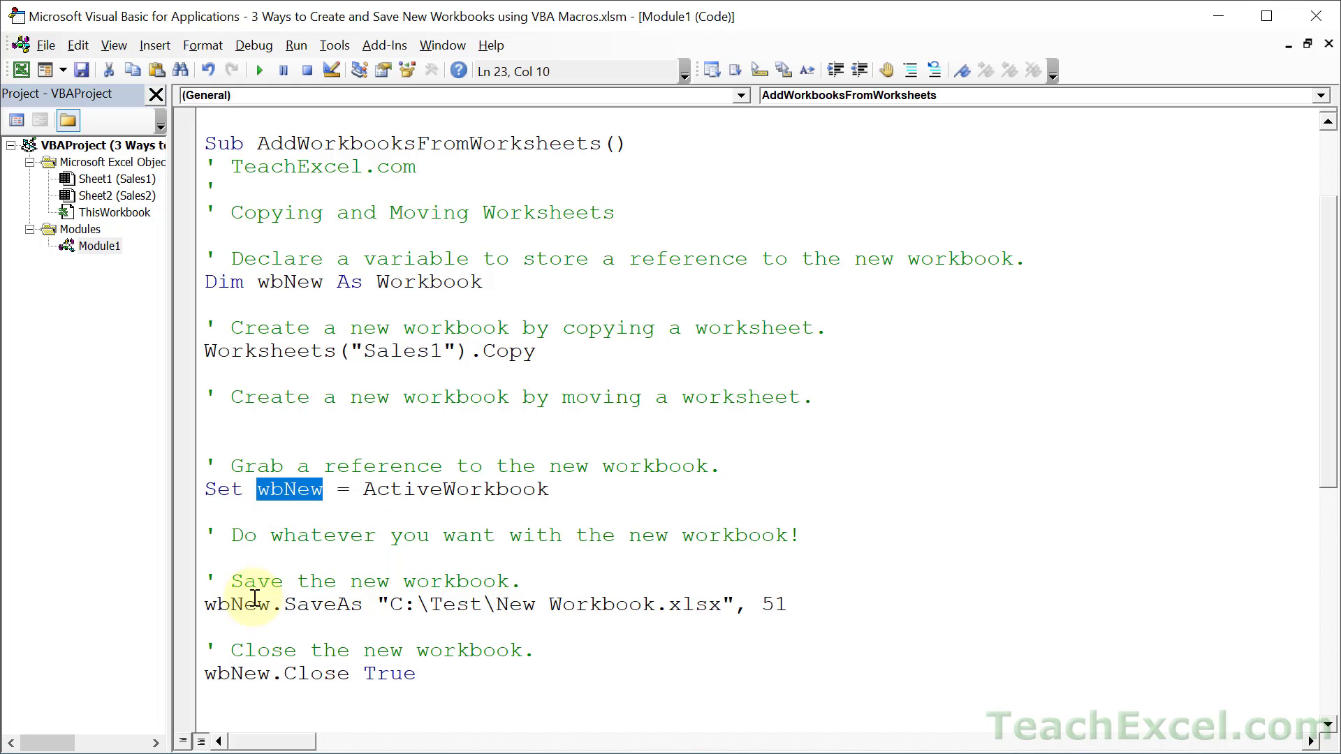
double_click(323, 604)
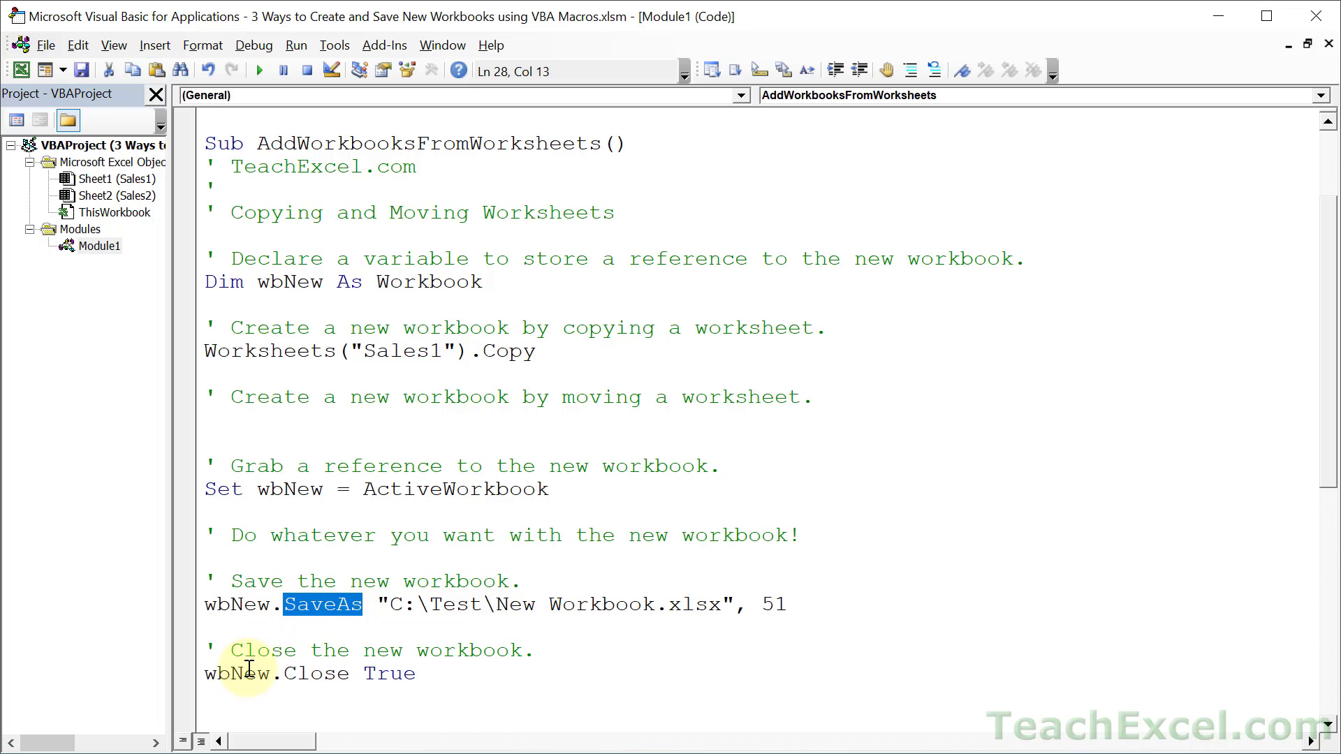
double_click(317, 673)
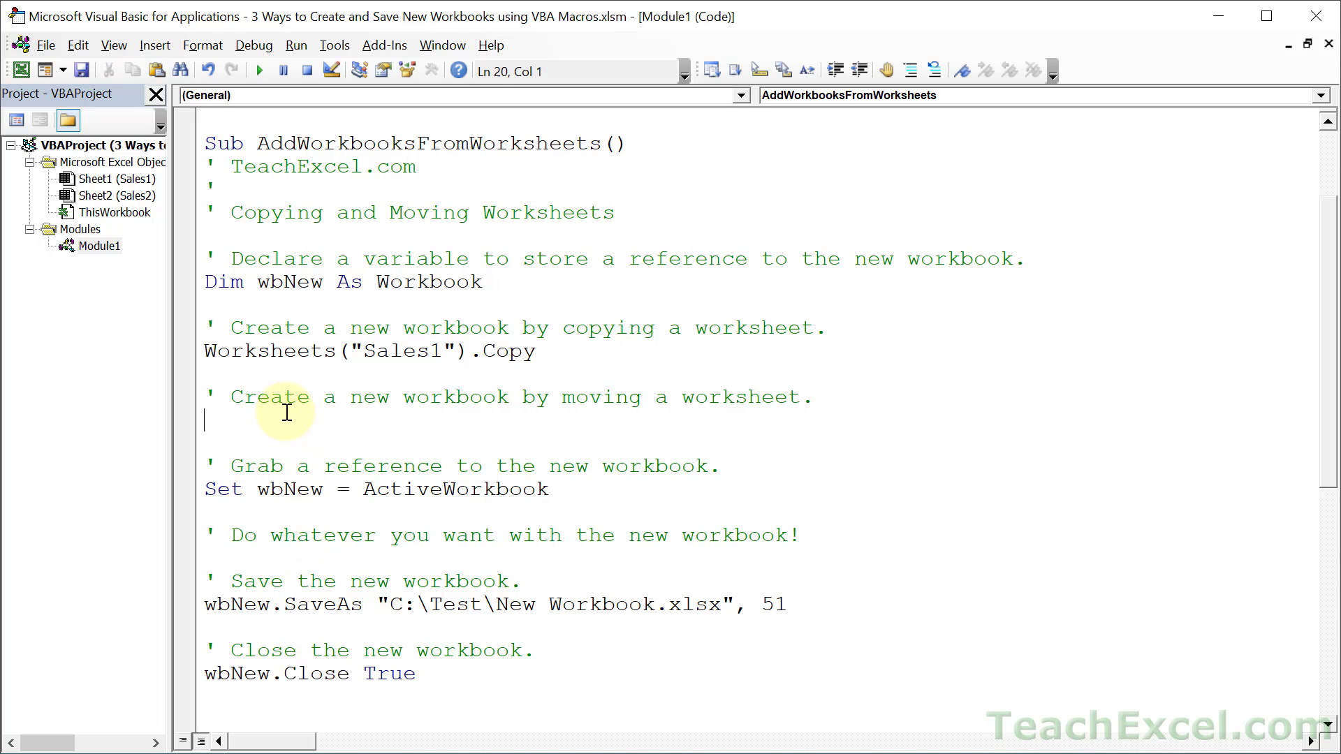
Step: Add Worksheets("Sales2").Move under the moving comment, highlighting Sales2 and the Move method
text(worksheet)
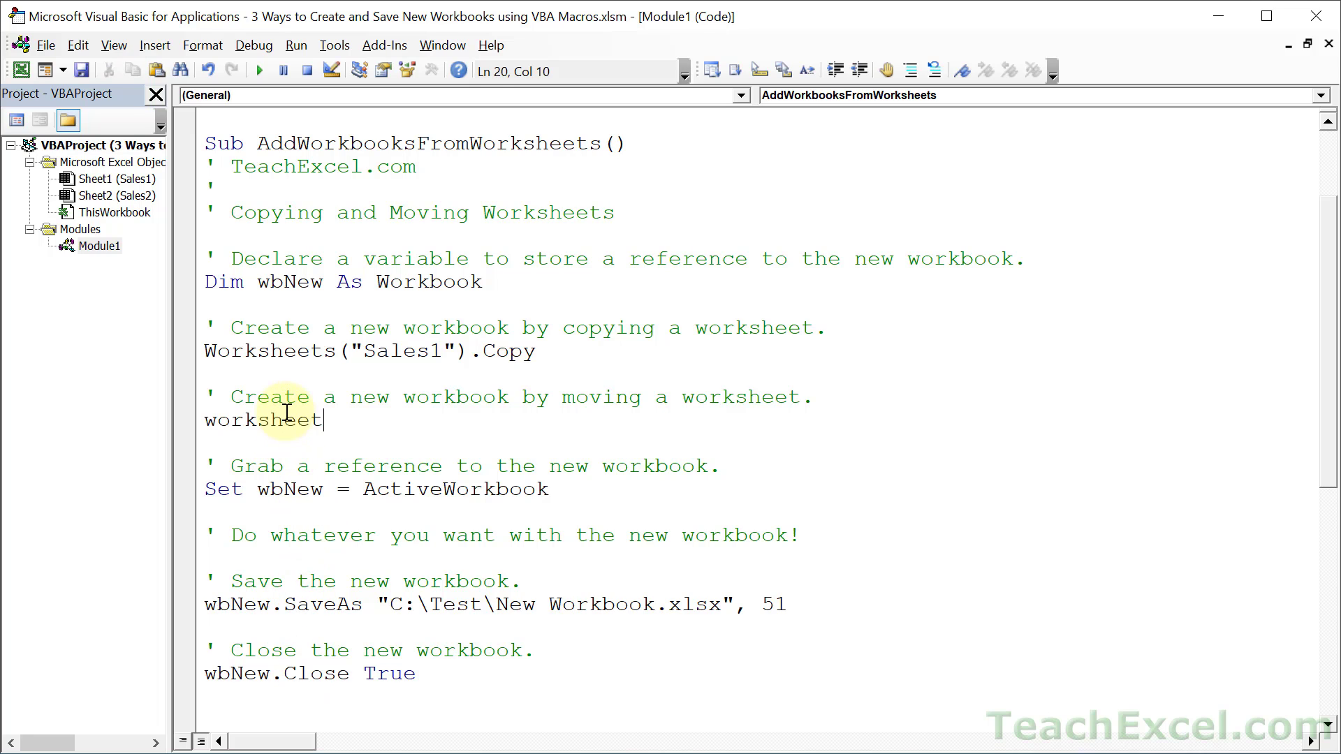
text(s("Sales)
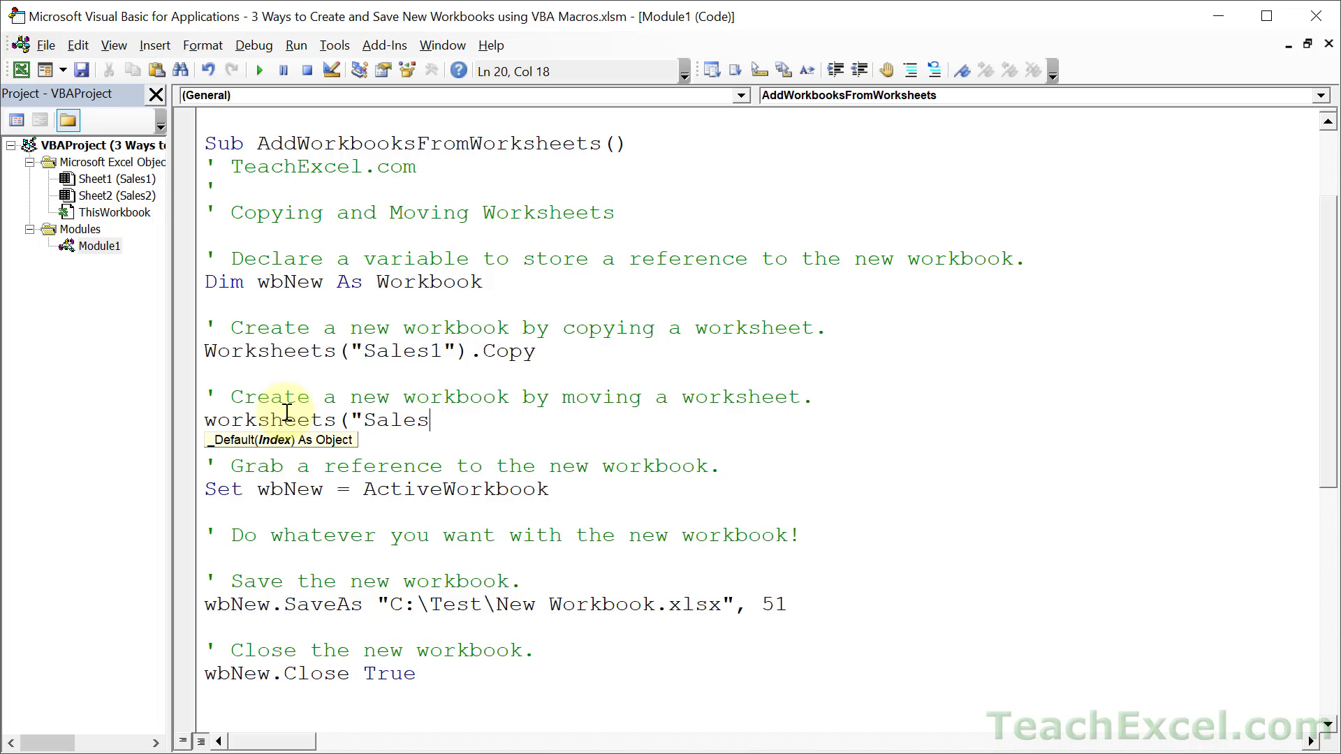
text(2"))
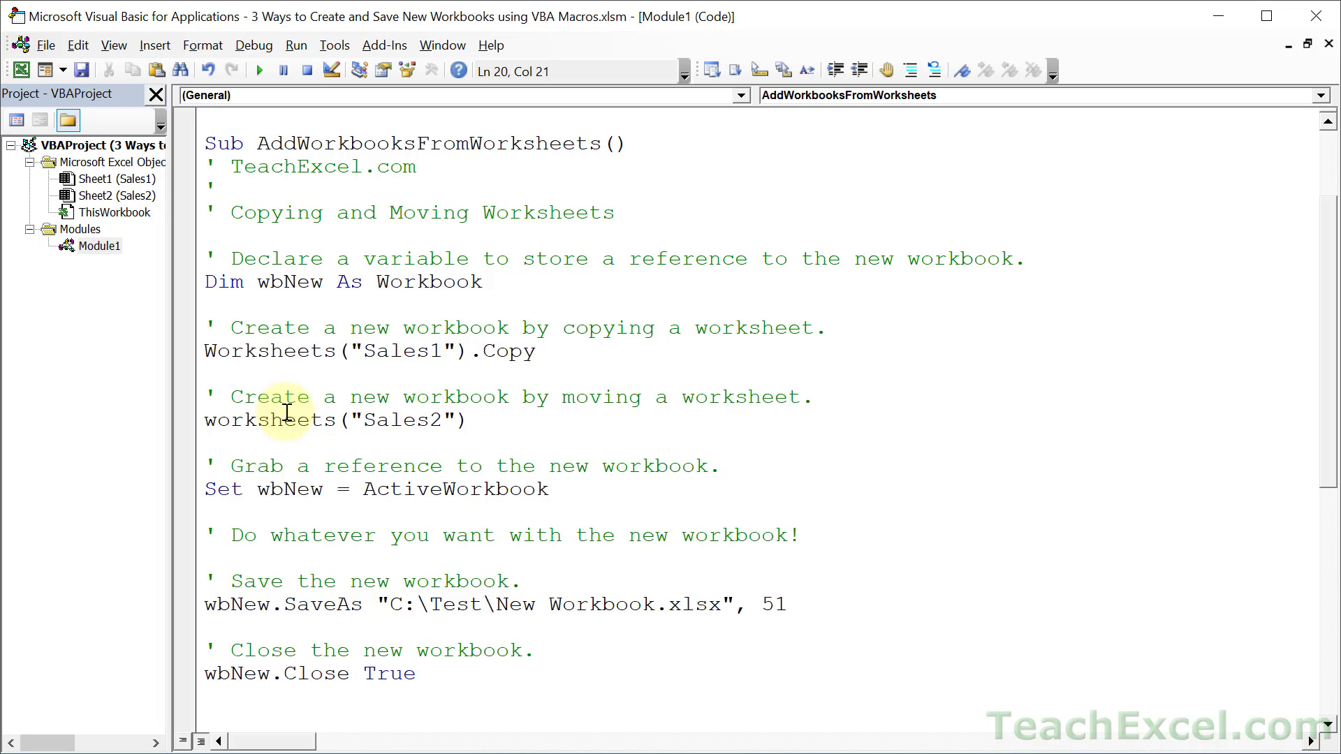
text(.)
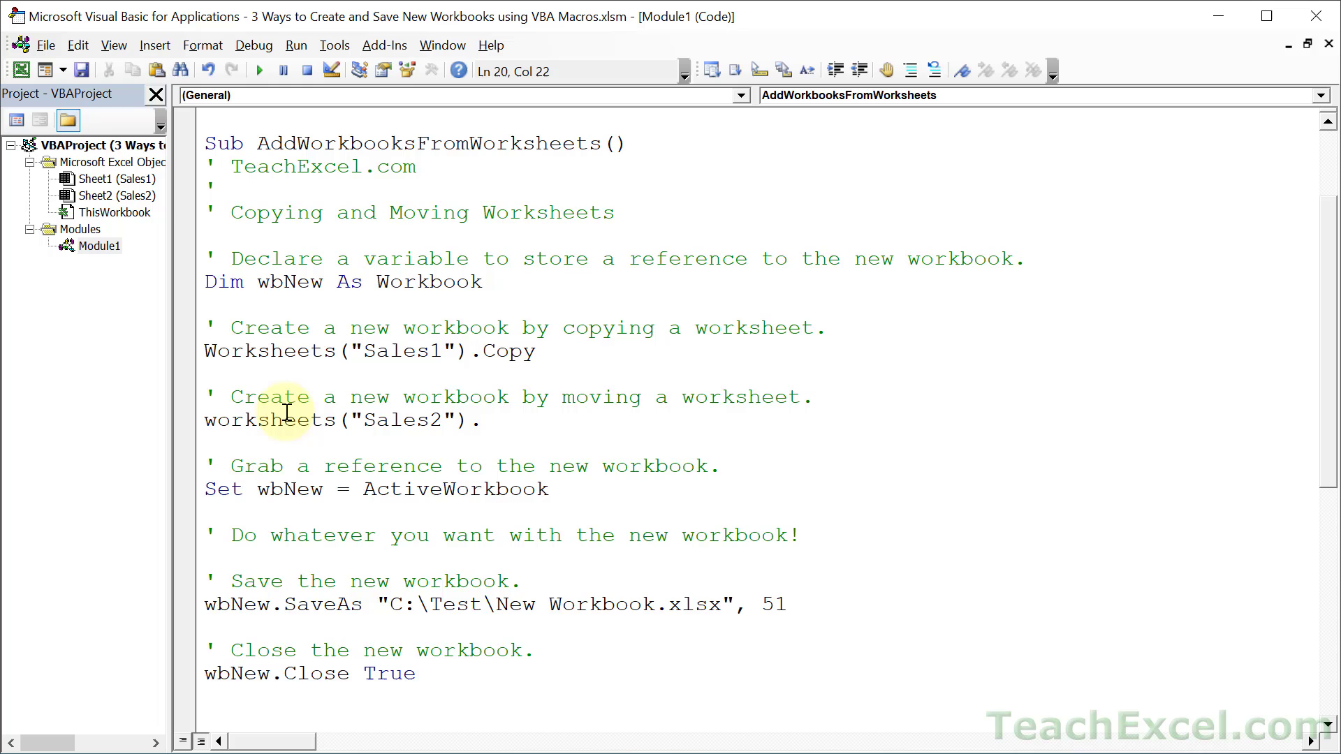
text(move)
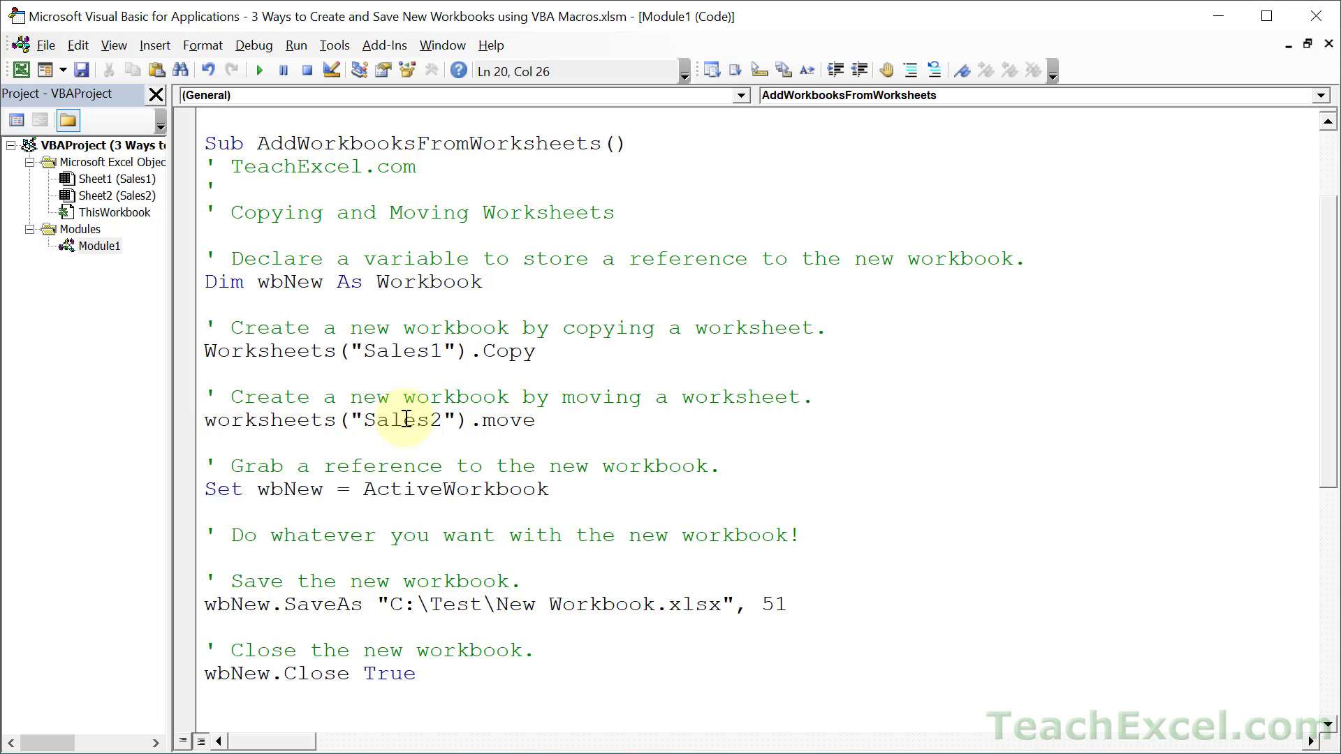
double_click(402, 420)
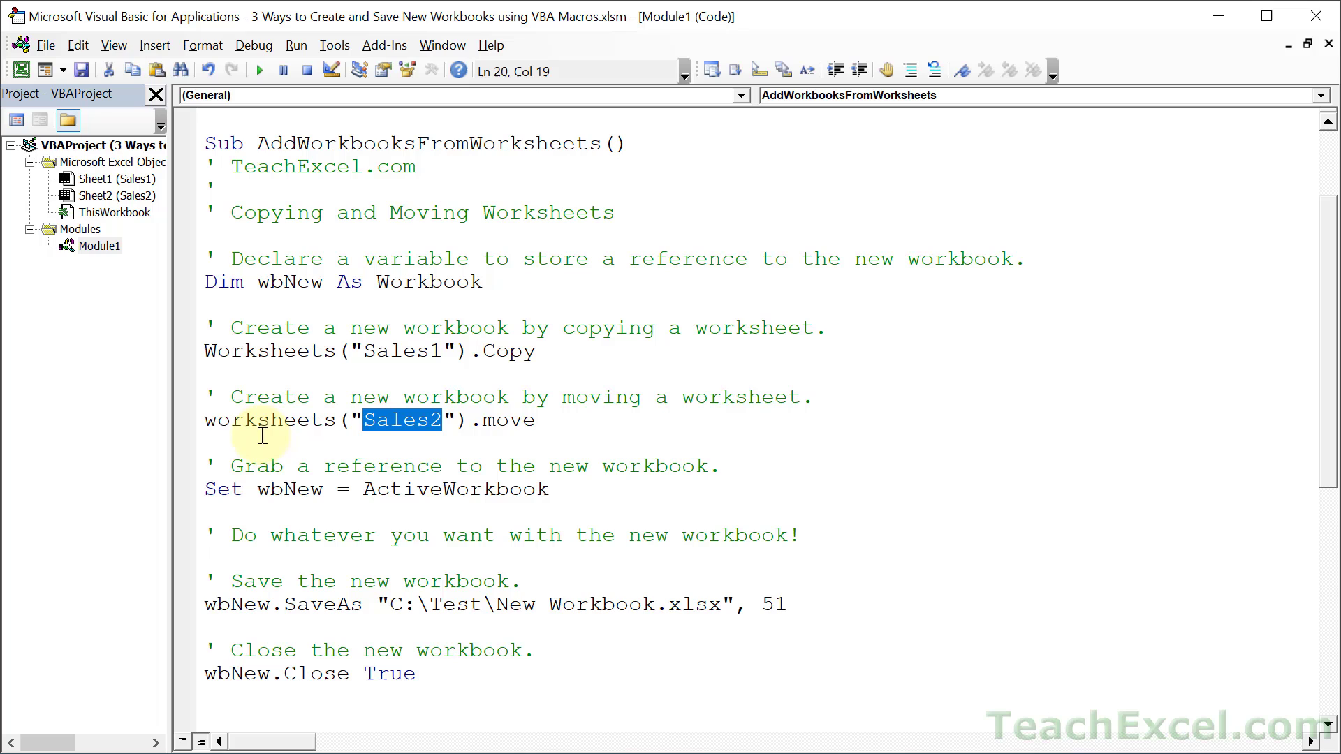
double_click(507, 420)
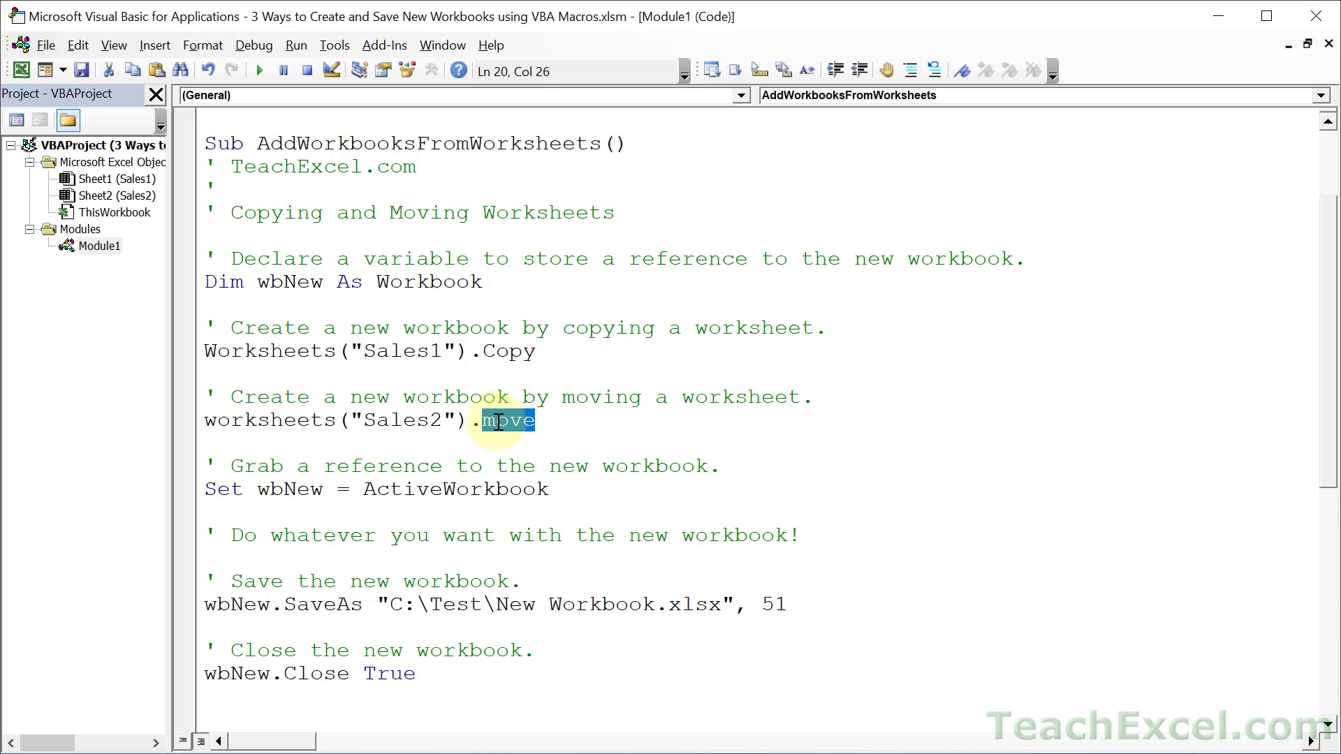
double_click(508, 420)
text(')
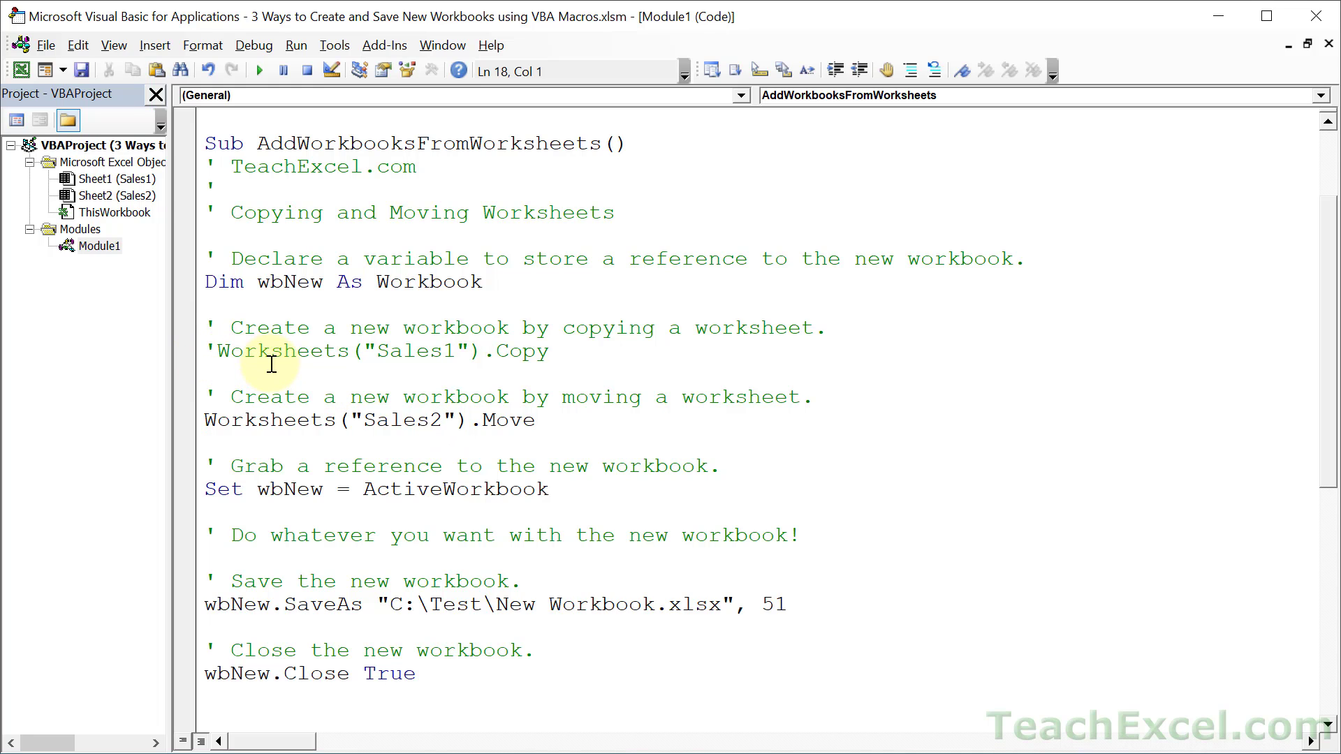
mouse_move(483, 599)
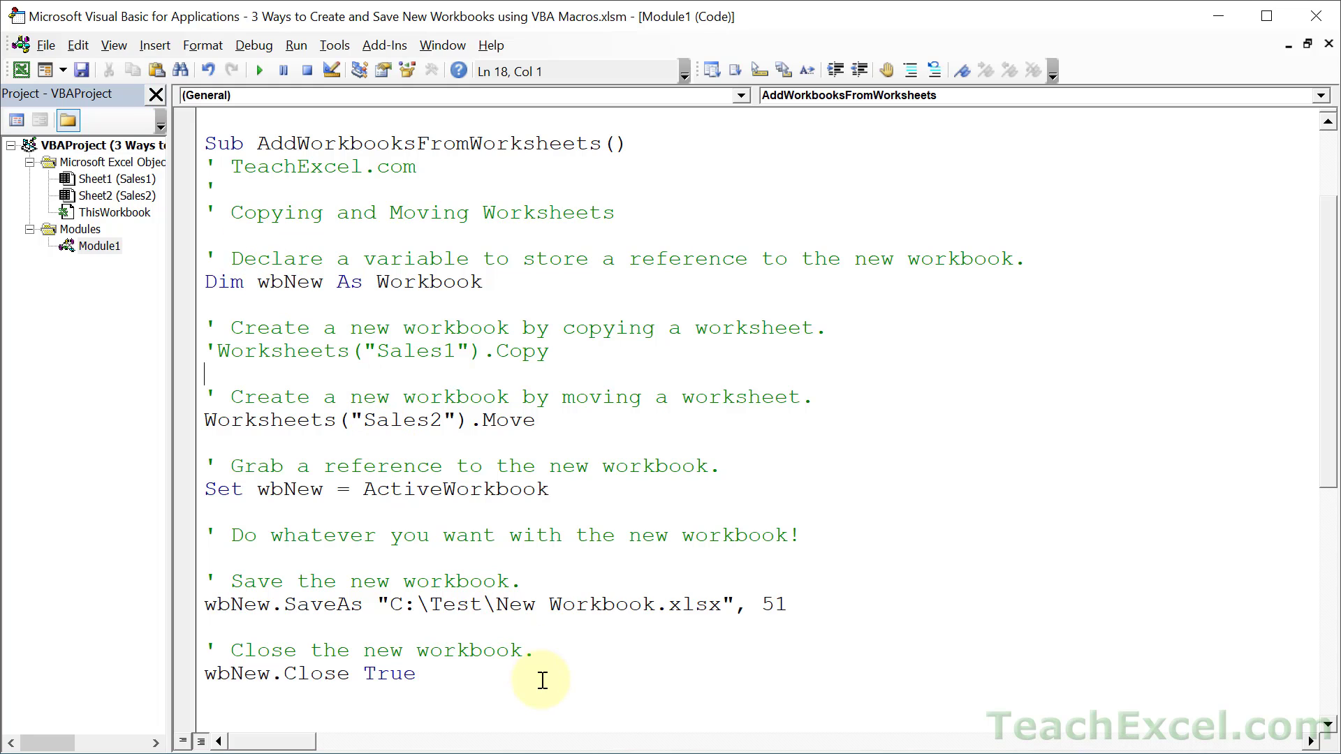
mouse_move(545, 420)
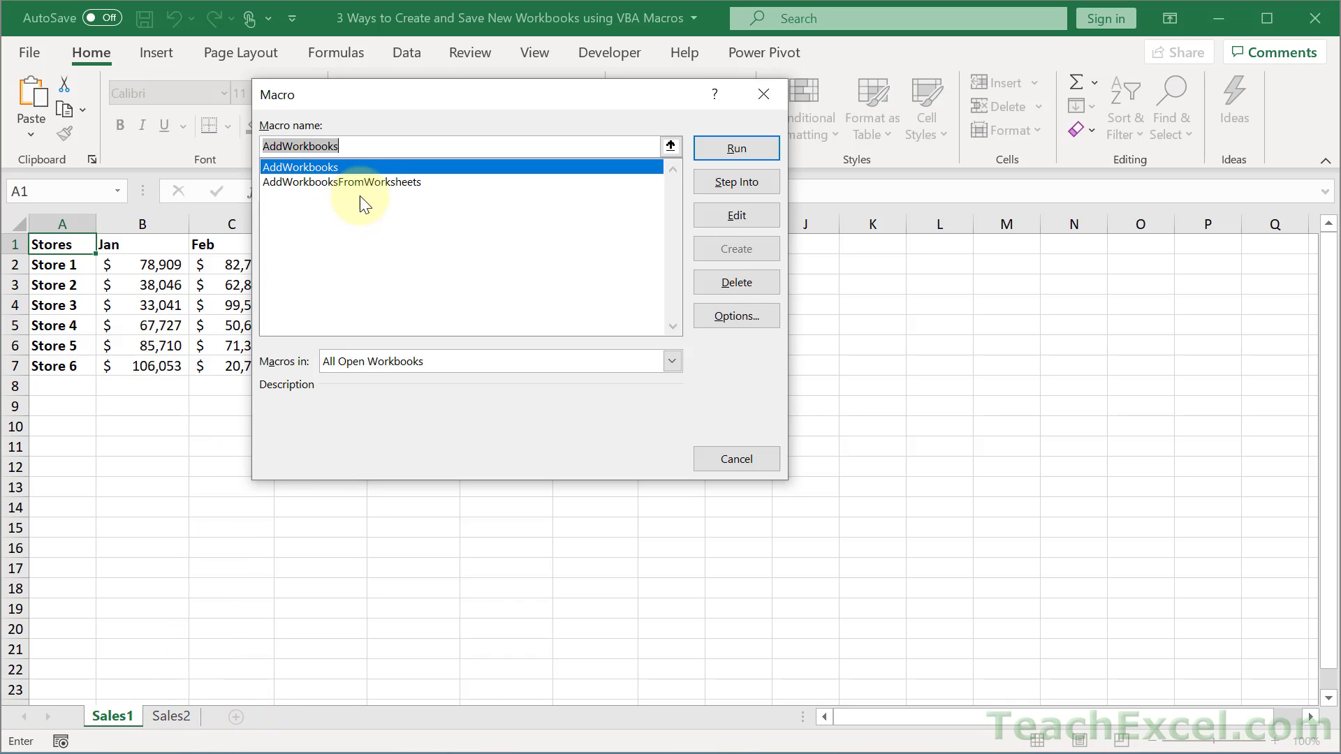
Step: Run AddWorkbooksFromWorksheets and agree to replace the existing New Workbook.xlsx
click(735, 148)
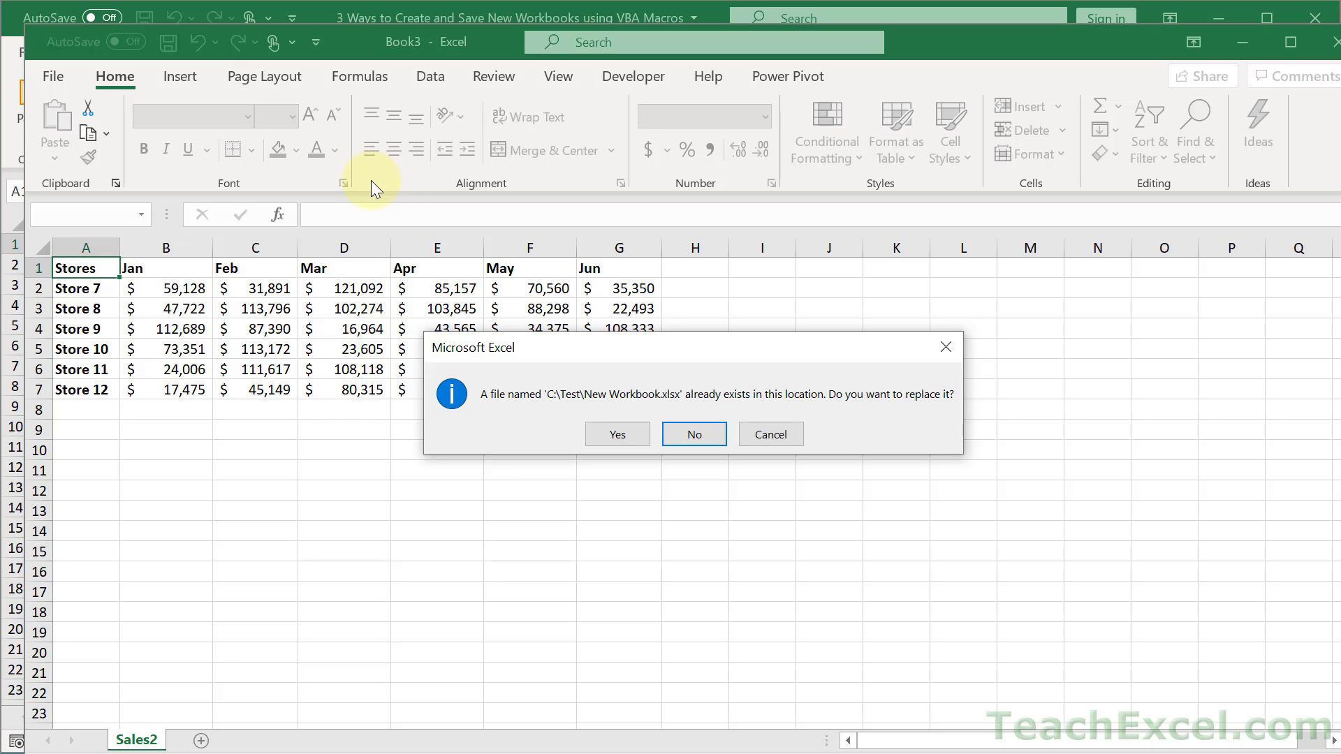
mouse_move(779, 201)
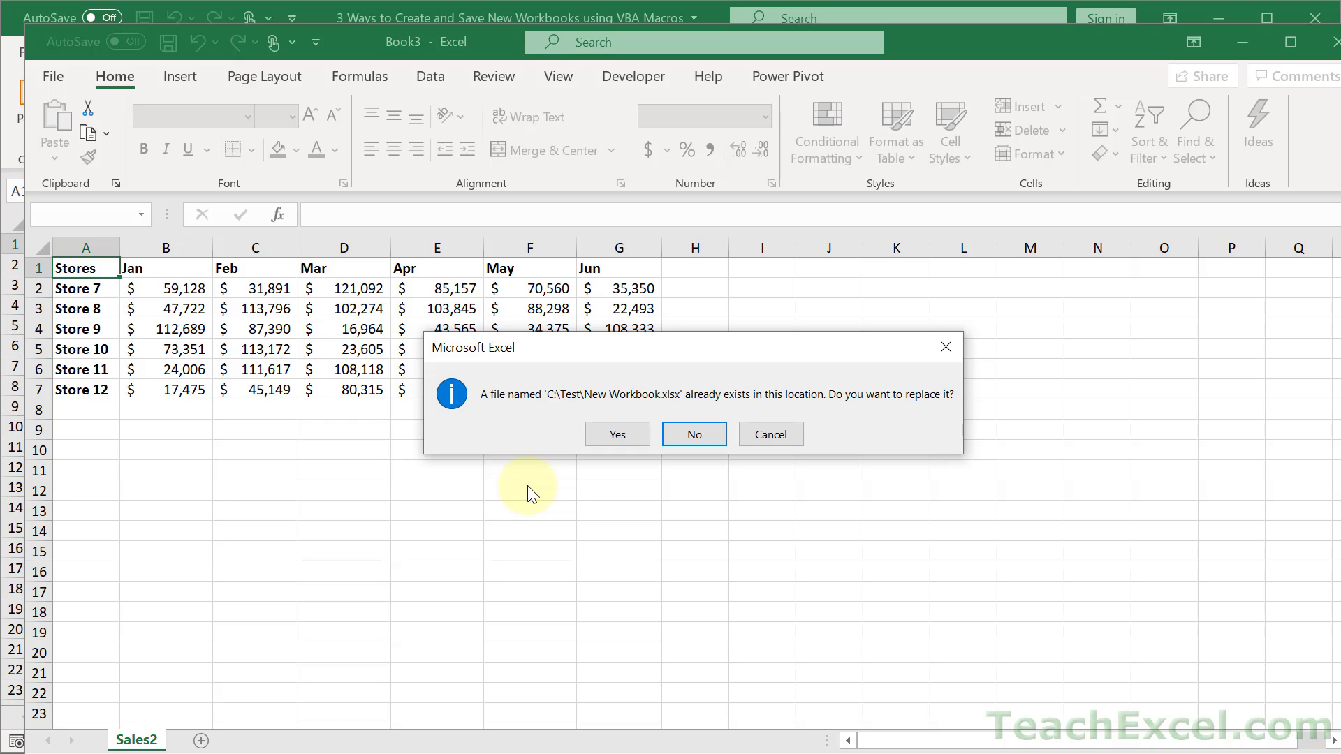
mouse_move(652, 471)
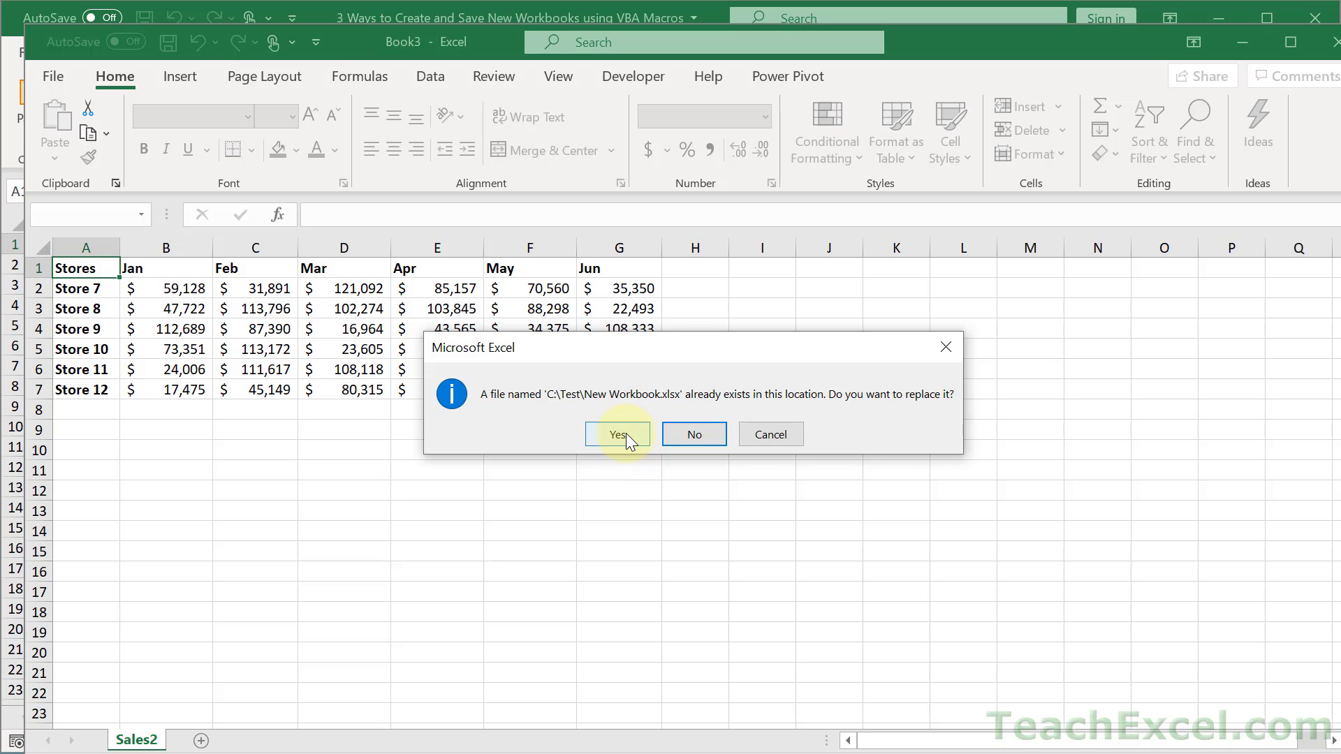
click(616, 433)
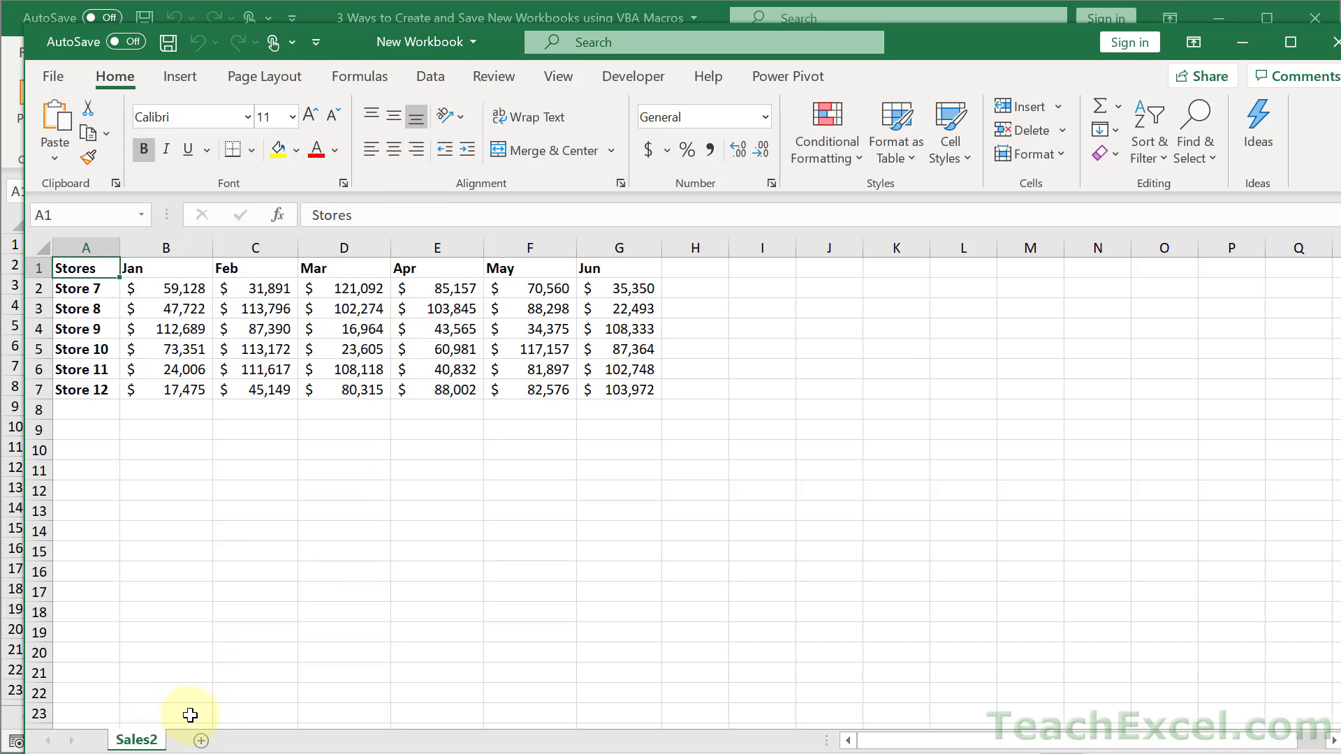
mouse_move(460, 433)
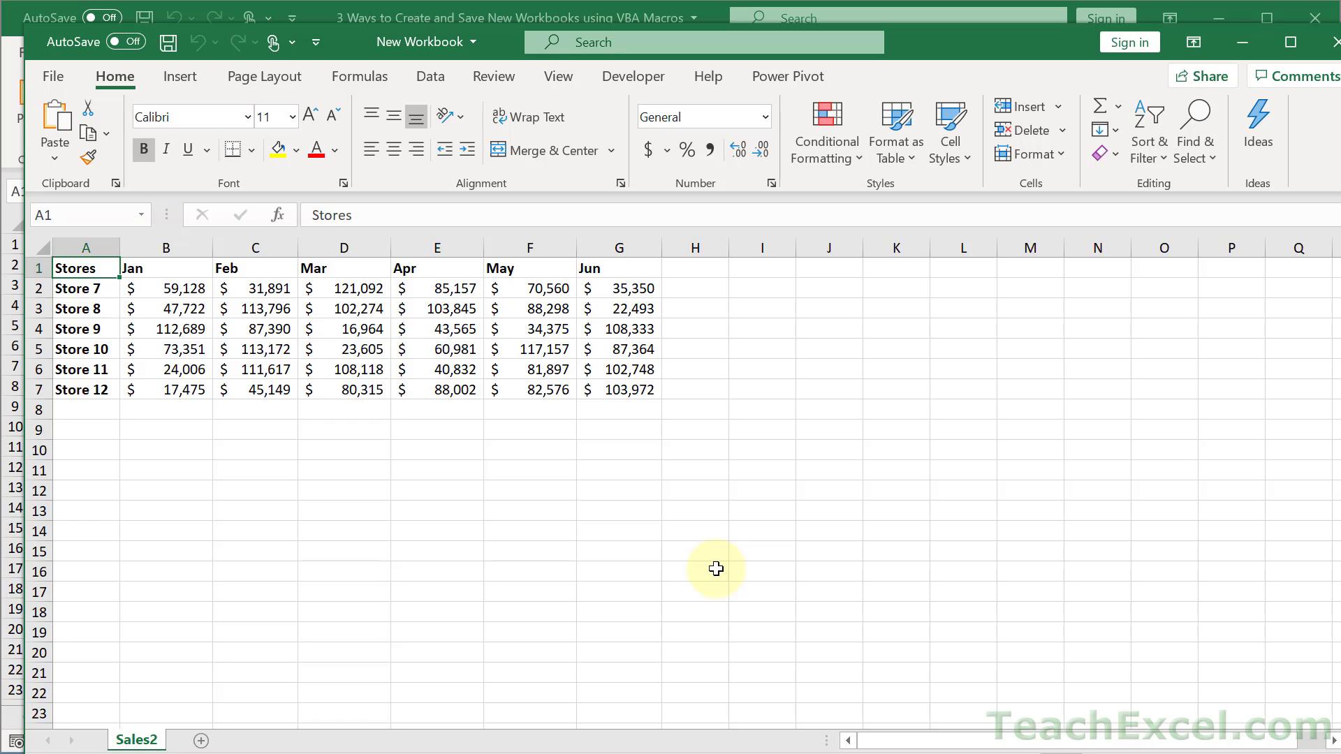
mouse_move(1285, 288)
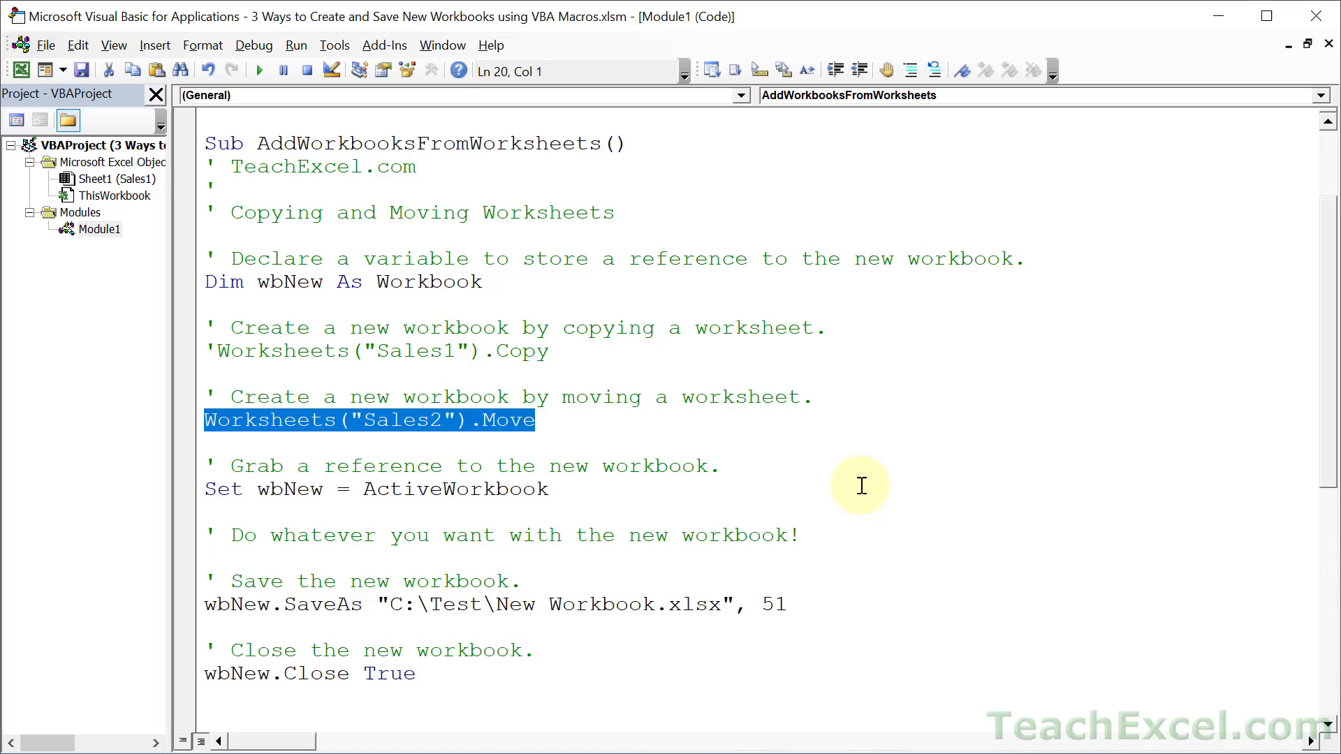
Step: Declare wbNew As Workbook at the top of Sub AddWorkbooks
scroll(down, 3)
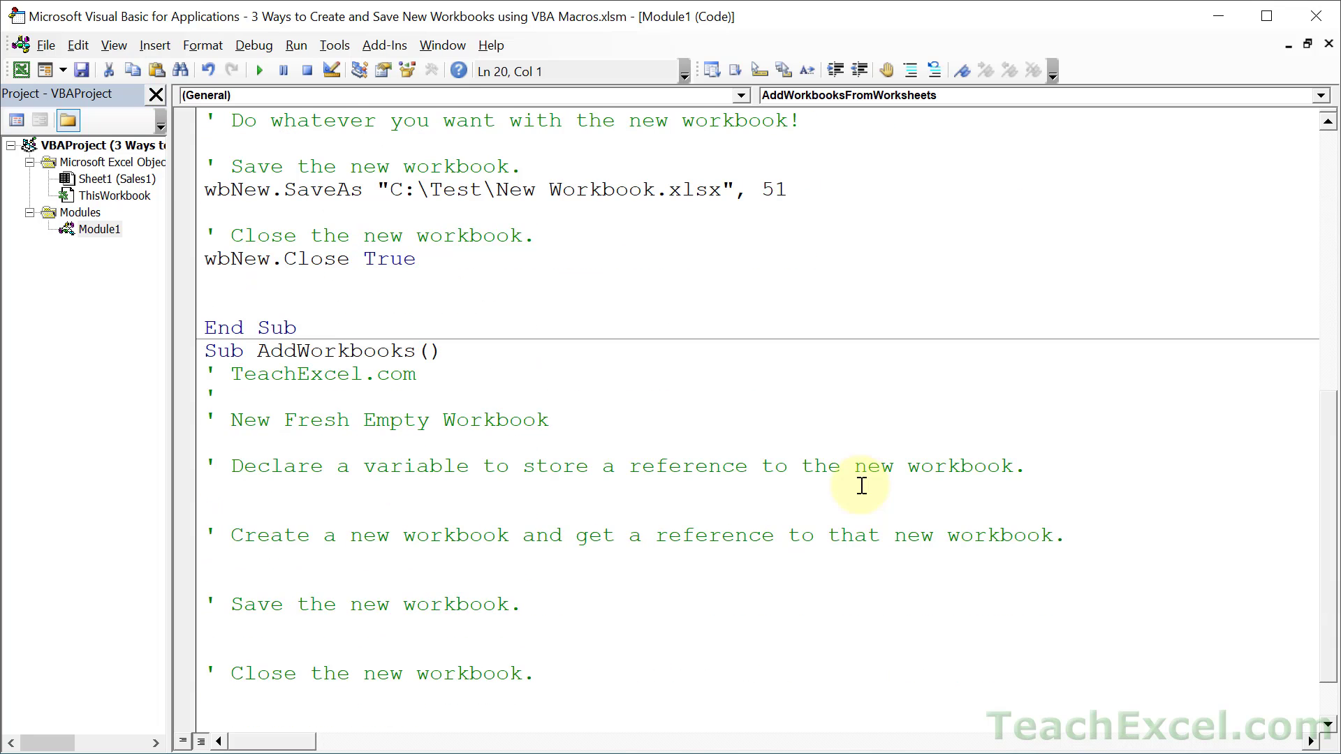
scroll(down, 3)
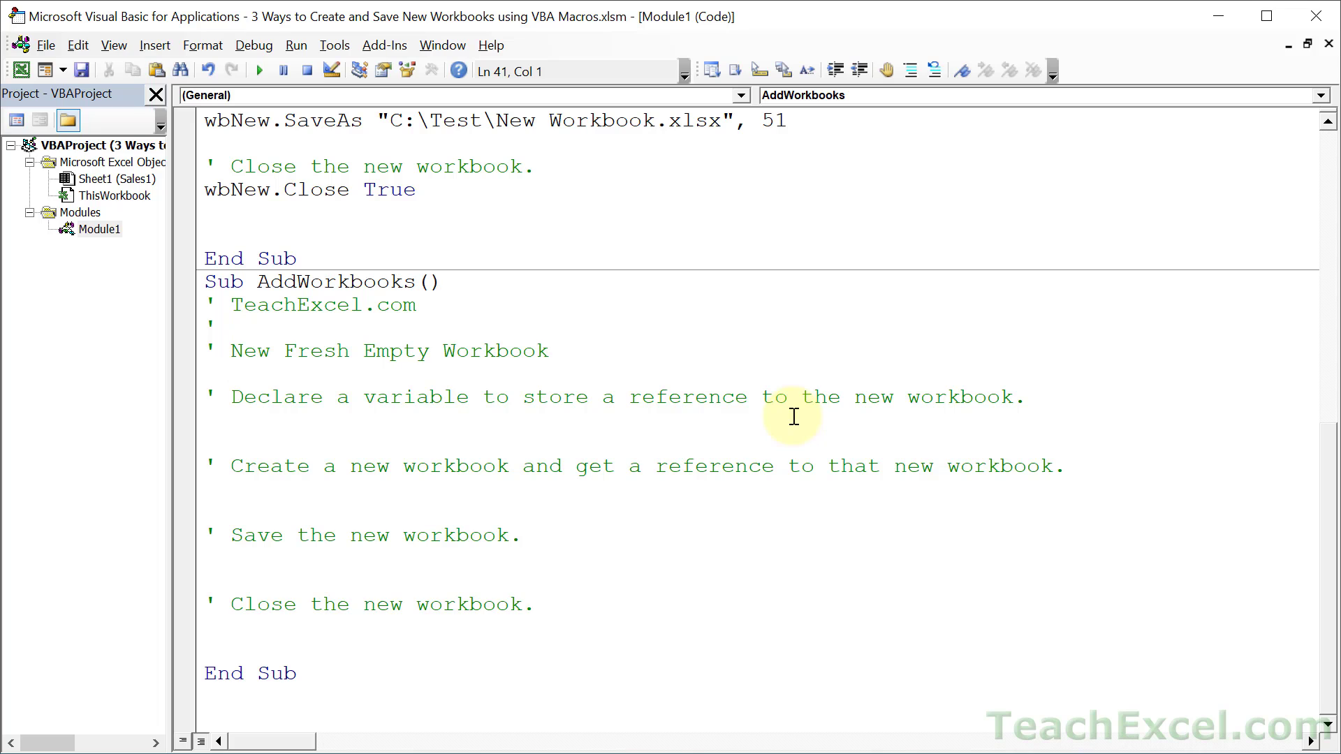
text(dim)
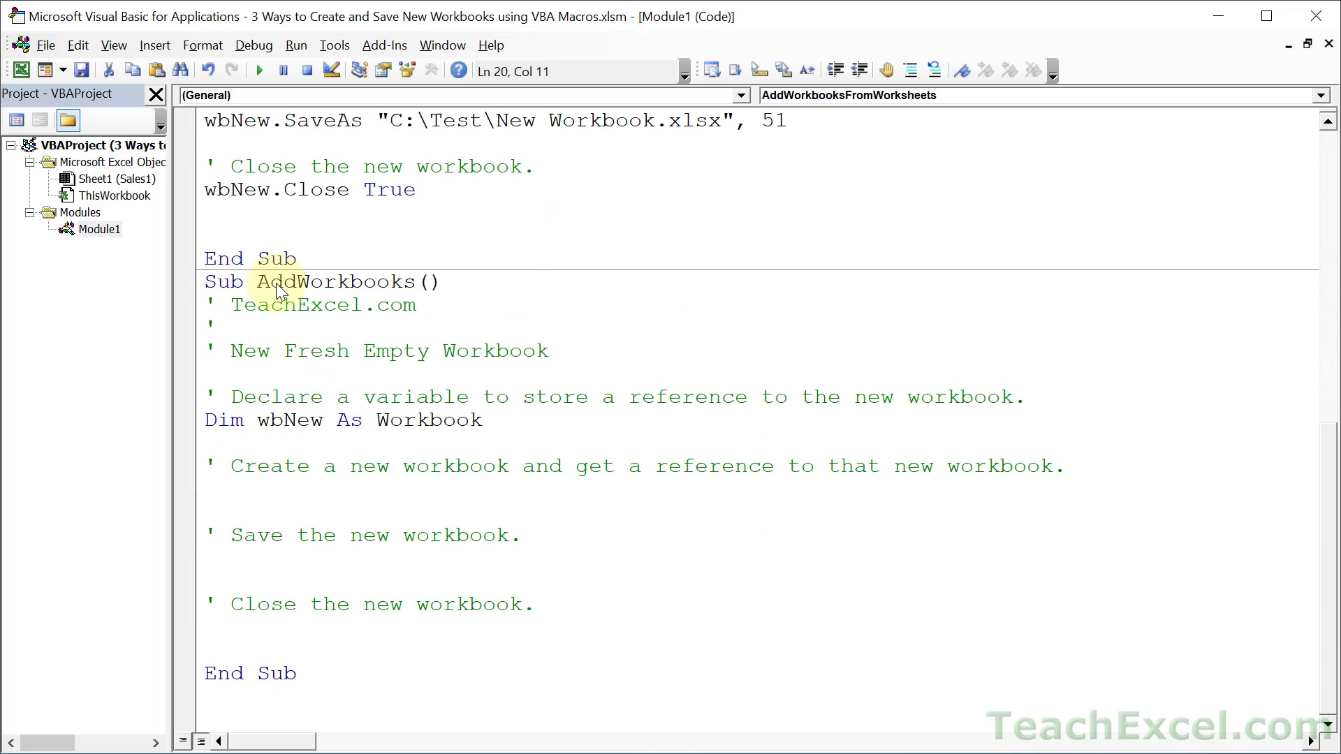
Step: Add a Workbooks.Add line under the create comment
text(workb)
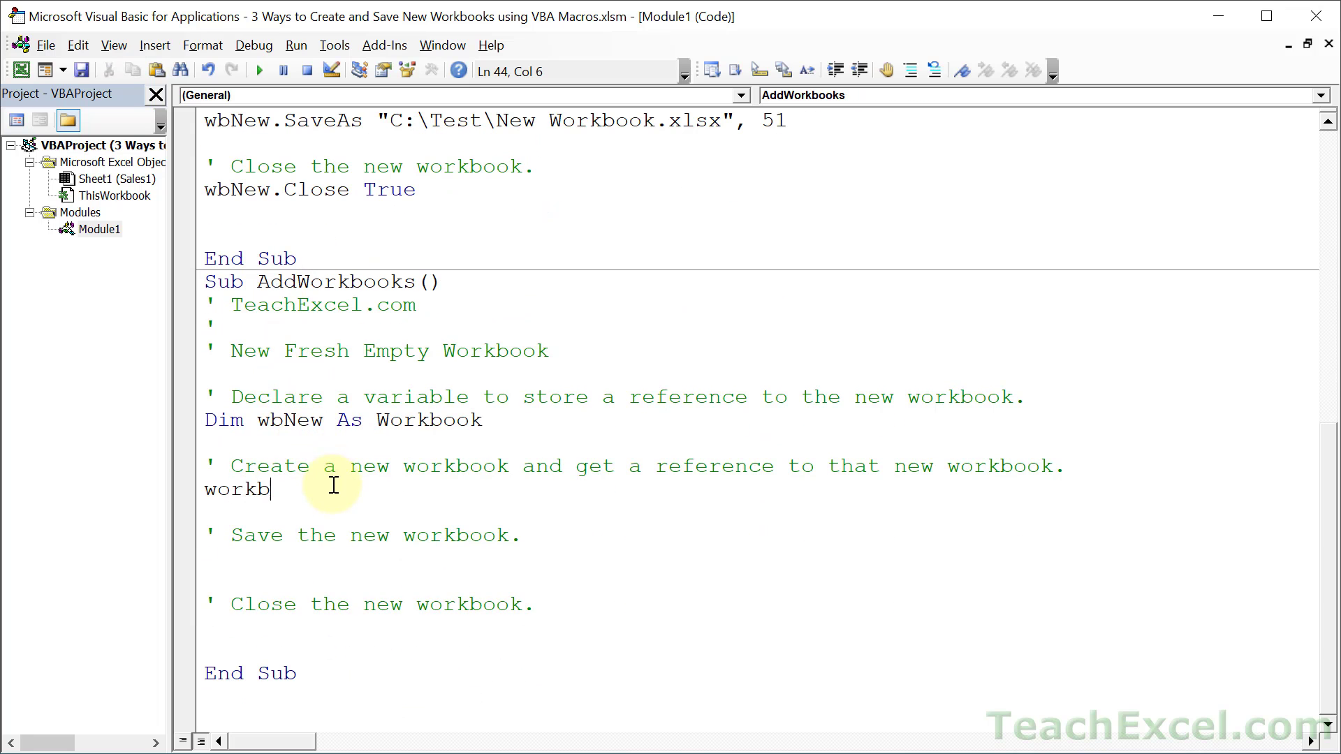
text(ooks)
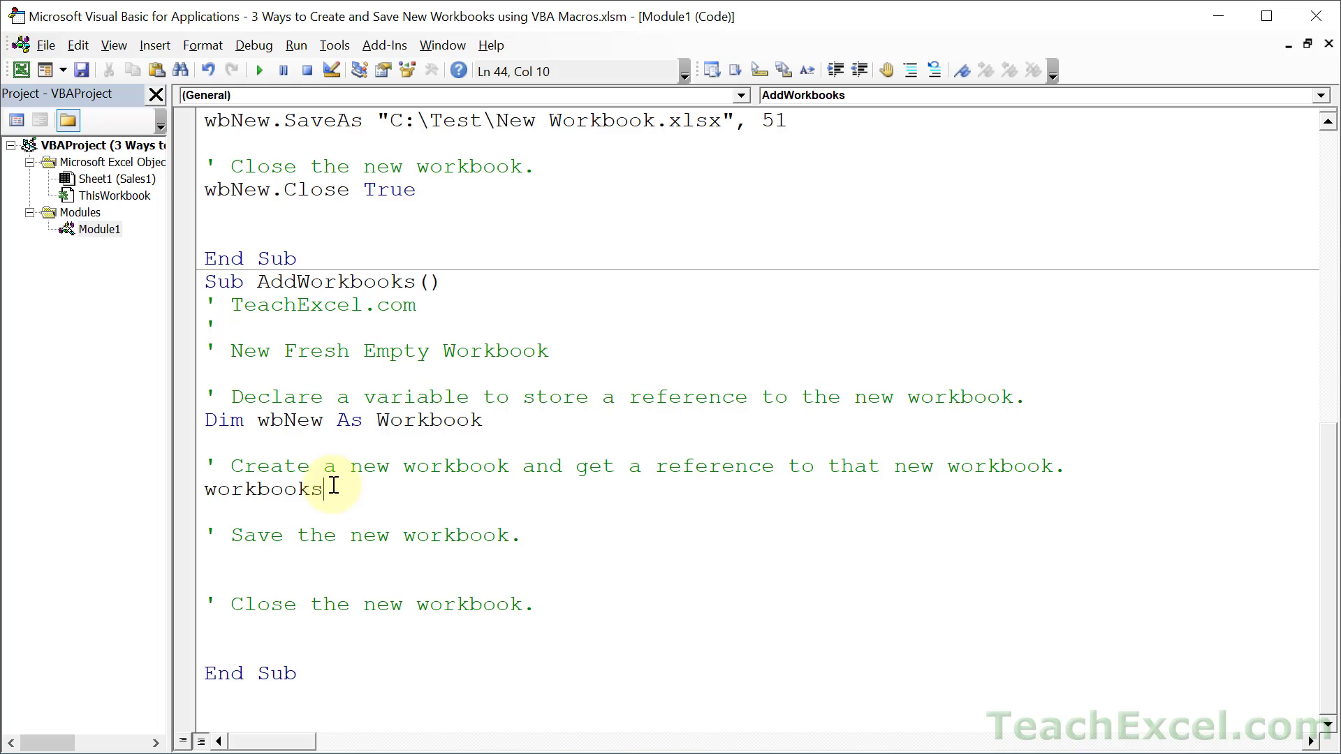
text(.)
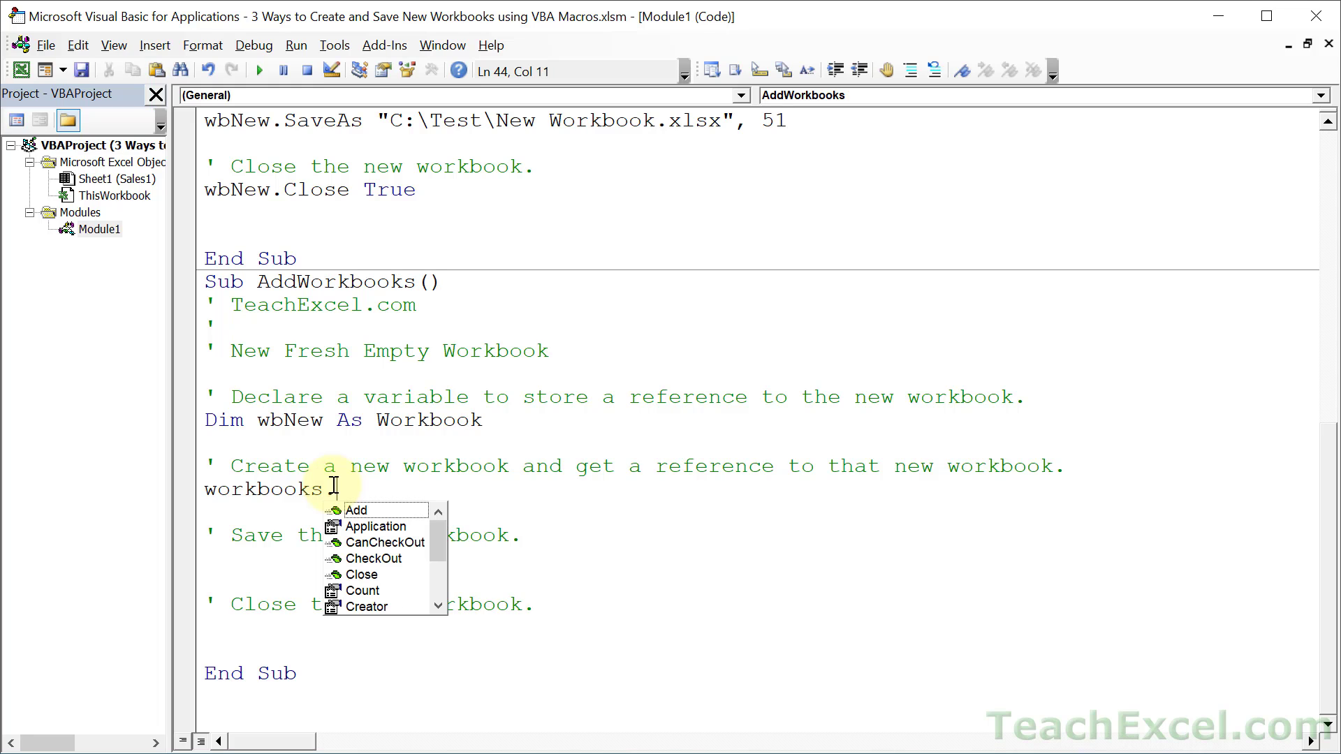
text(add)
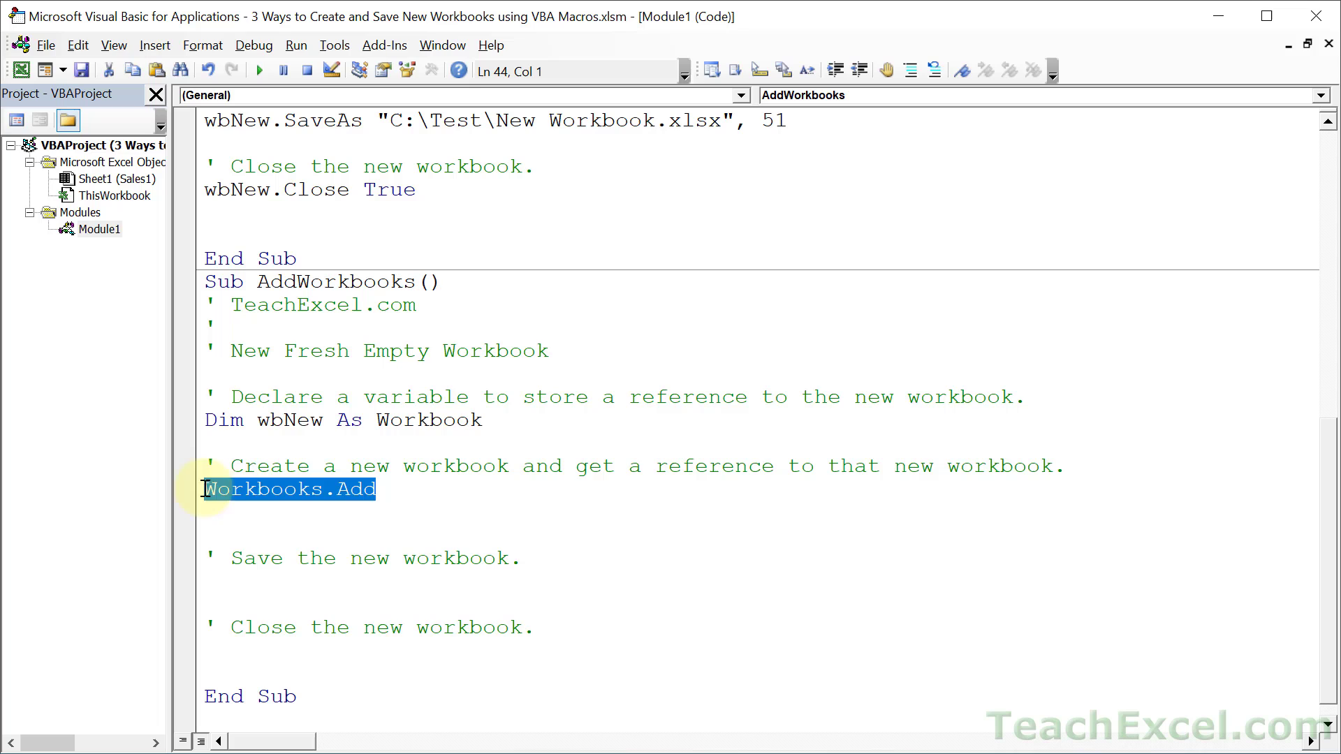
mouse_move(359, 542)
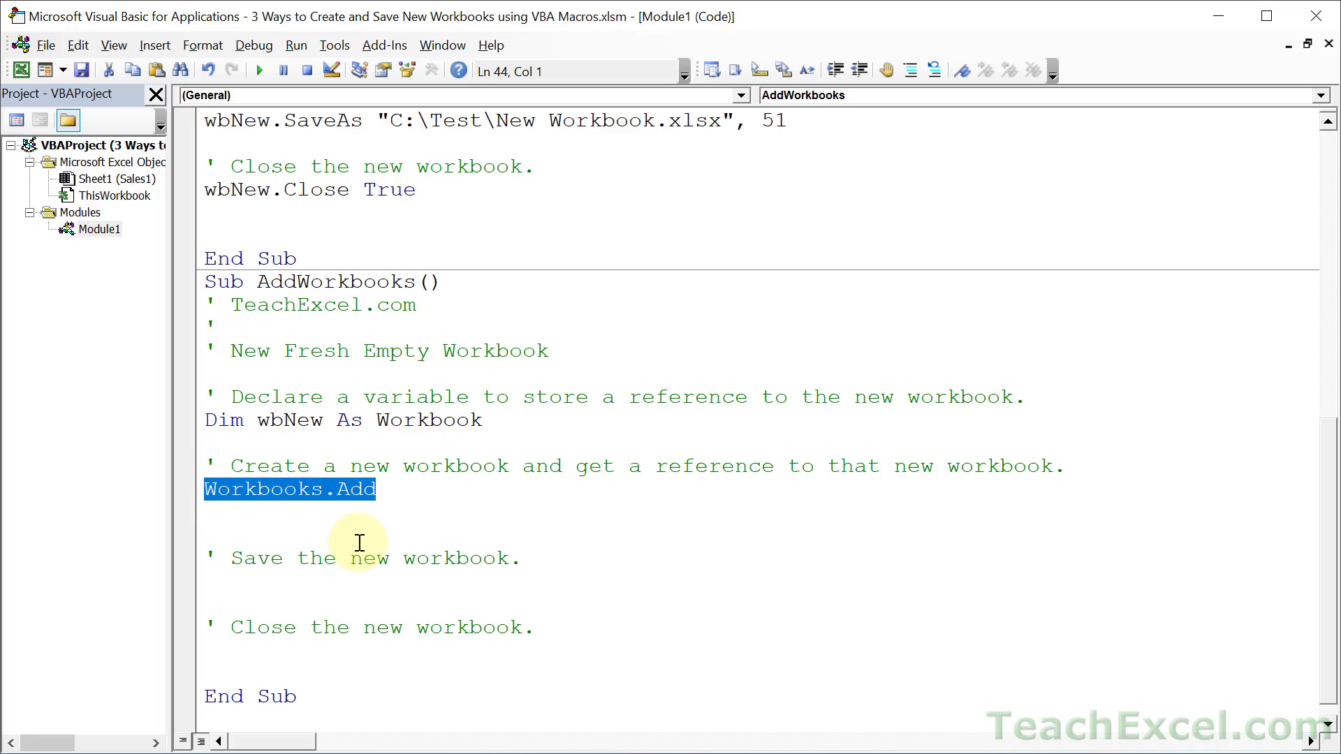
Step: Assign the new workbook to wbNew with Set wbNew = Workbooks.Add
click(401, 489)
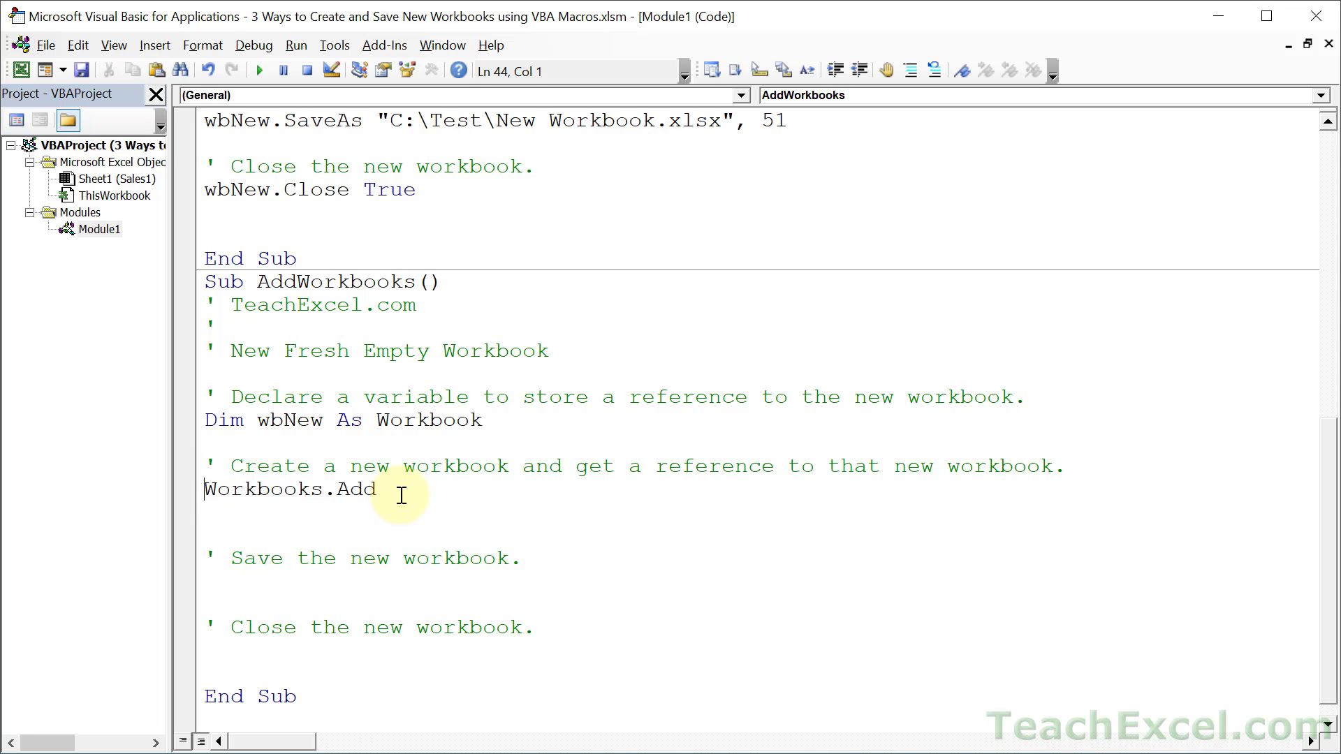
text(set wbNew)
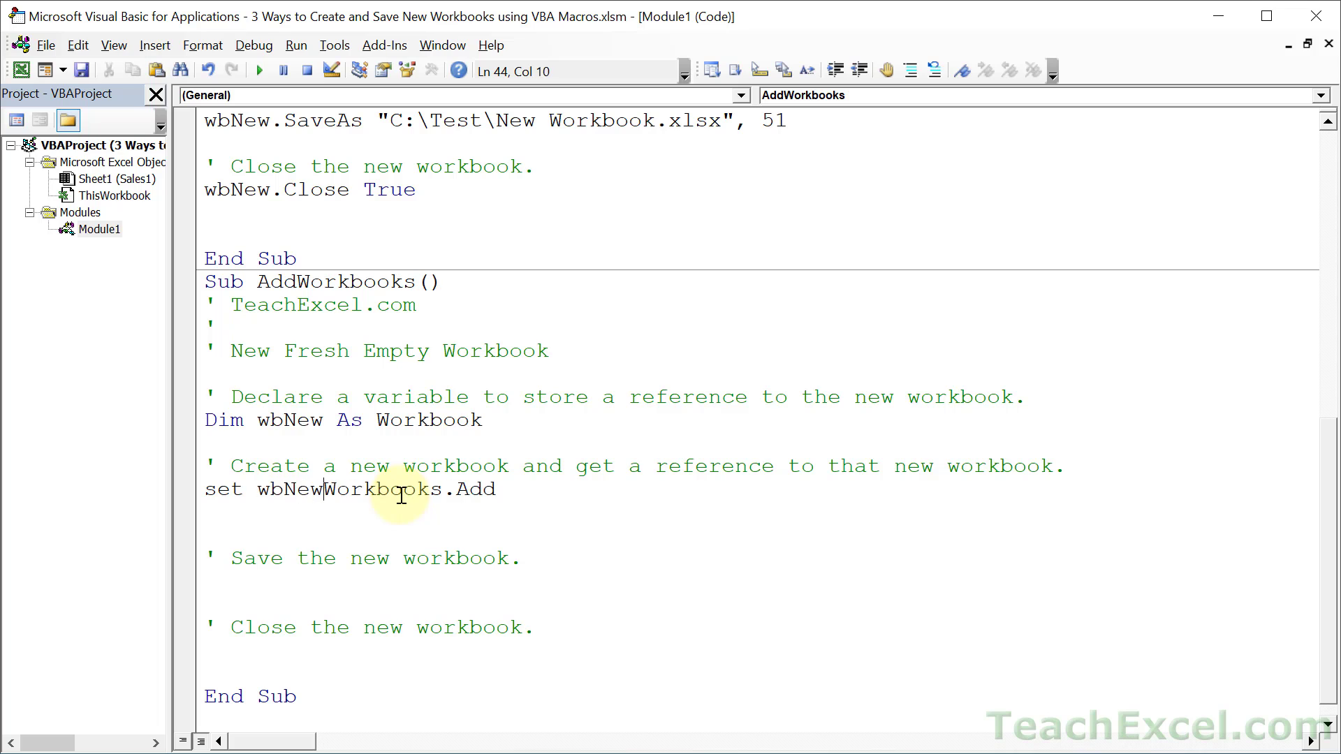
text(=)
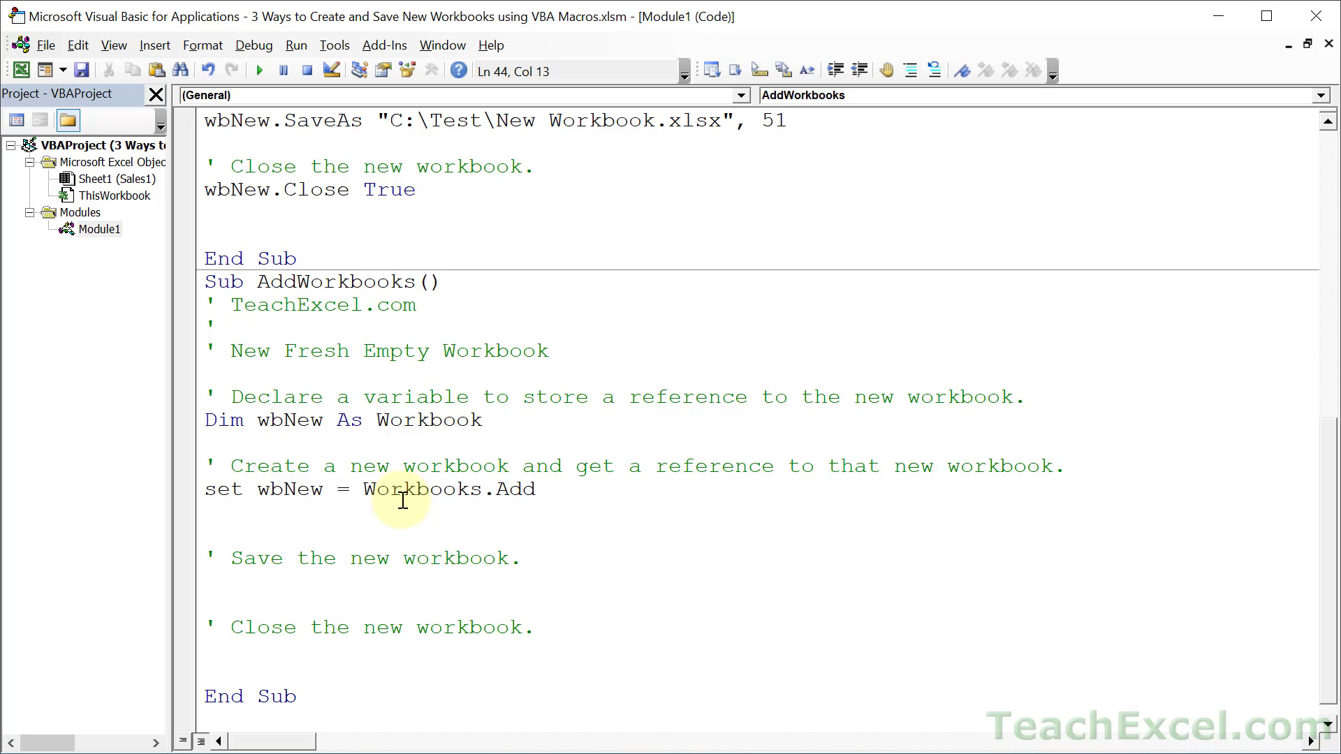
double_click(288, 489)
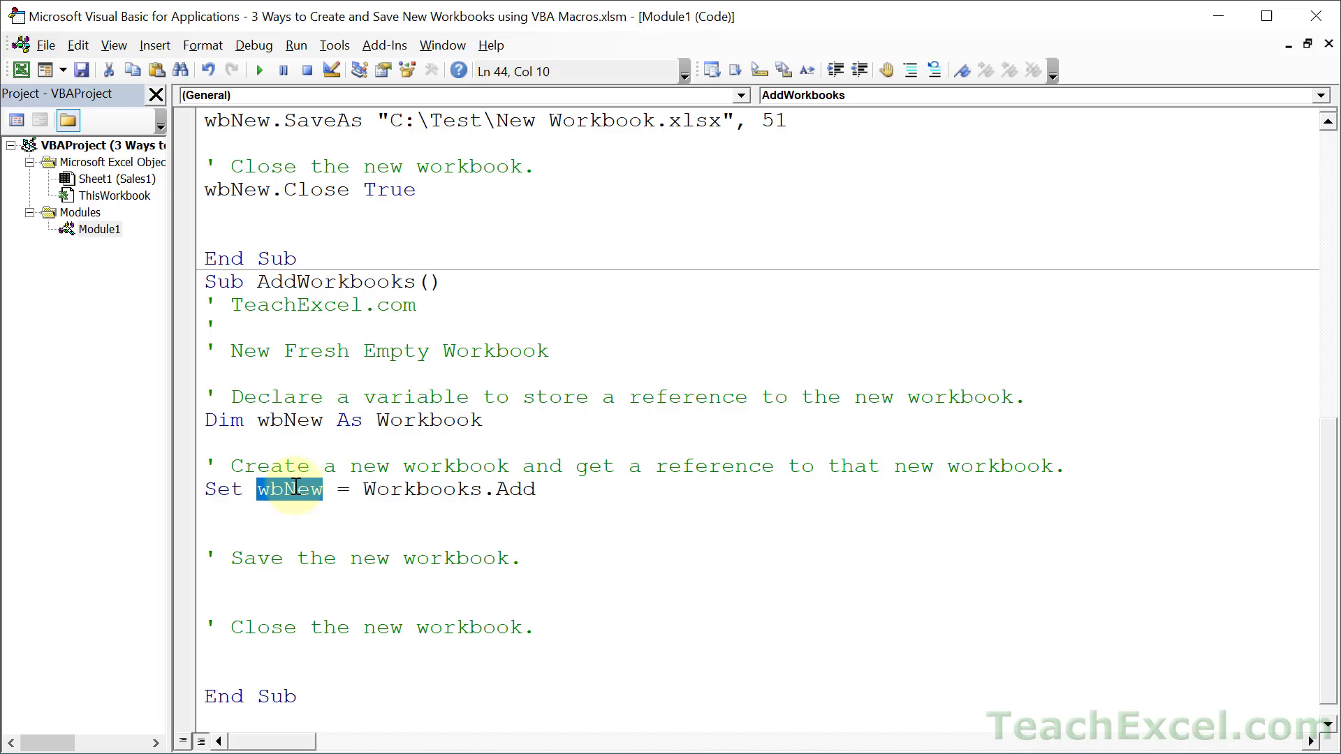
double_click(423, 489)
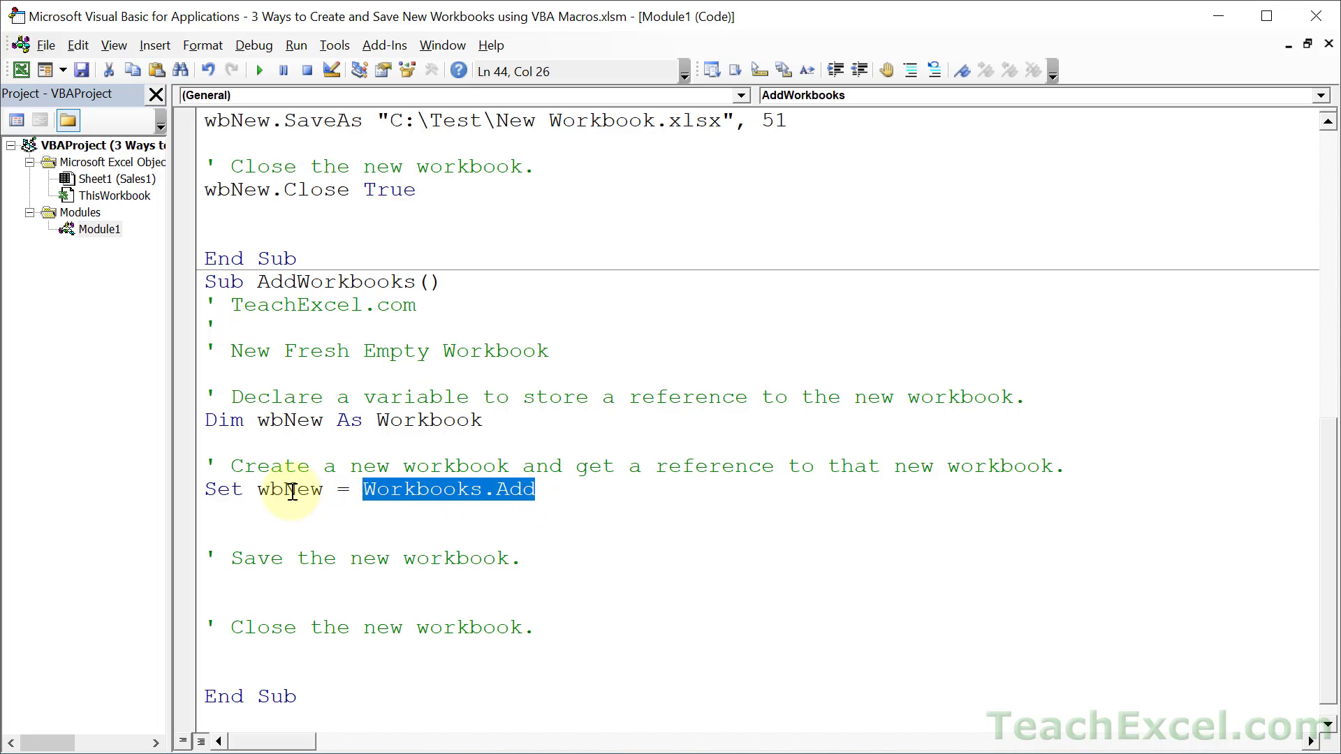
Step: Save wbNew as "C:\Test\New Workbook.xlsx" with file format 51
double_click(290, 489)
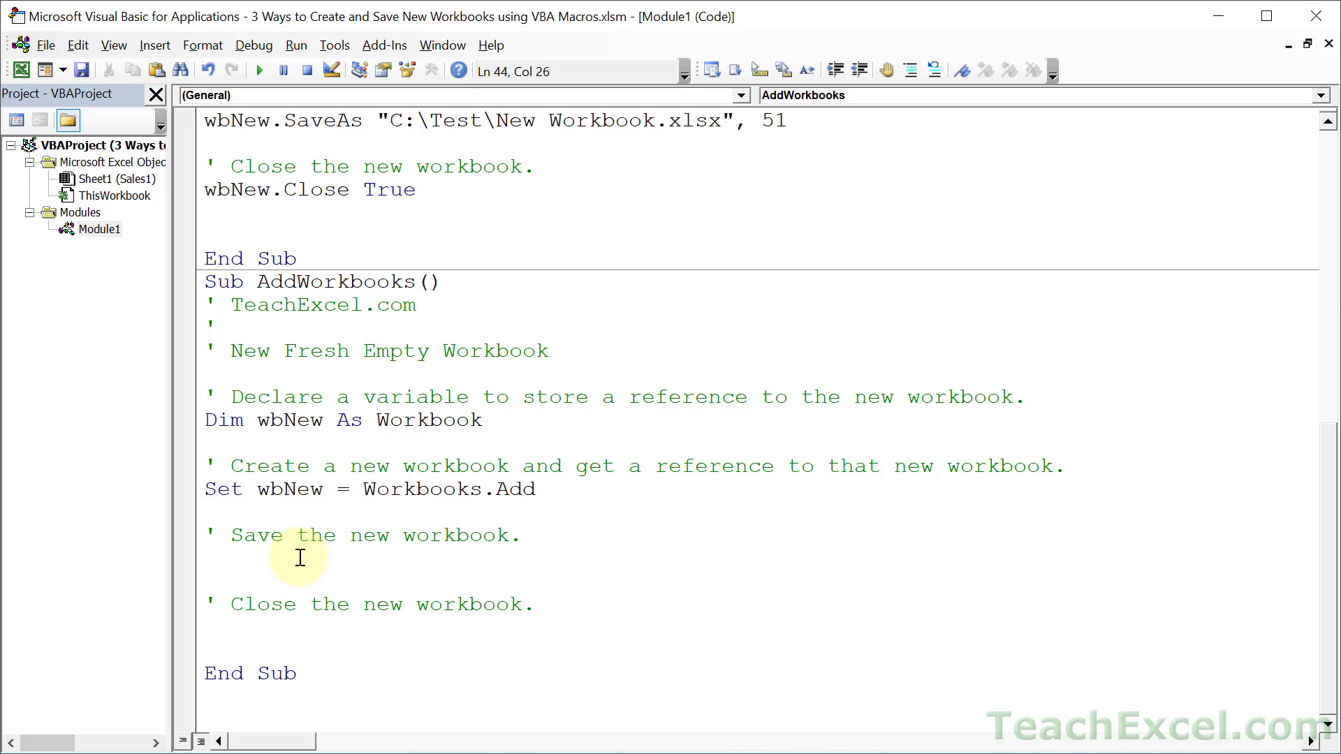
text(wbNew)
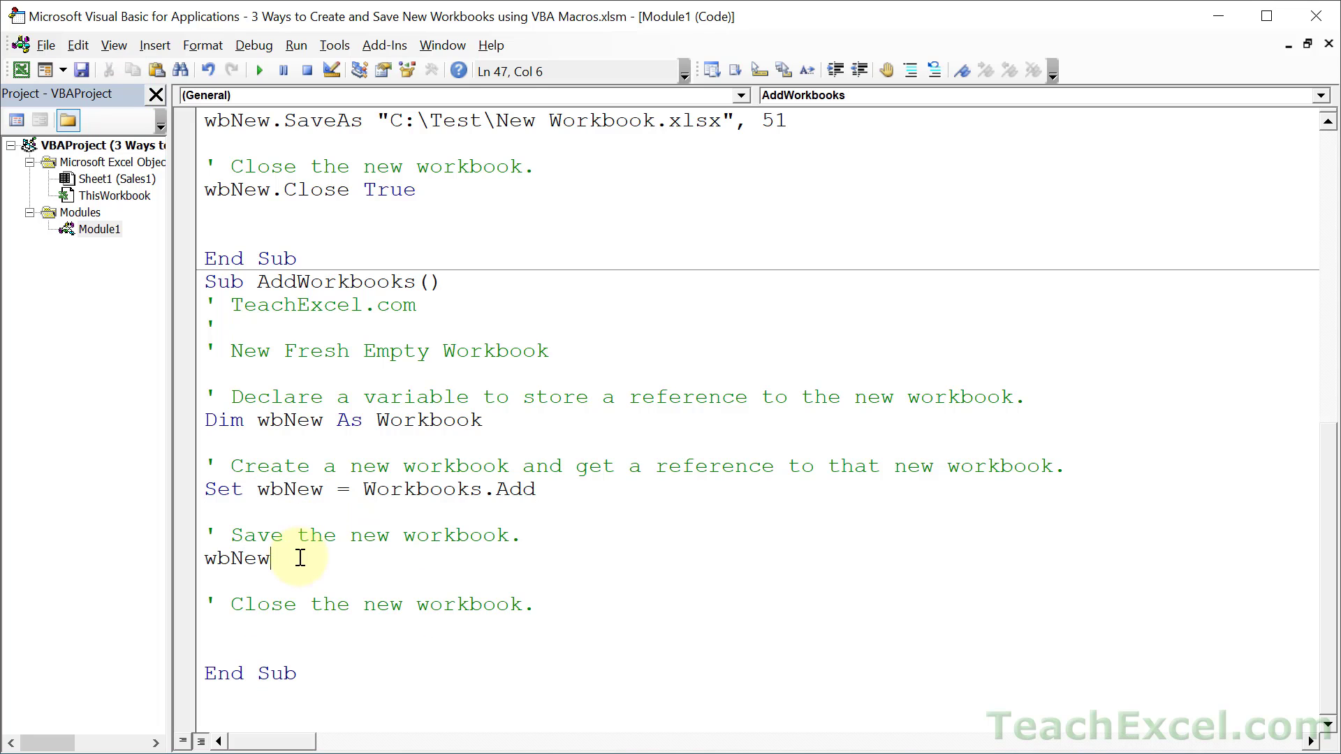
text(.saveAs "C:)
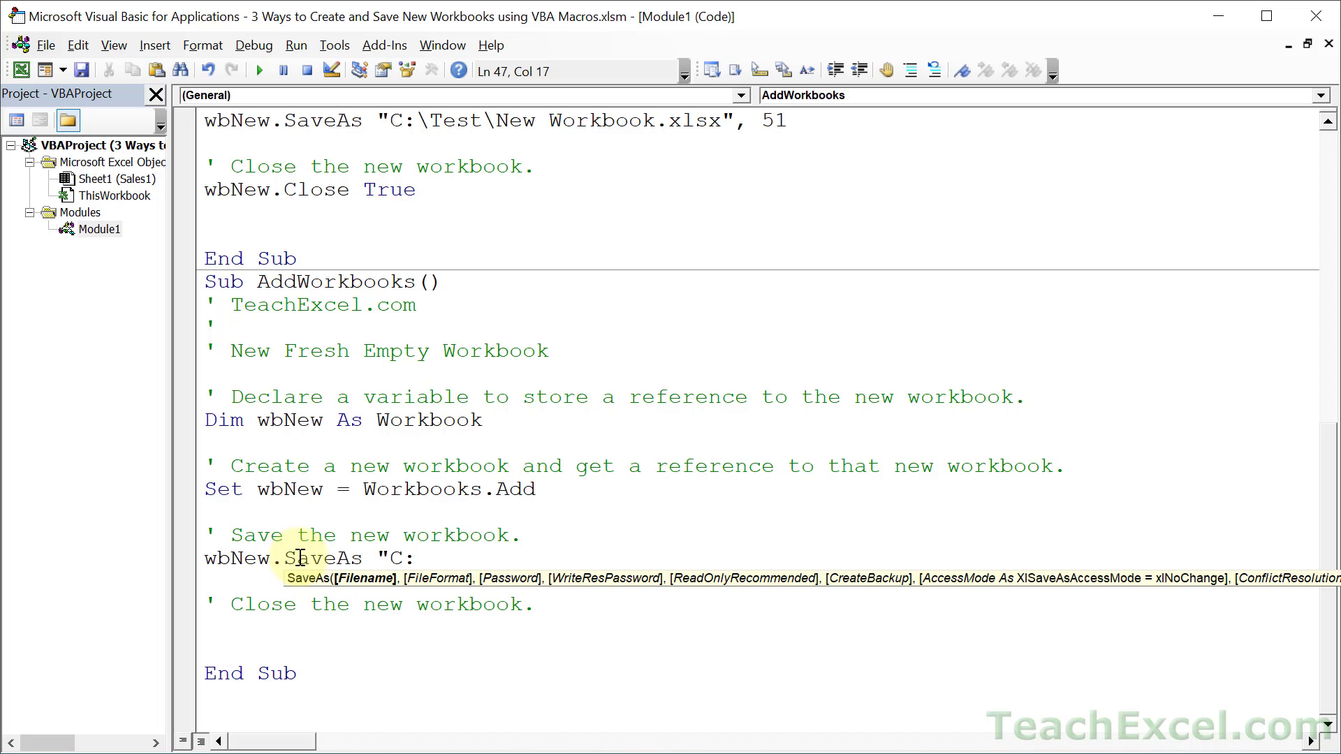
text(\Test\New)
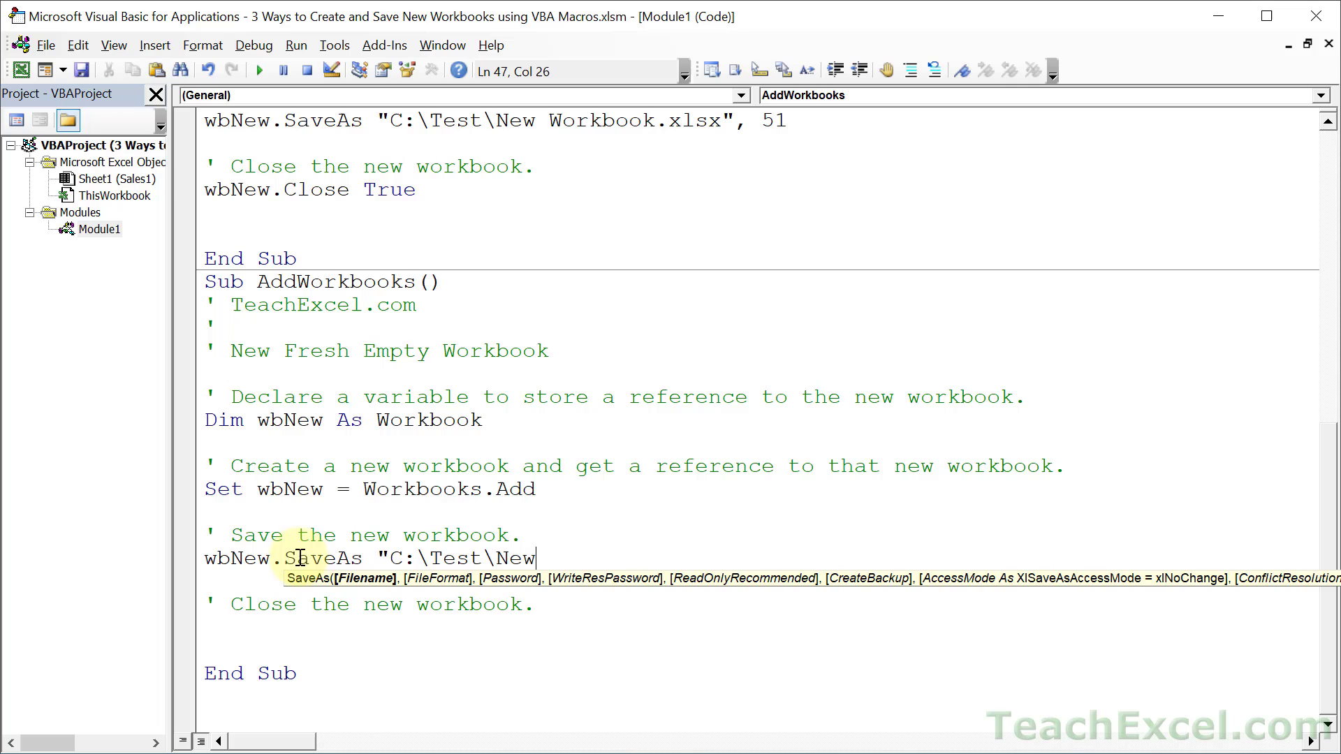
text(Workbook.xl)
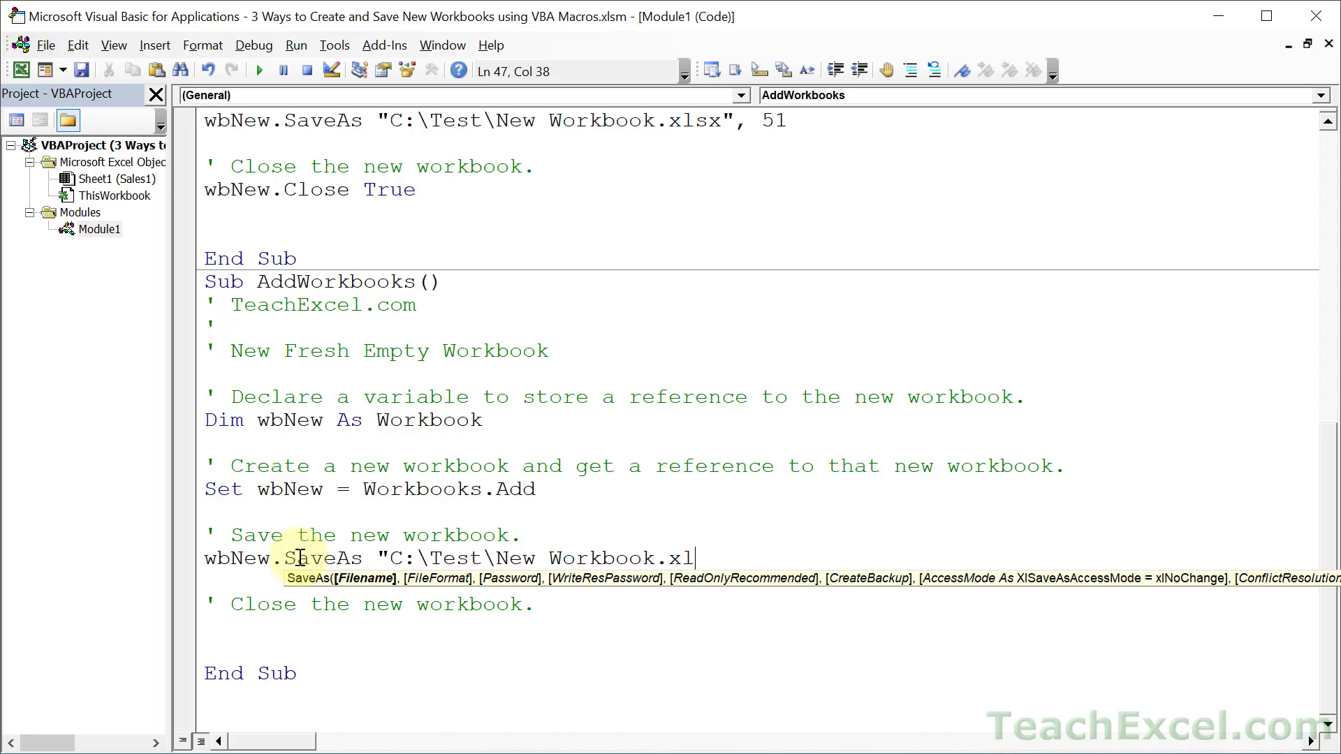
text(sx")
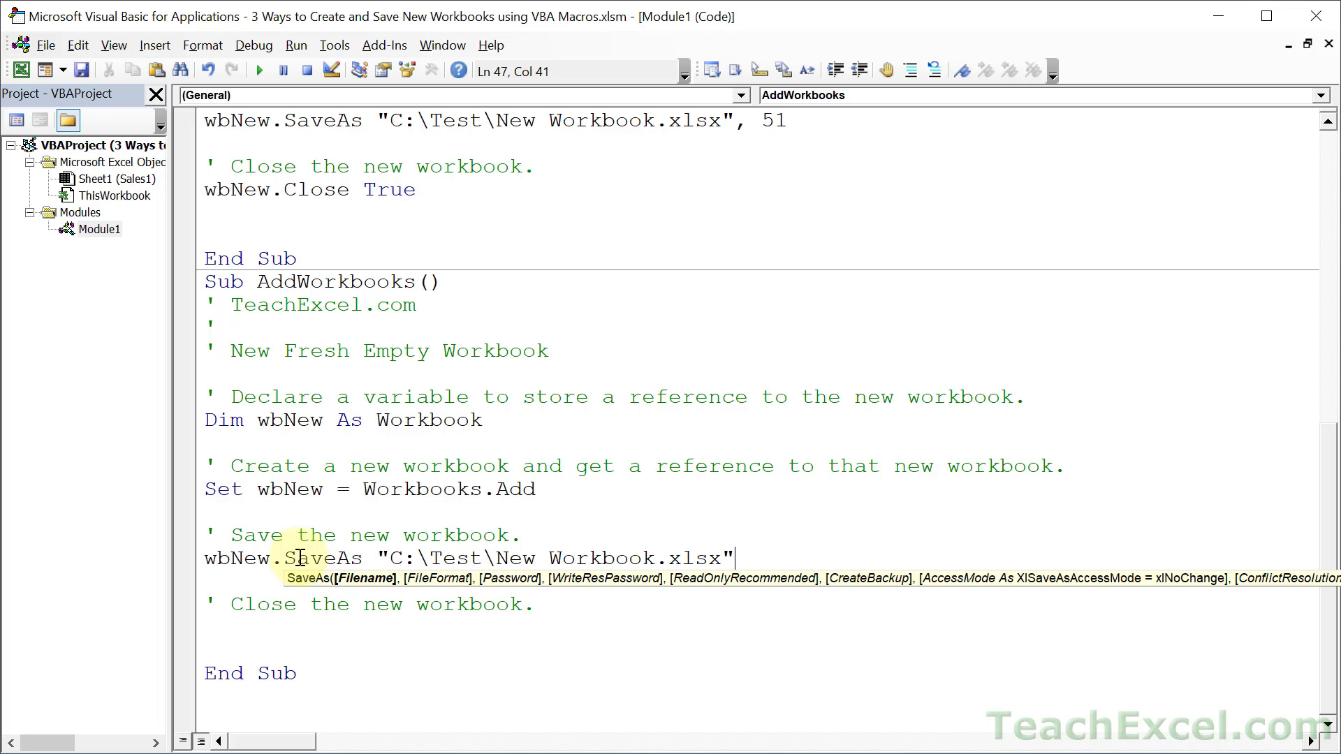
text(,51)
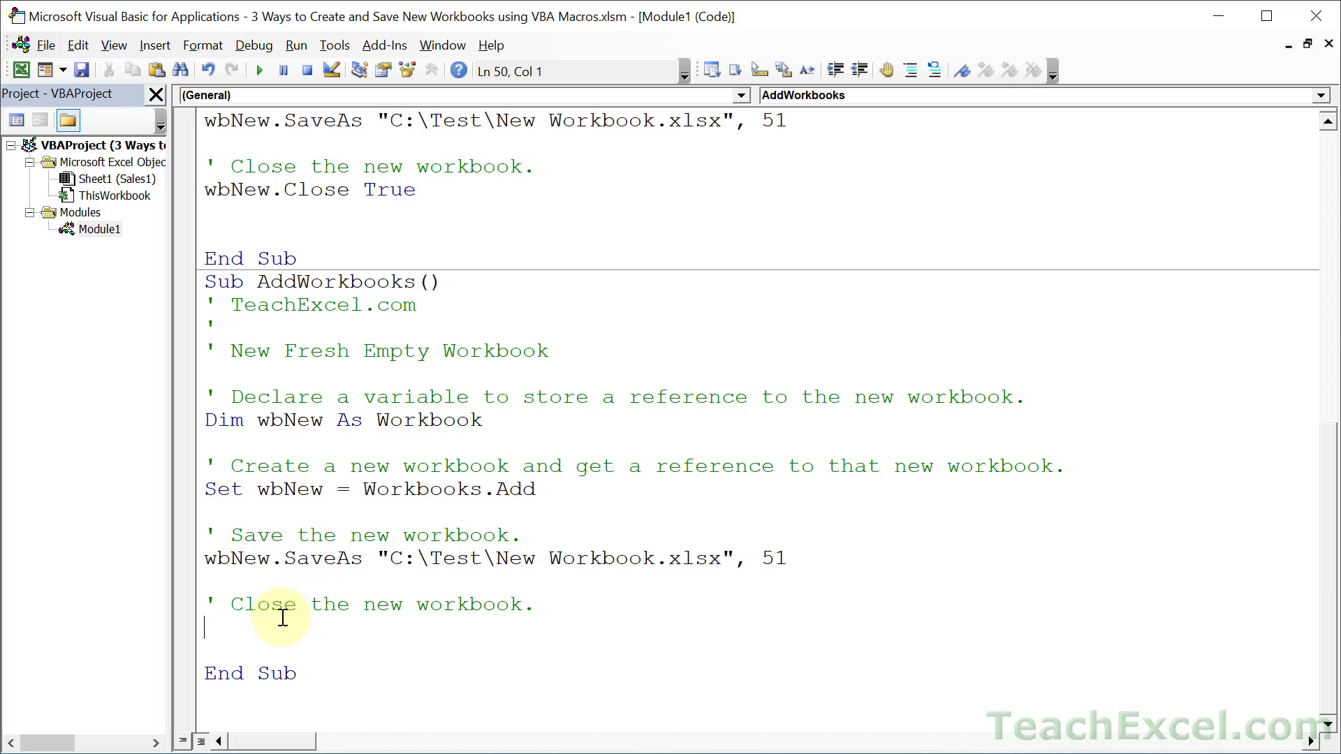
Step: Close the new workbook with wbNew.Close True
text(wbNew)
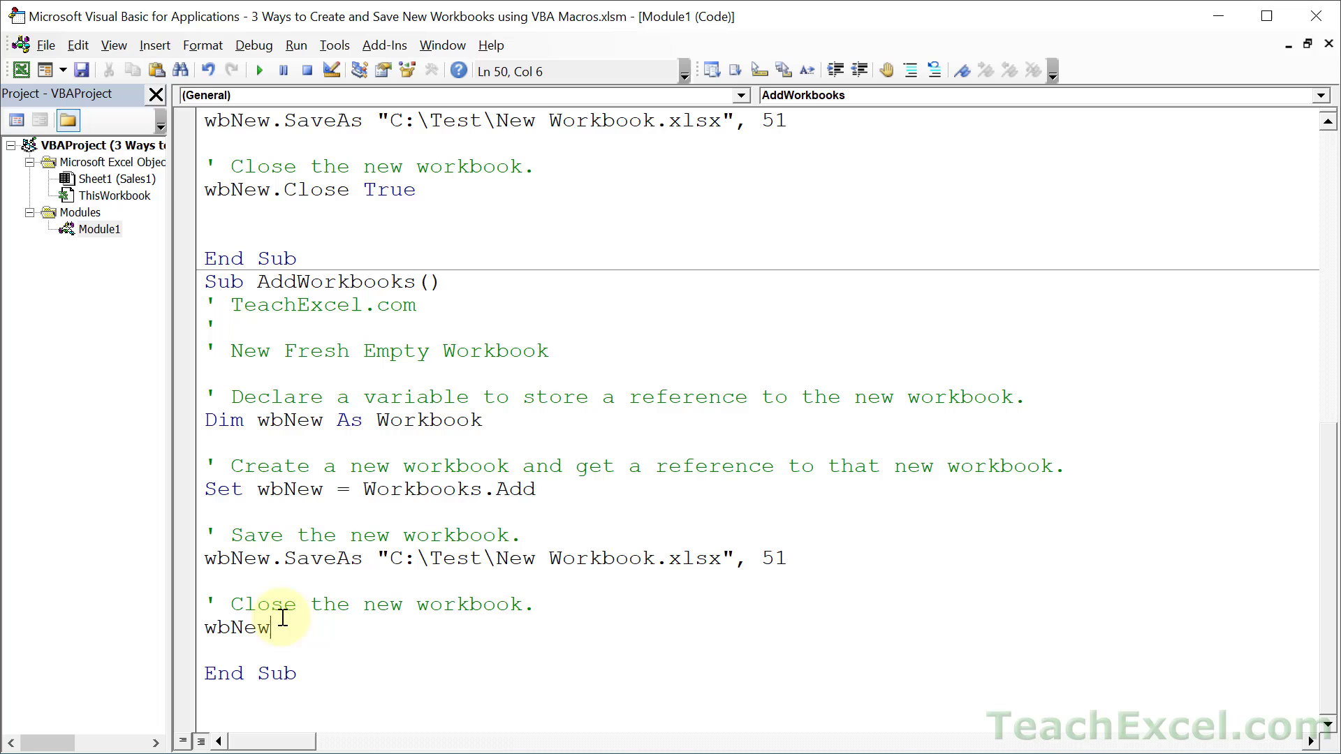
text(.Close true)
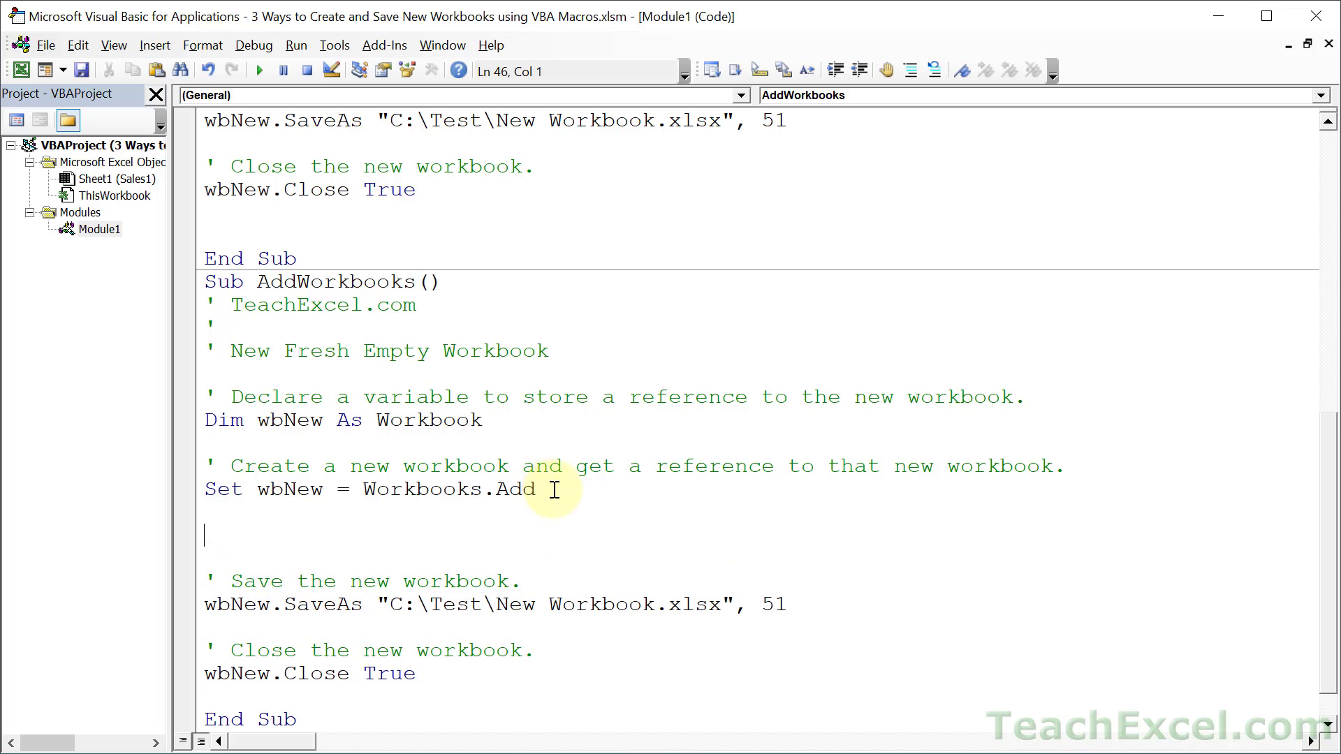
Step: Write wbNew.Worksheets(1).Range("A1").Value = "Hi!" below the Set line
text(wbNew)
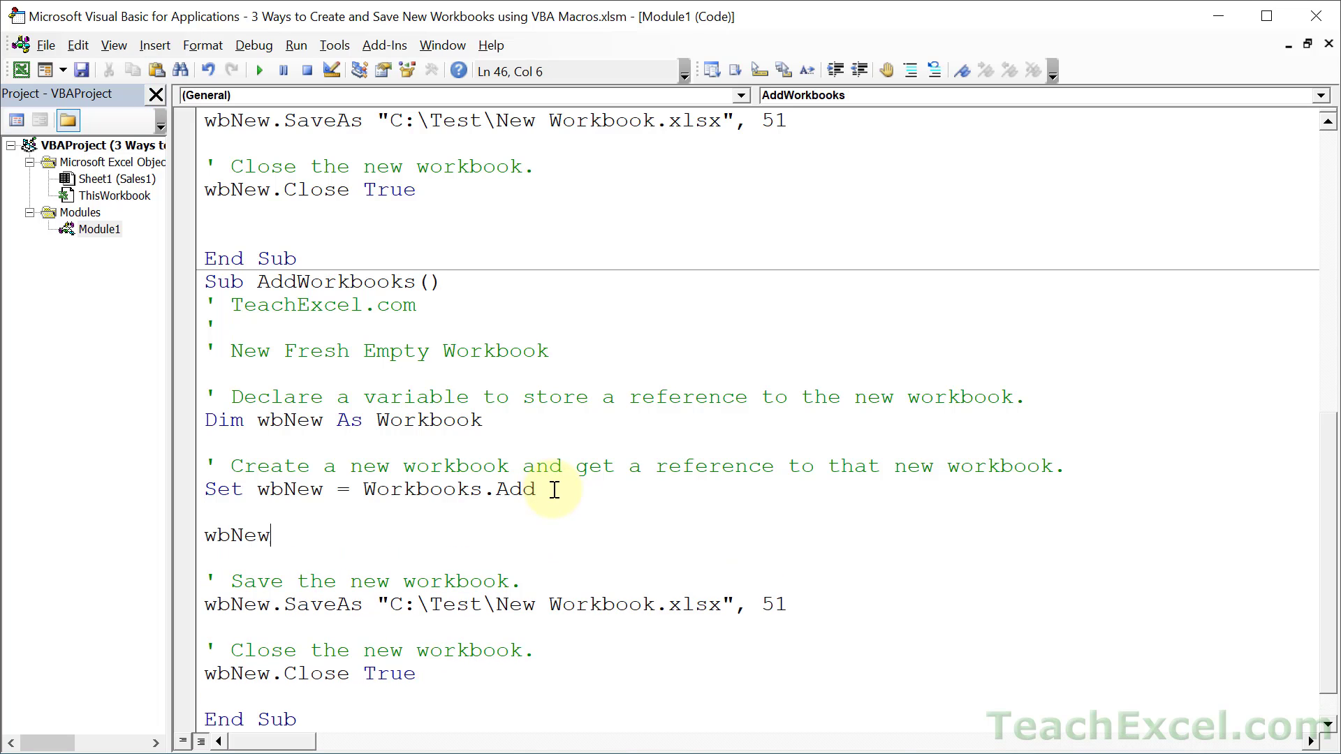
text(.)
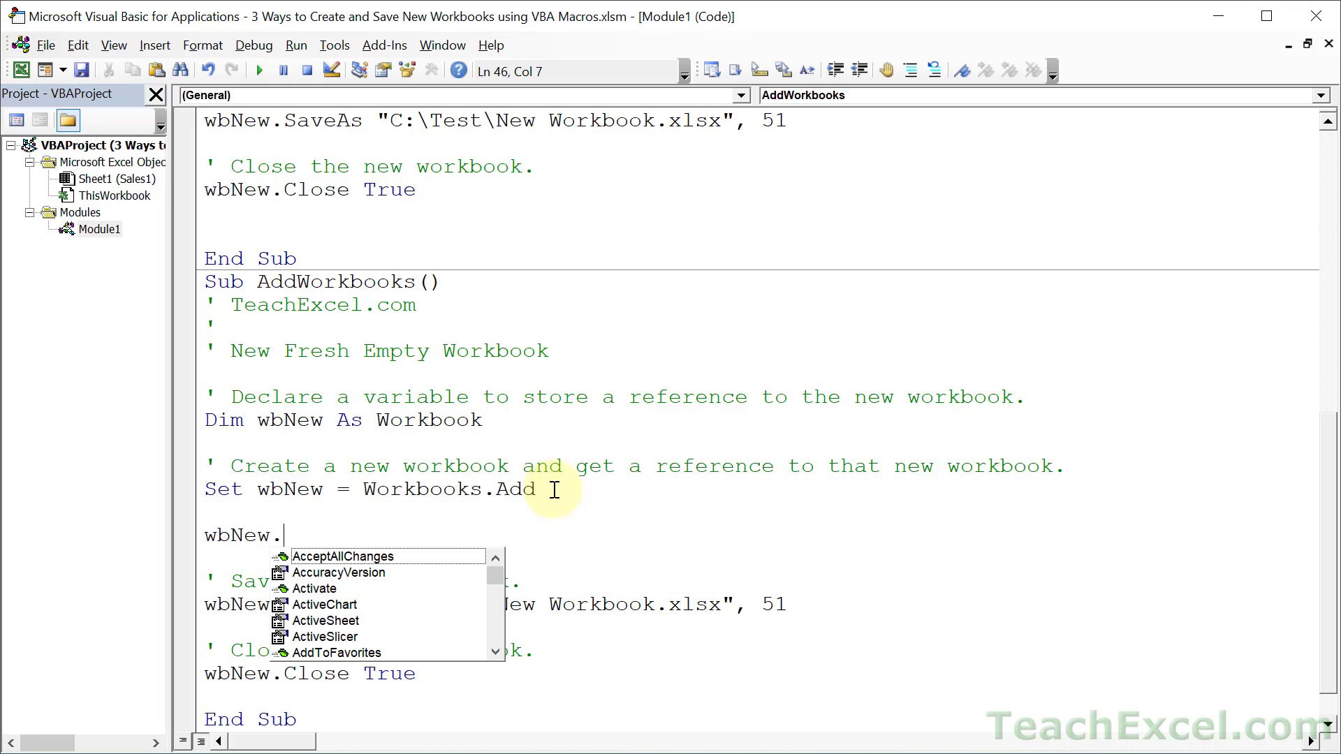
text(worksheets(1)
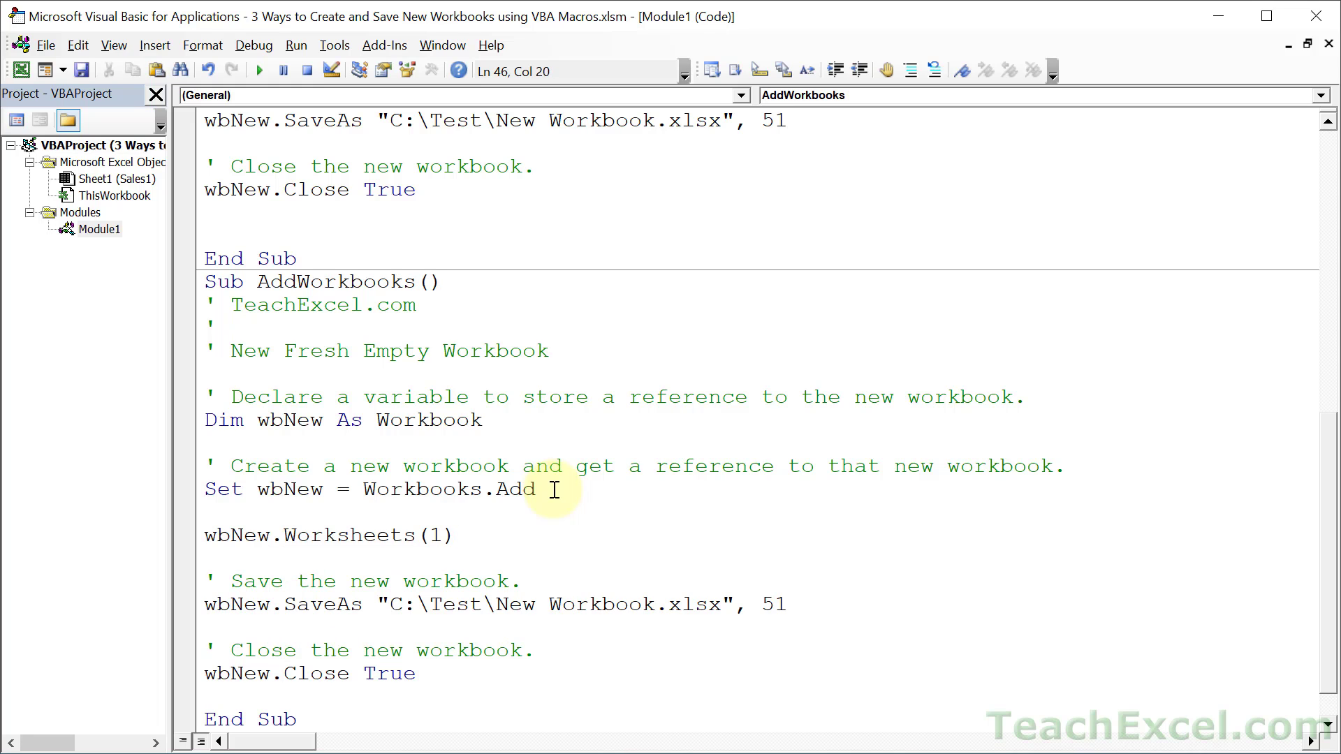
text(.range(")
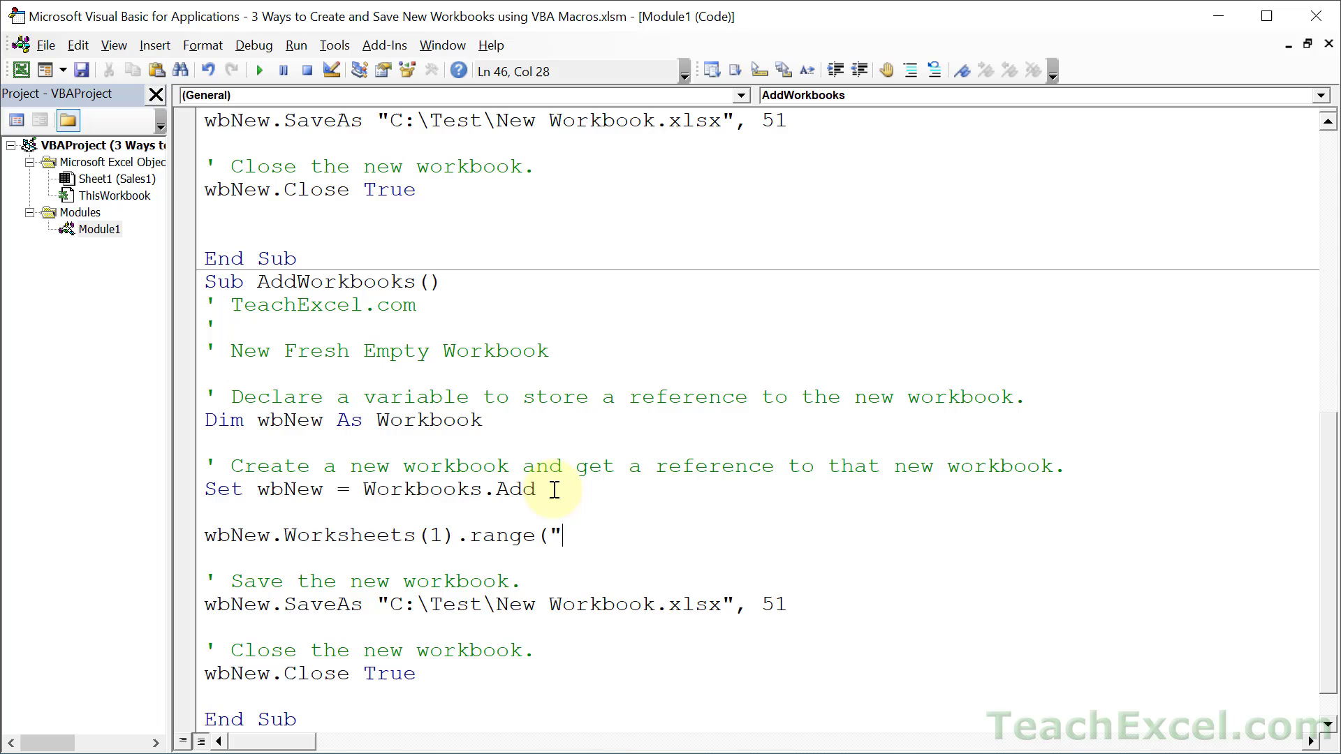
text(A1").value)
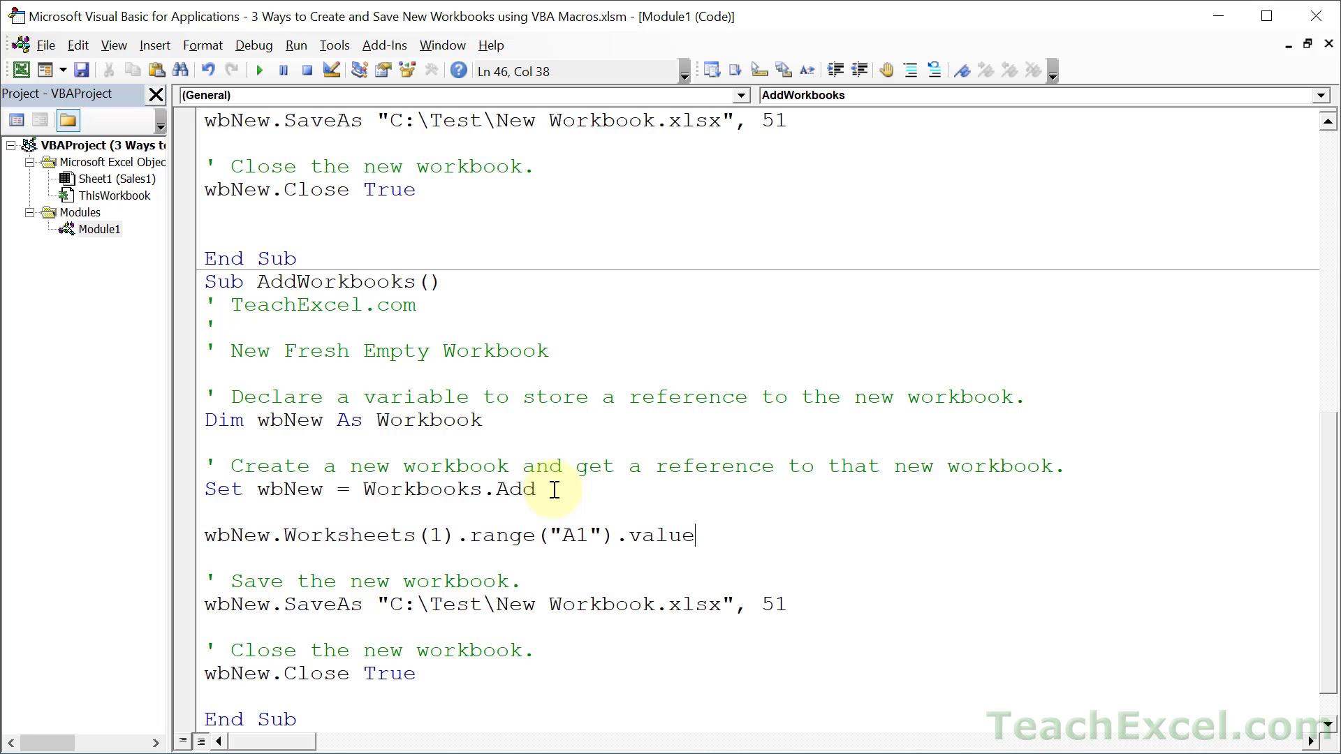
text(= "Hi!")
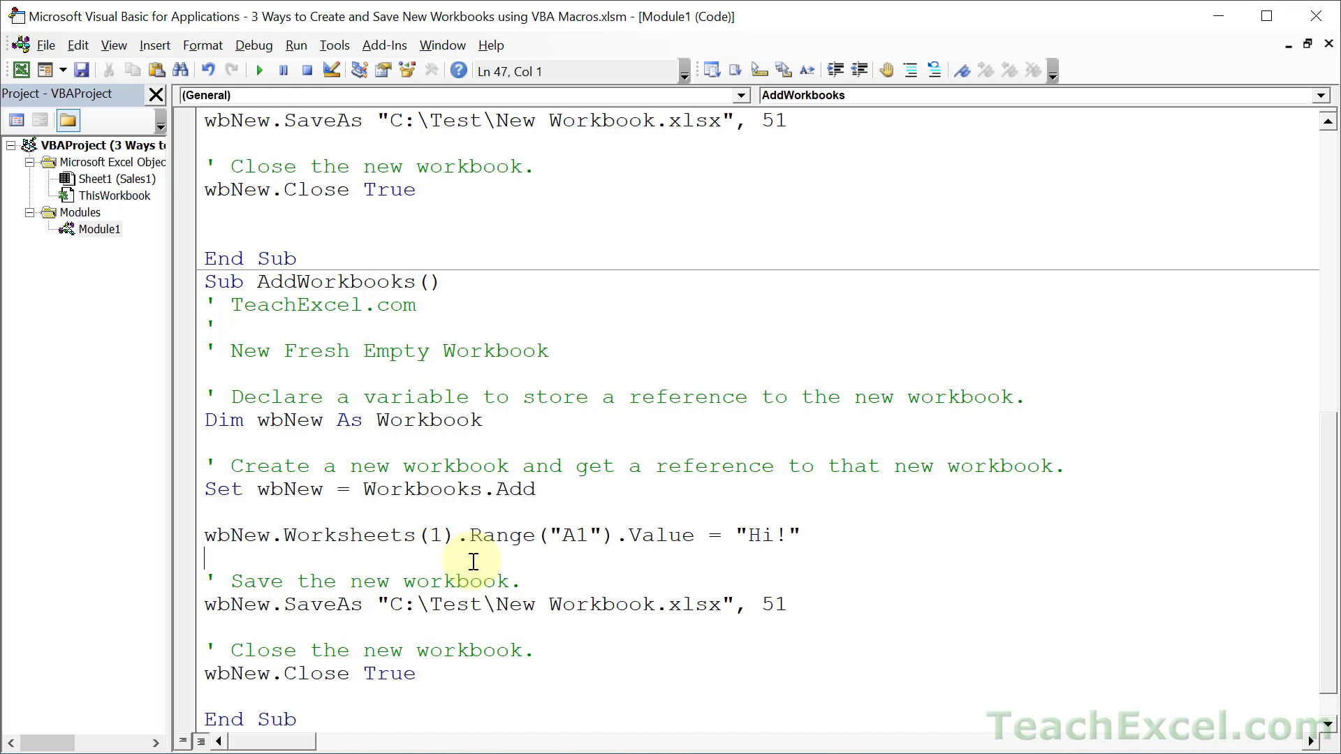
mouse_move(705, 511)
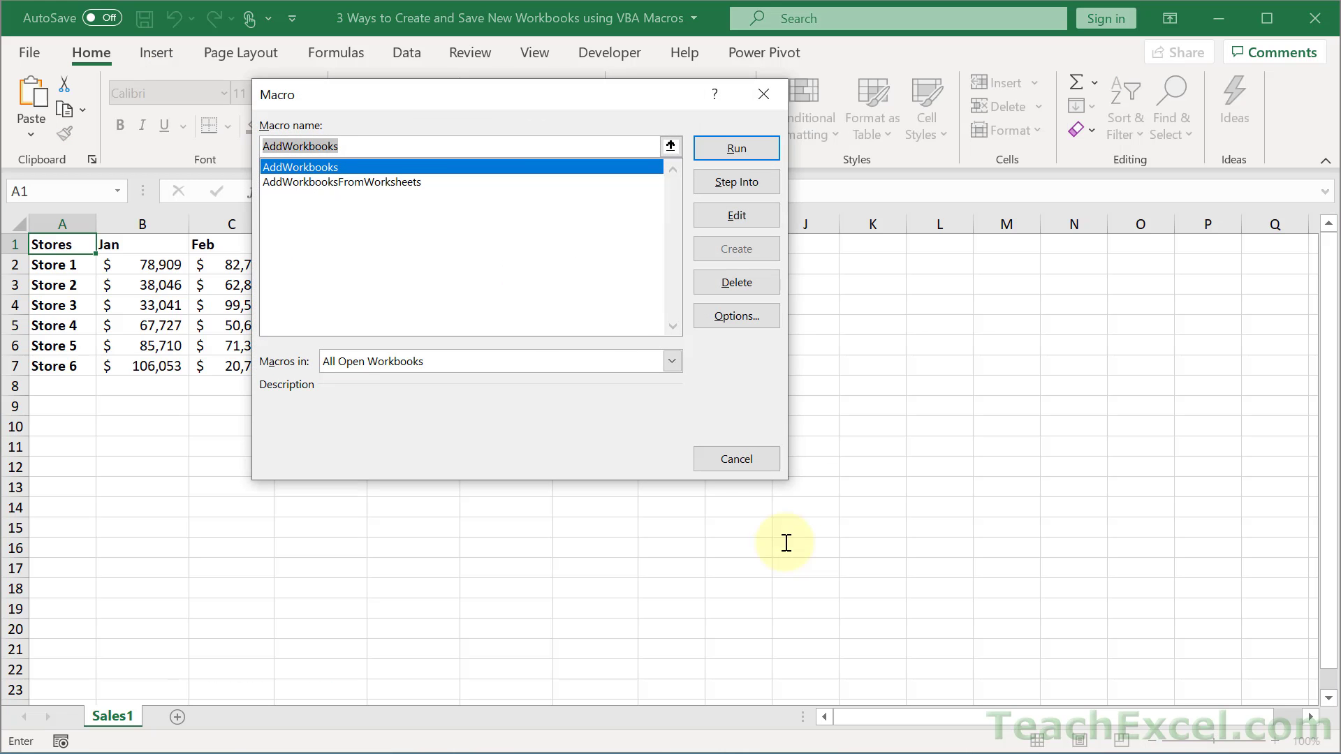
Step: Run AddWorkbooks from the Macro dialog to create, fill, save and close the workbook
click(735, 148)
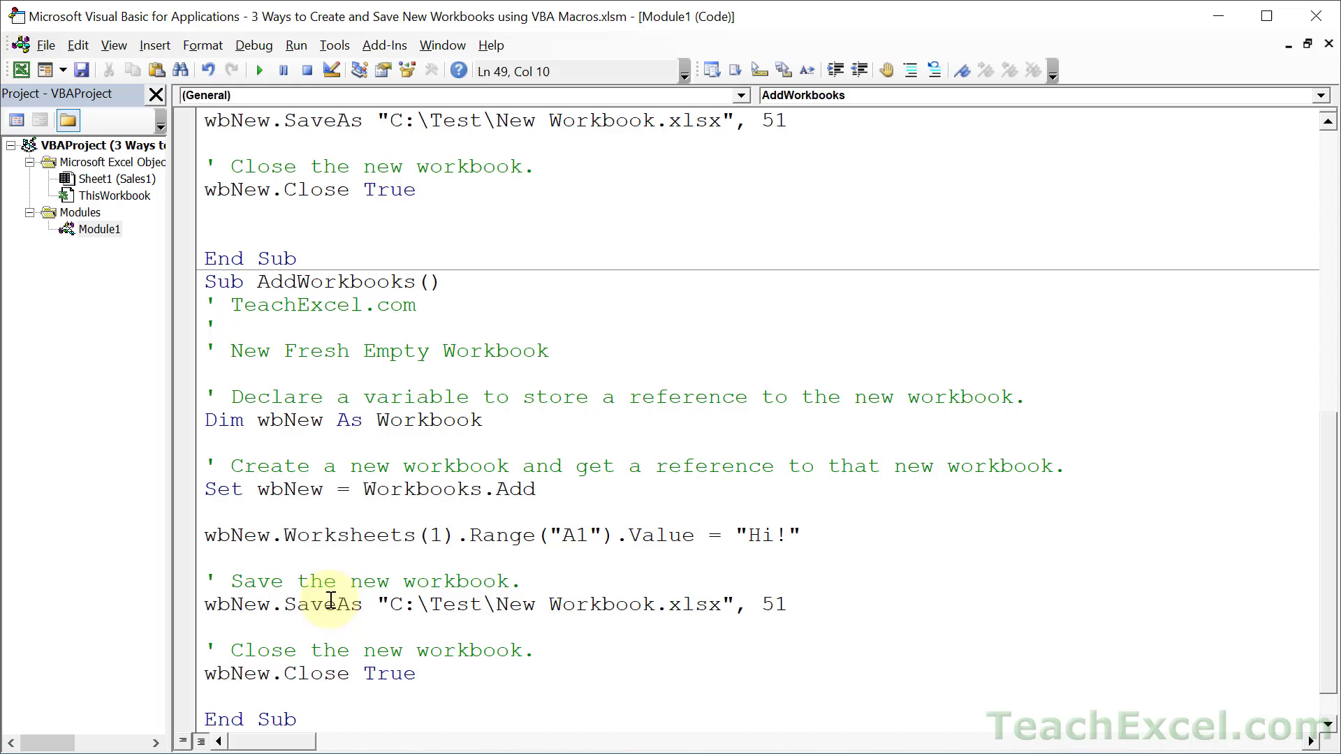
click(253, 673)
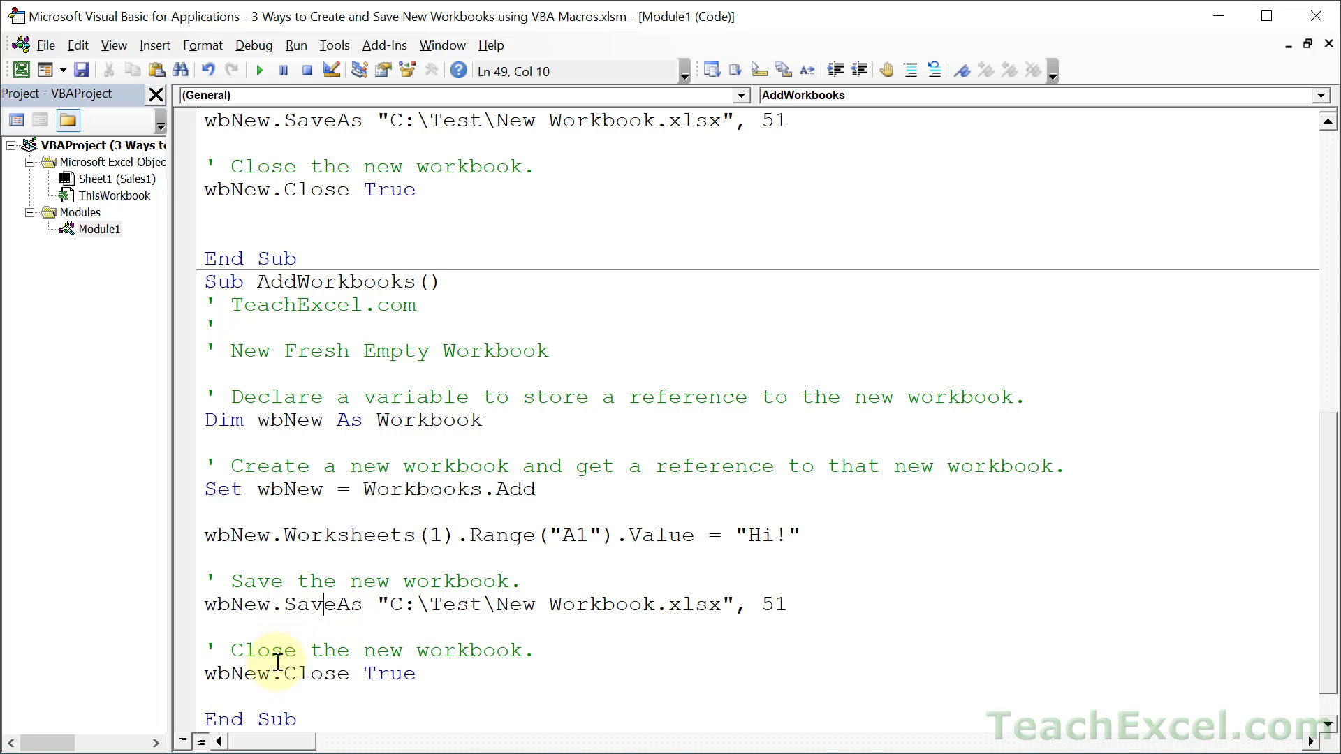
click(260, 673)
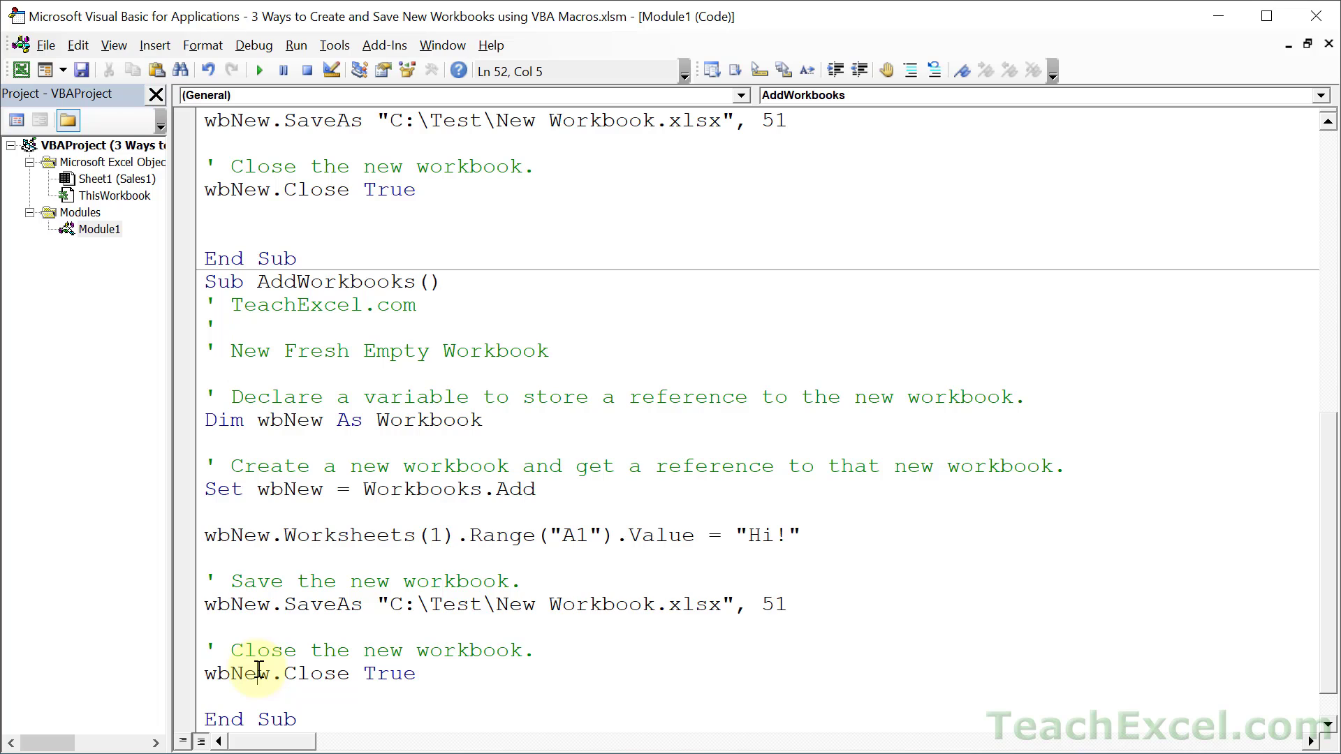